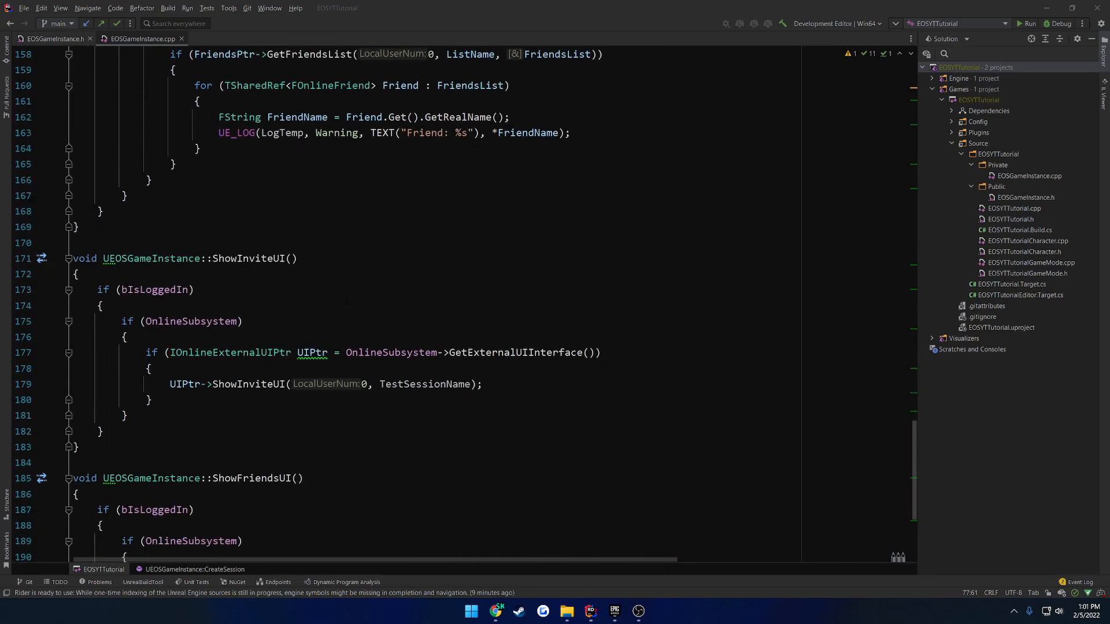
Step: Declare a BlueprintCallable FindSessions() in EOSGameInstance.h, giving it a copy of DestroySession's body
scroll(down, 3)
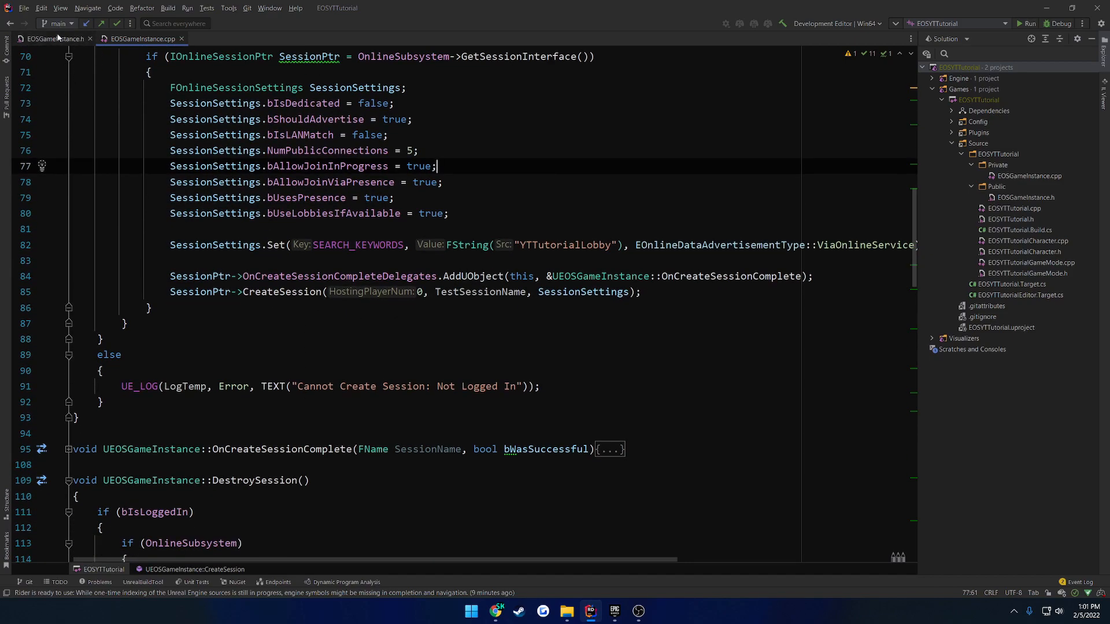
click(48, 38)
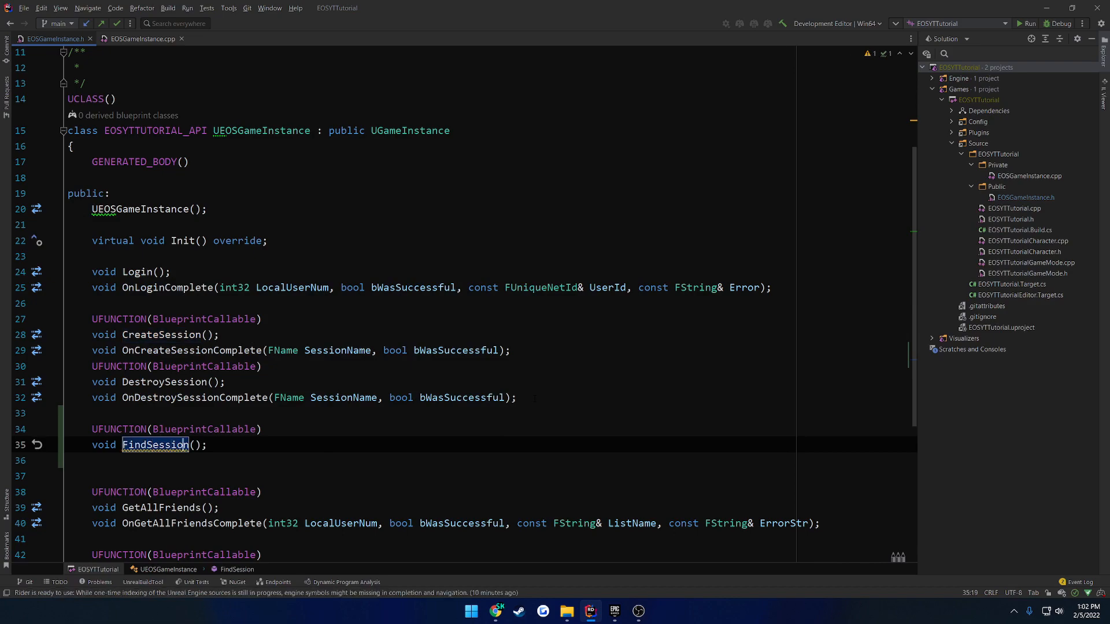
text(stance::FindSessions()
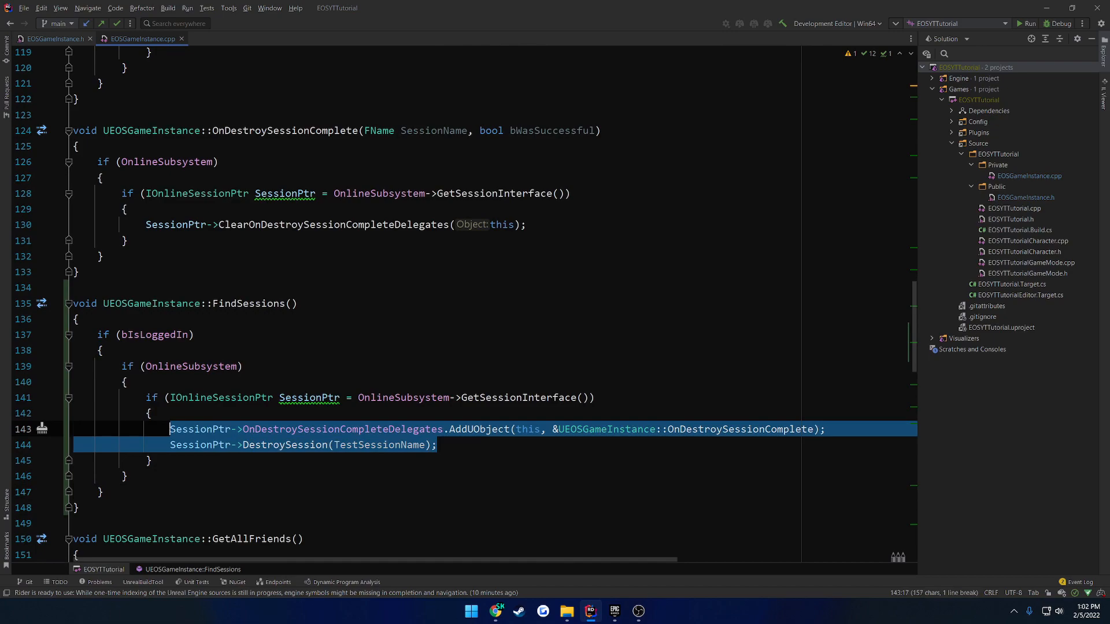
Step: Replace the copied destroy-session lines with a SessionPtr->FindSessions( call
key(Delete)
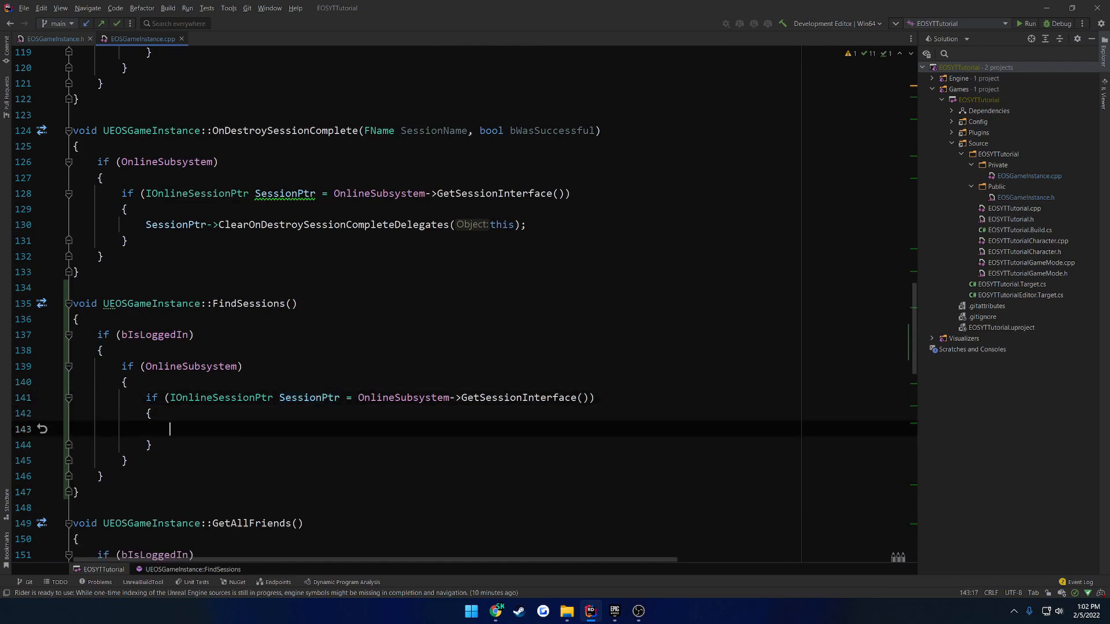
double_click(307, 397)
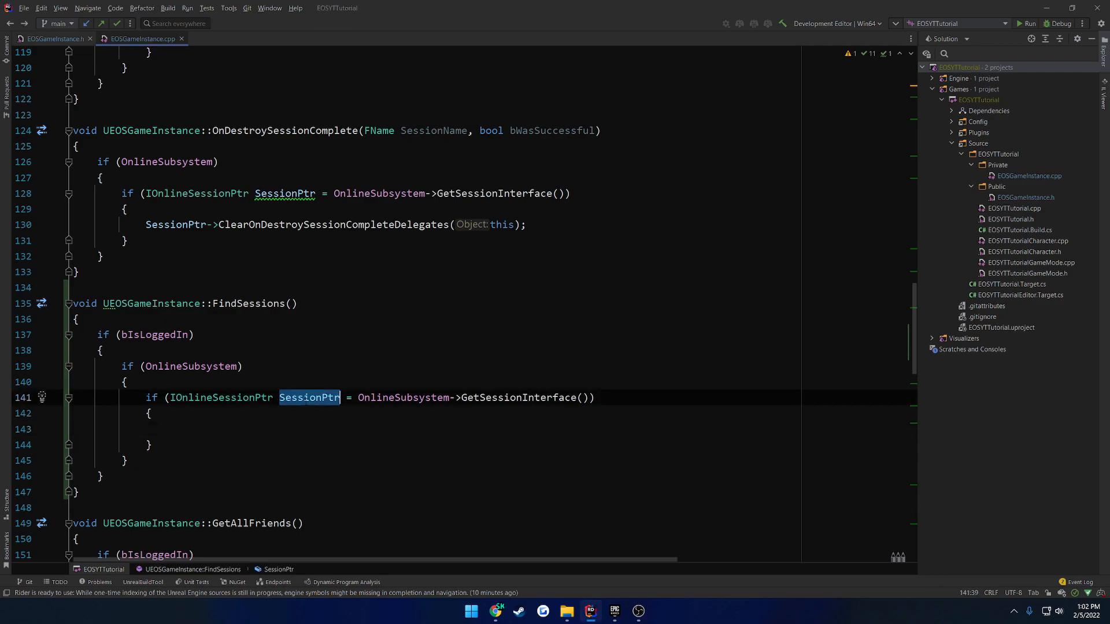
text(SessionPtr)
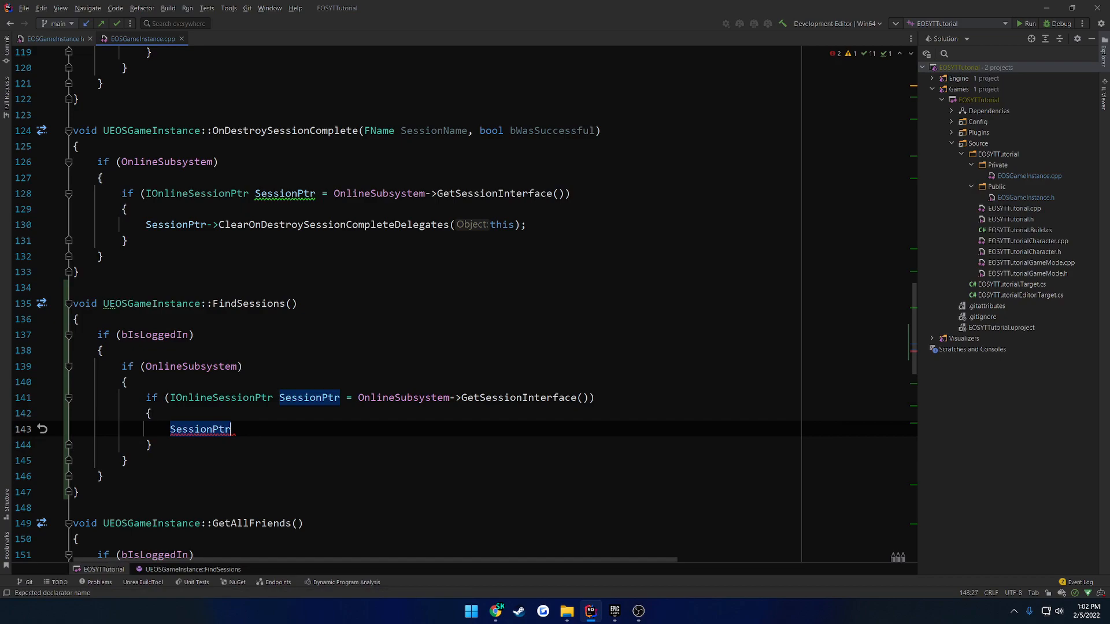
text(->FindSes)
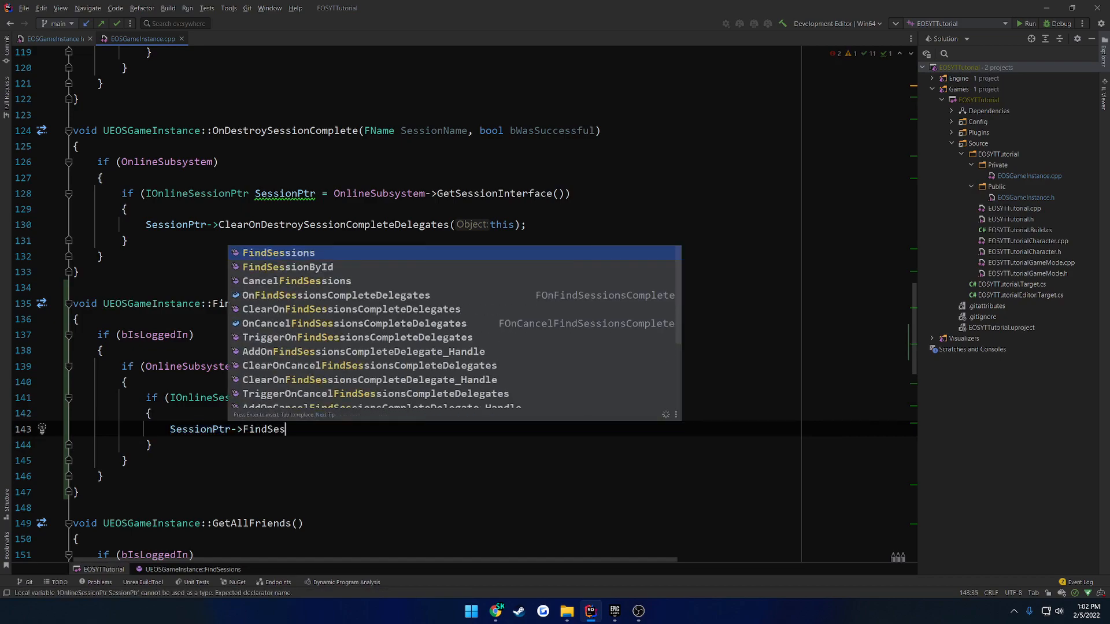
text(s)
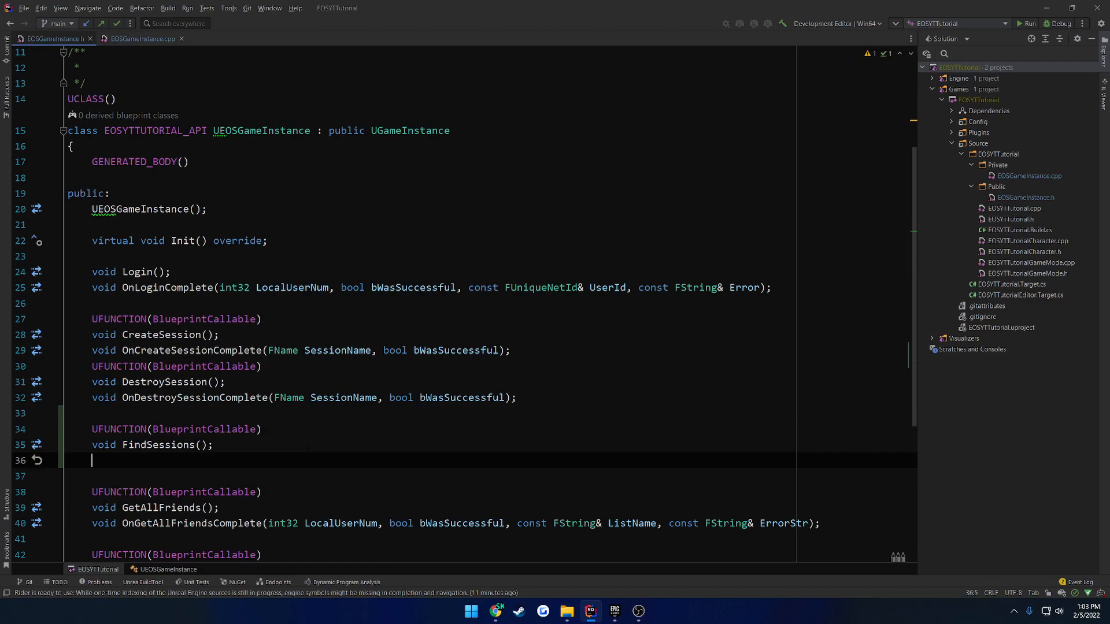
Step: Declare TSharedPtr<FOnlineSessionSearch> SearchSettings below FindSessions in EOSGameInstance.h
text(TSharedPtr<>)
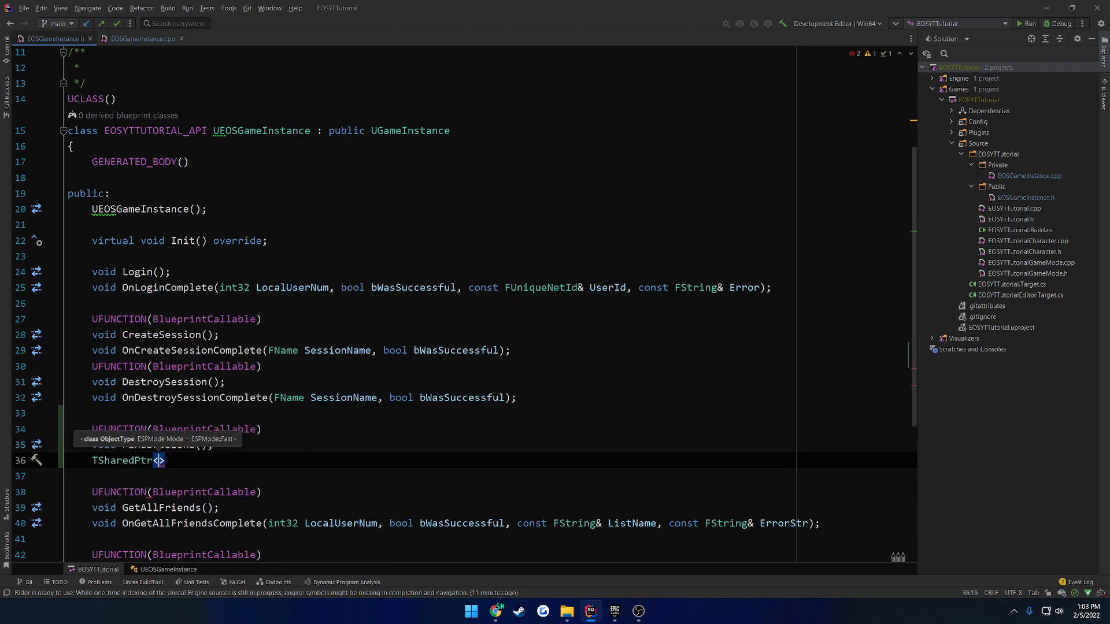
text(FOnlineSess)
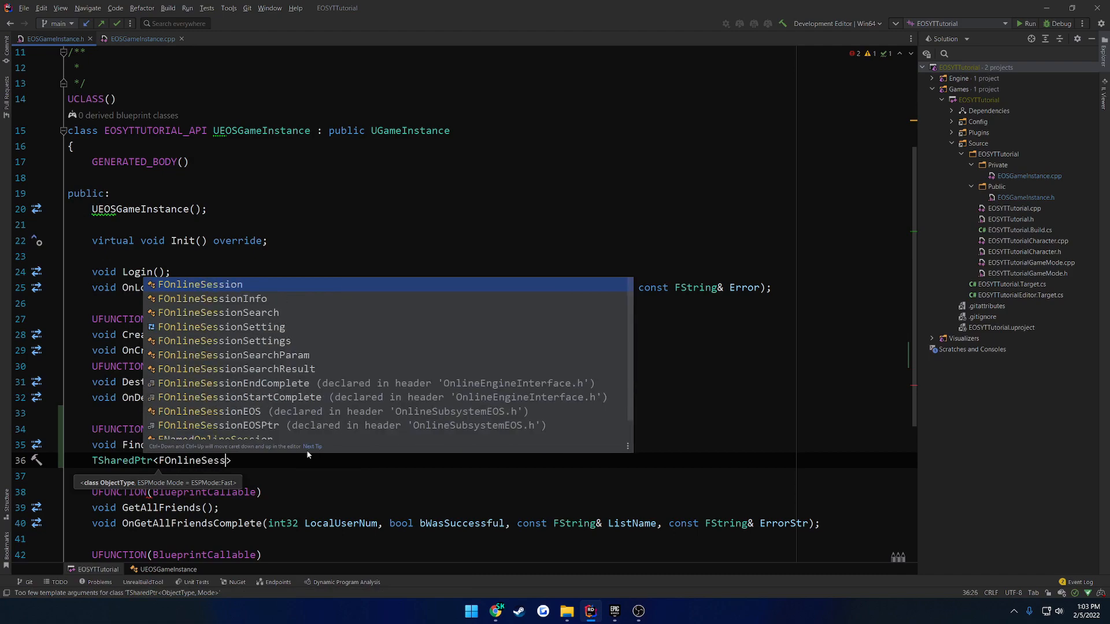
click(216, 313)
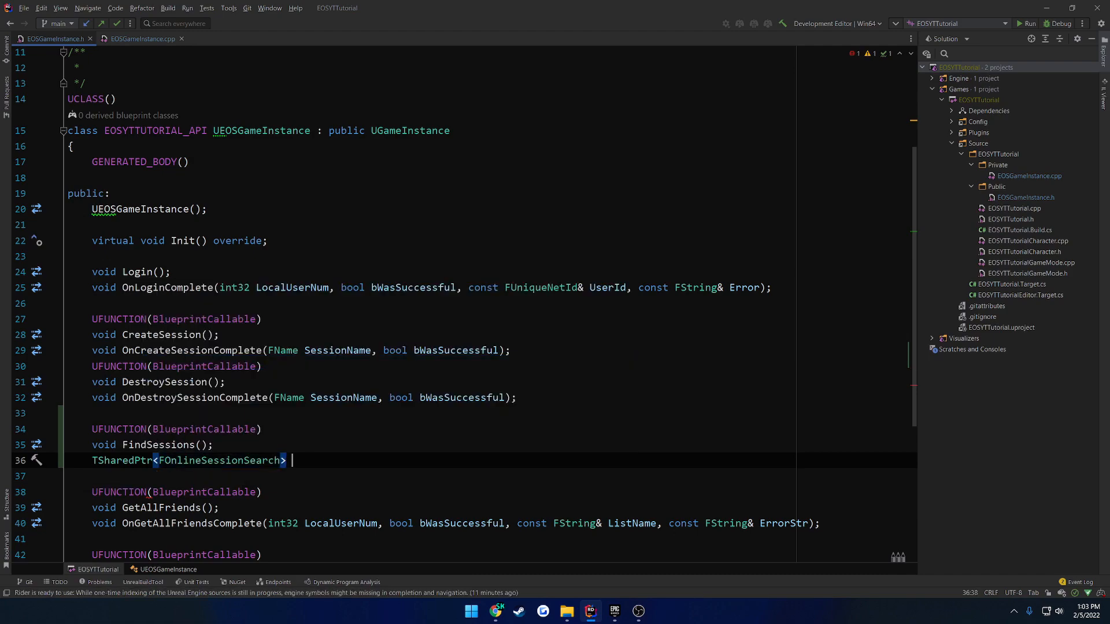
text(SearchSe)
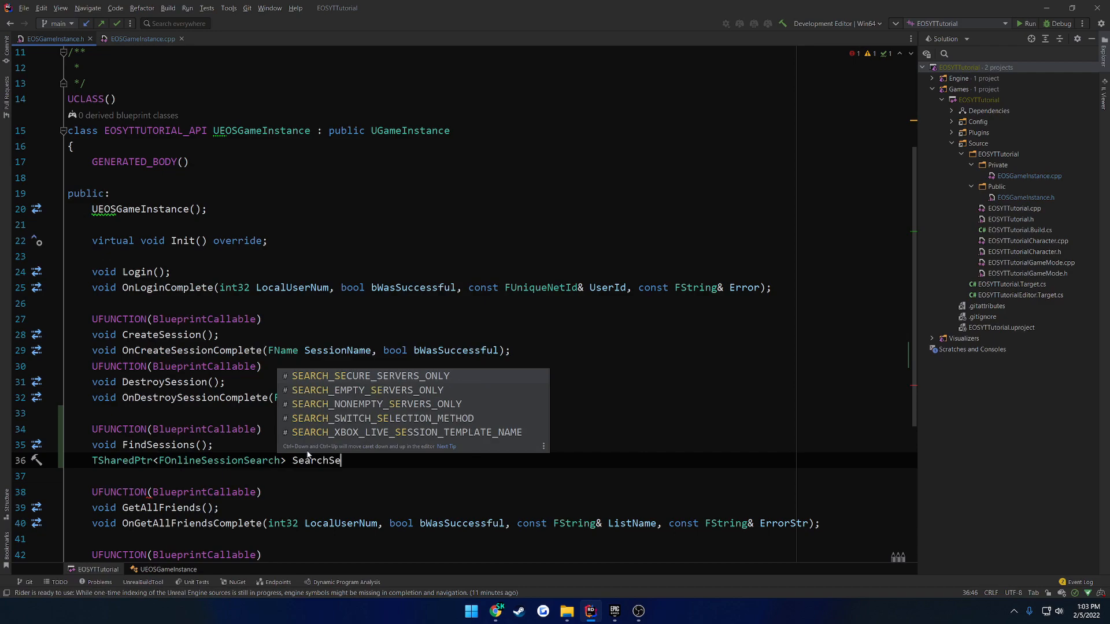
text(ttings))
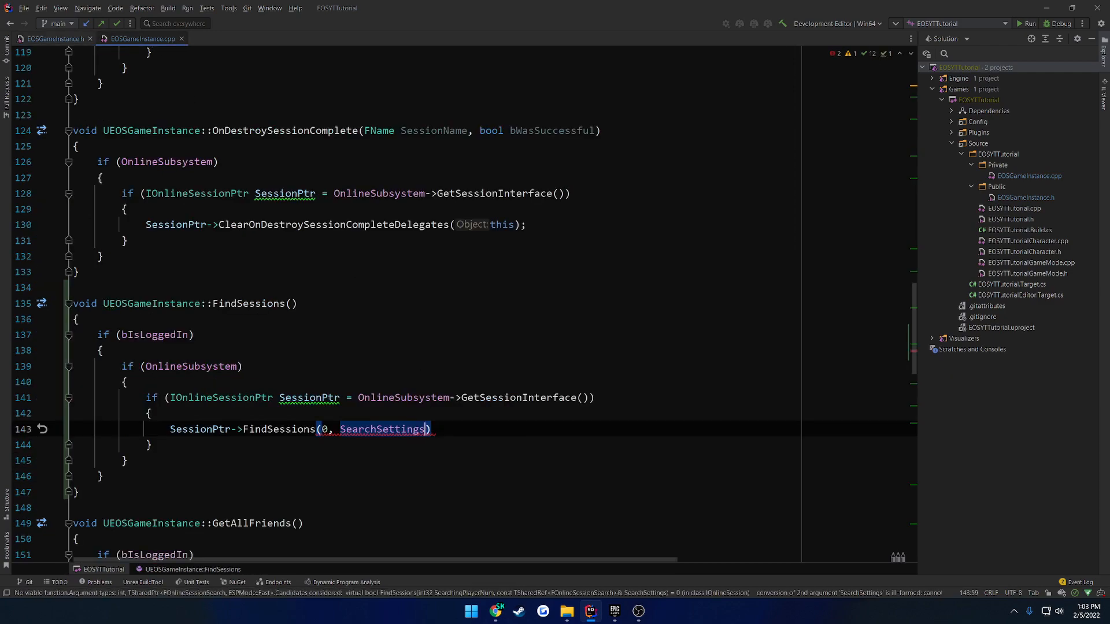
Step: Pass SearchSettings.ToSharedRef() to FindSessions and add a blank line above the call
text(;)
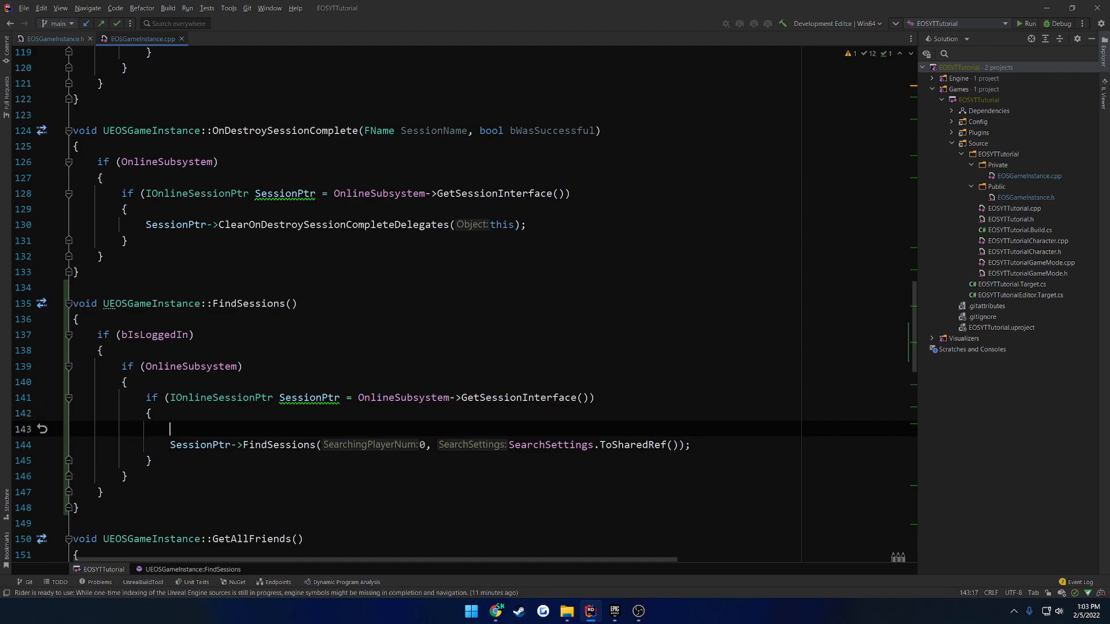
key(enter)
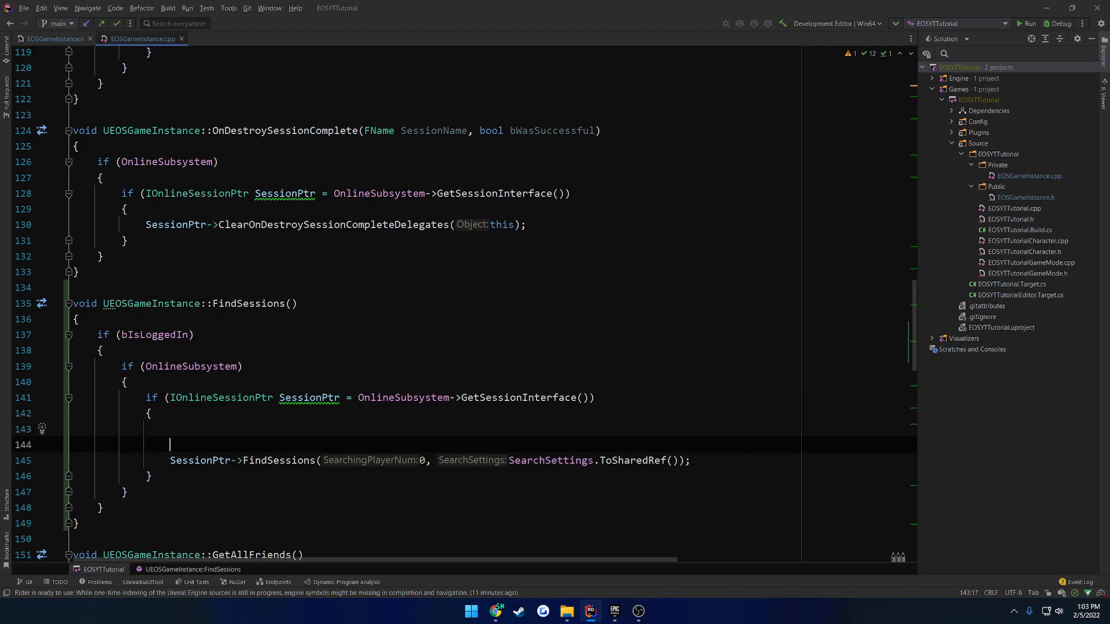
text(Ses)
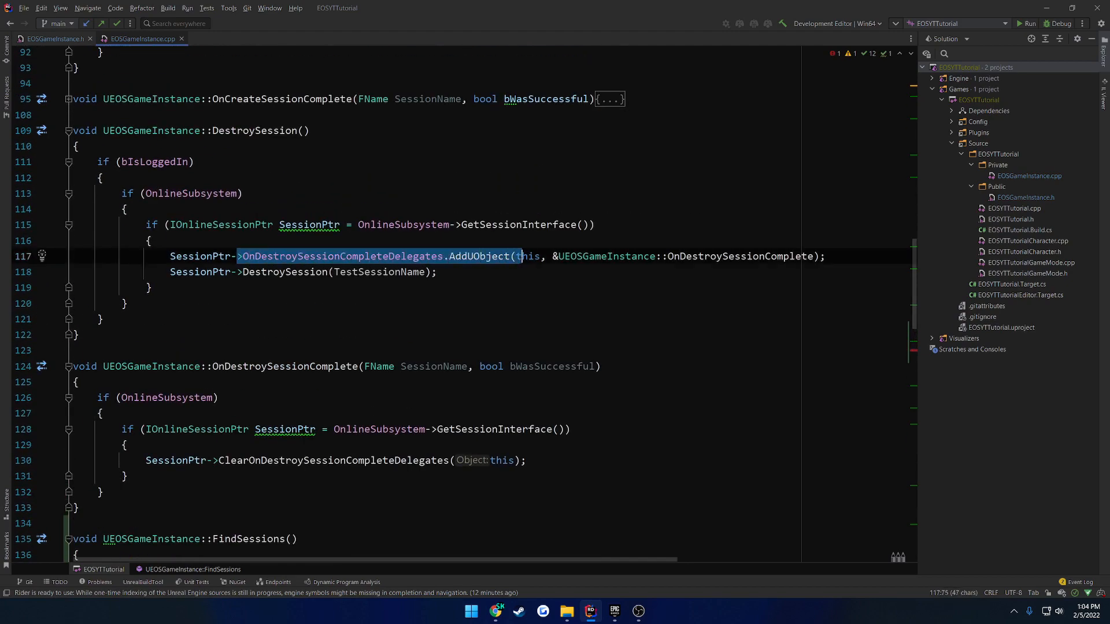
Step: Begin binding OnFindSessionsCompleteDelegates with AddUObject(this, &UEOSGameInstance::
scroll(down, 3)
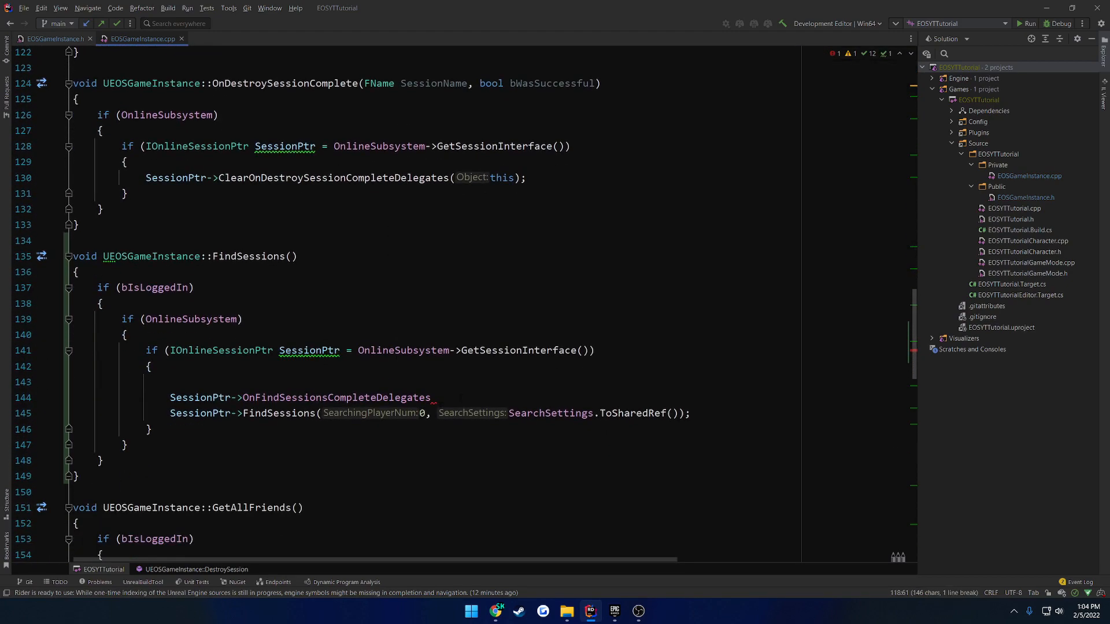
text(.)
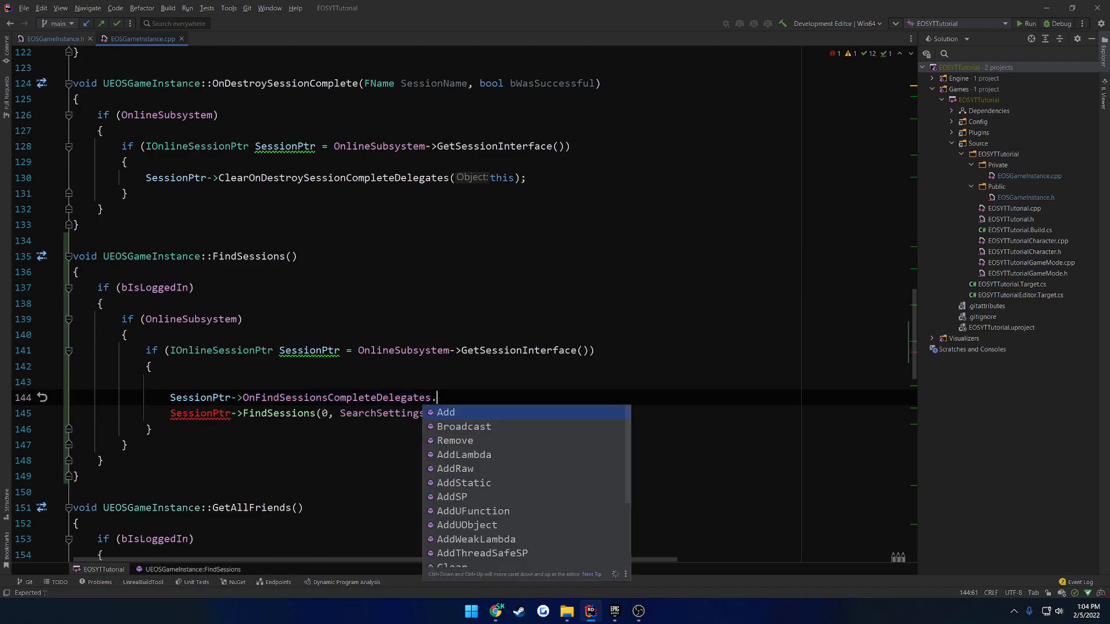
text(AddUObject(this,)
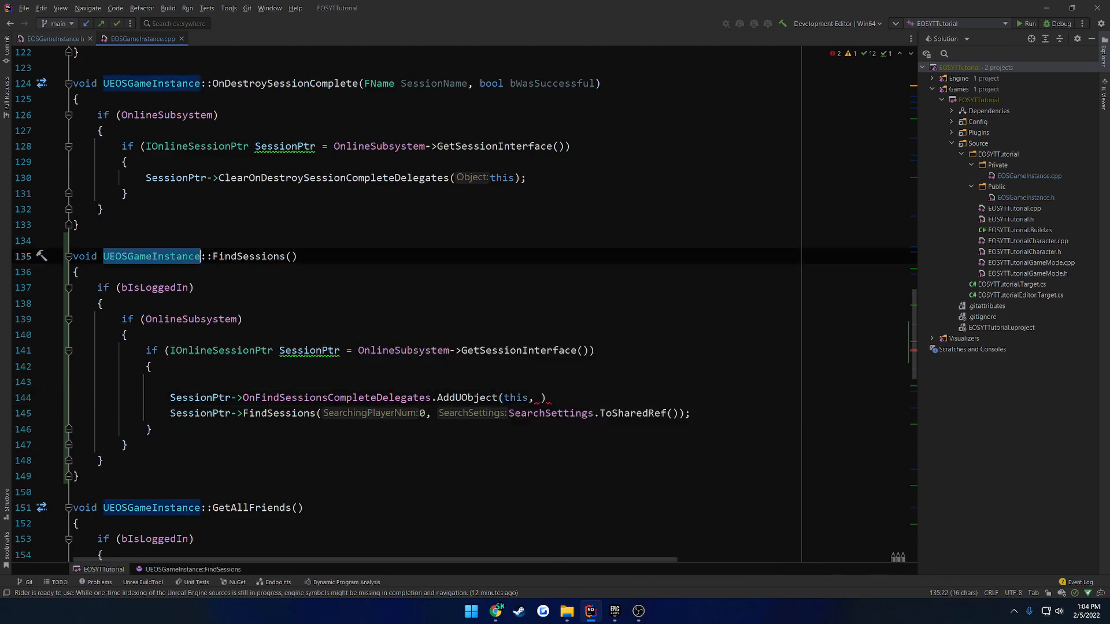
text(UEOSGameInstance&)
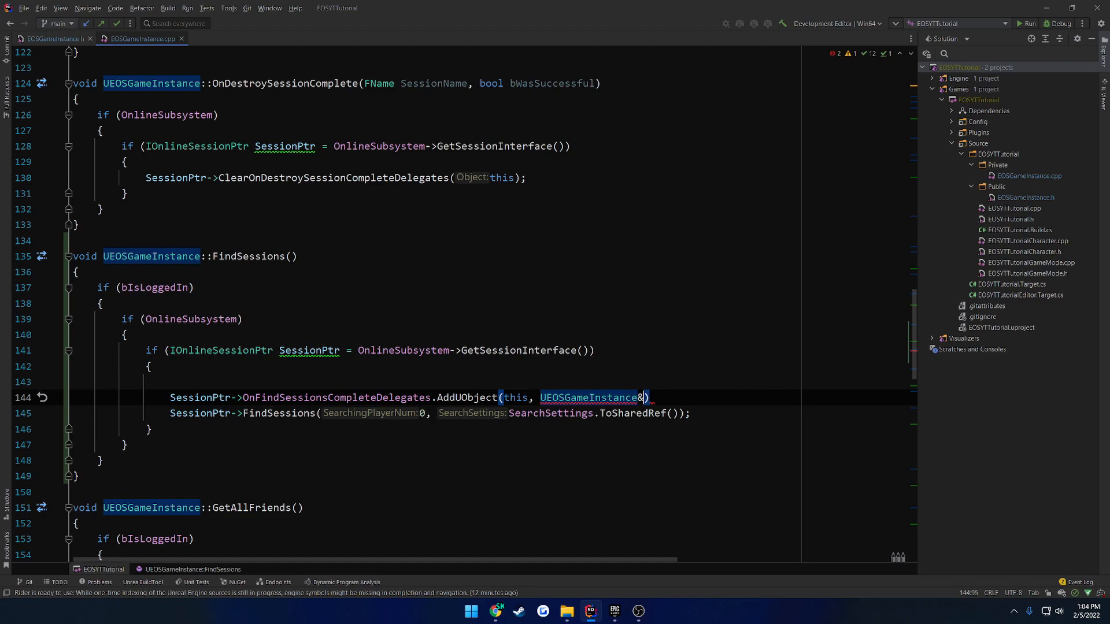
text(::)
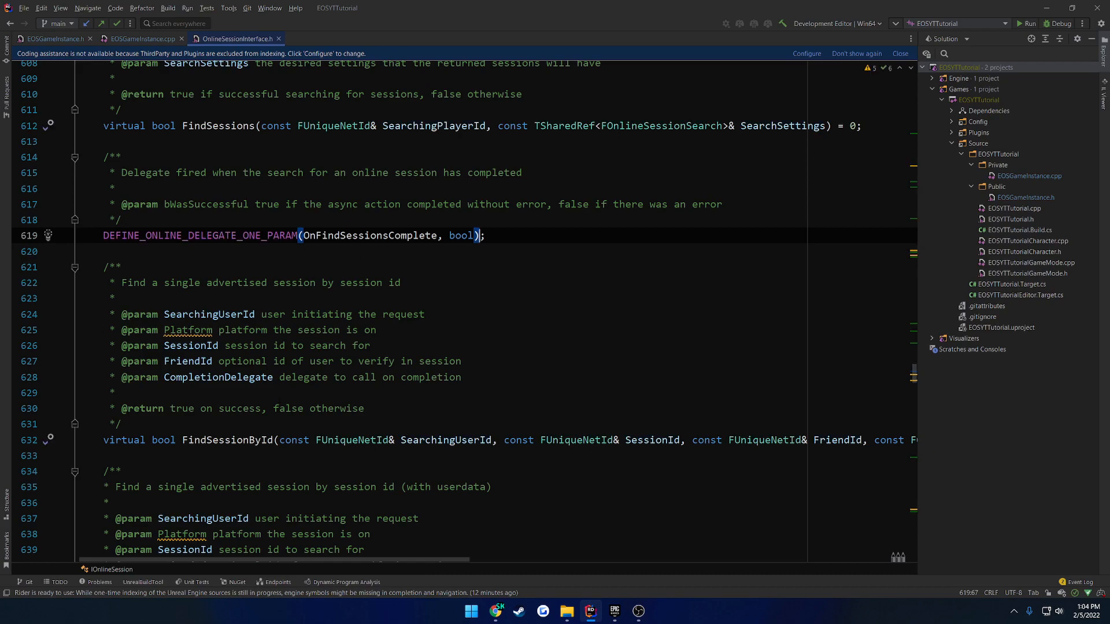
Step: Declare void OnFindSessionsComplete(bool bWasSuccessful) under FindSessions in EOSGameInstance.h
double_click(207, 204)
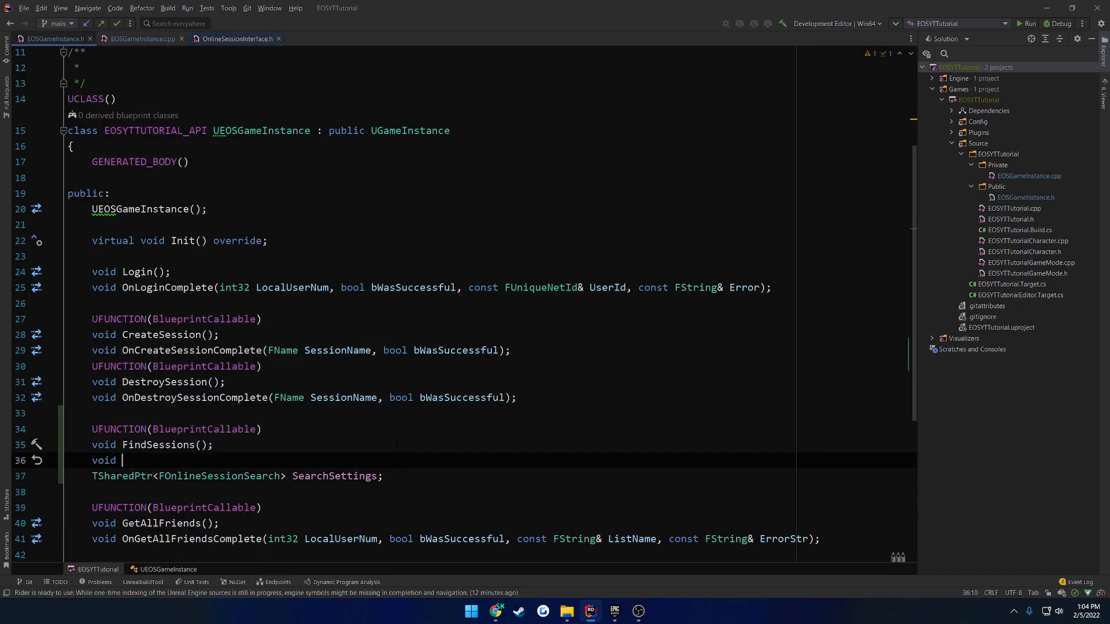
text(OnFindSessio)
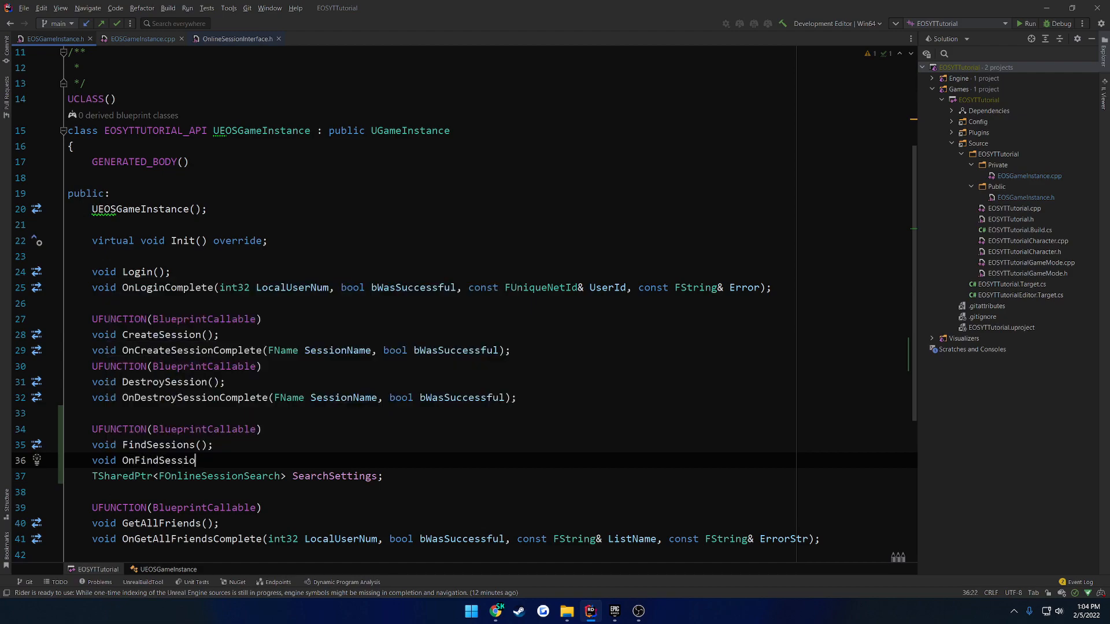
text(nsComplete(bool)
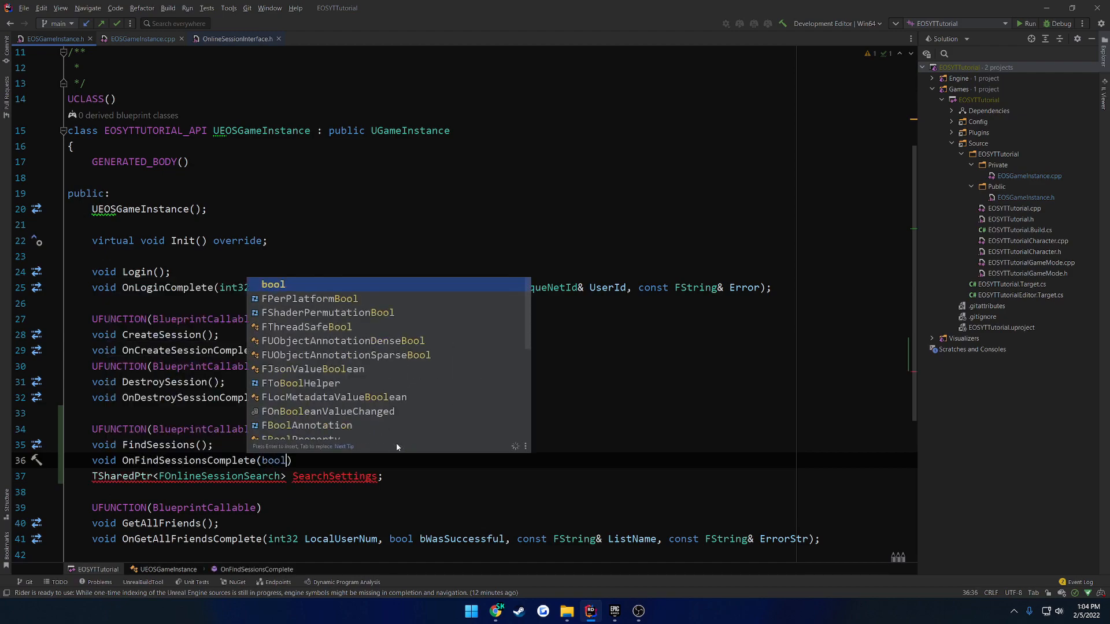
text(bWasSucces)
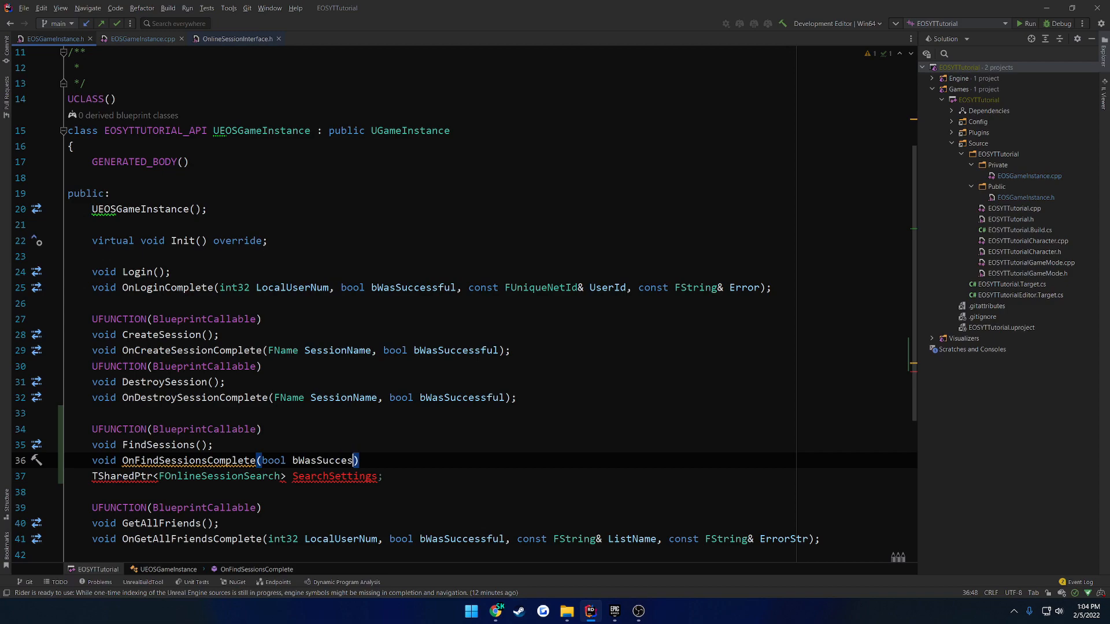
text(sfull)
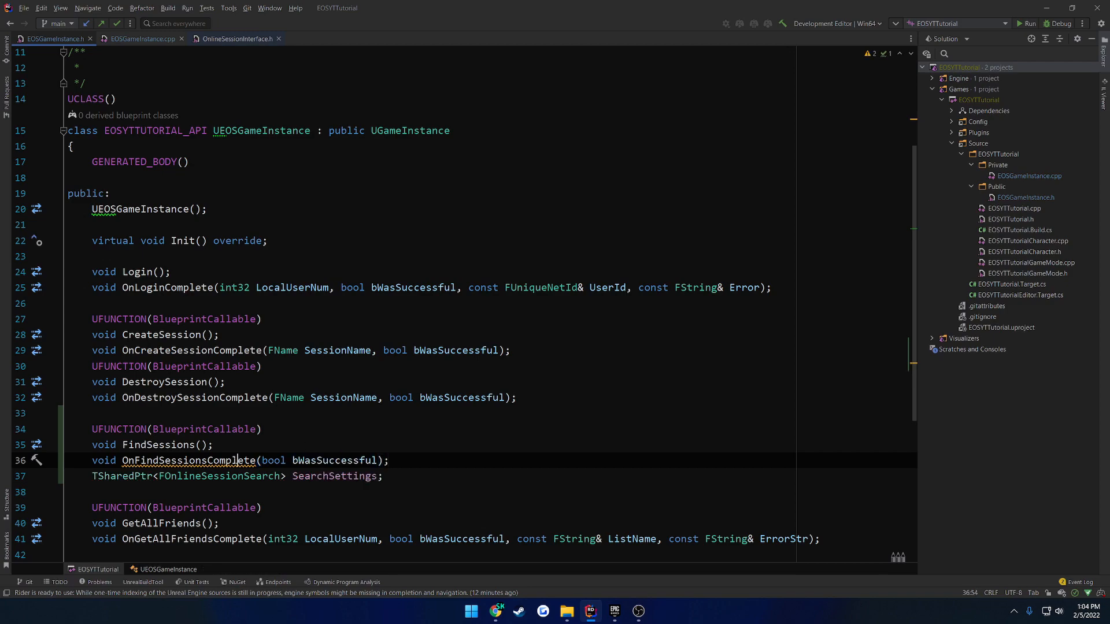
click(141, 38)
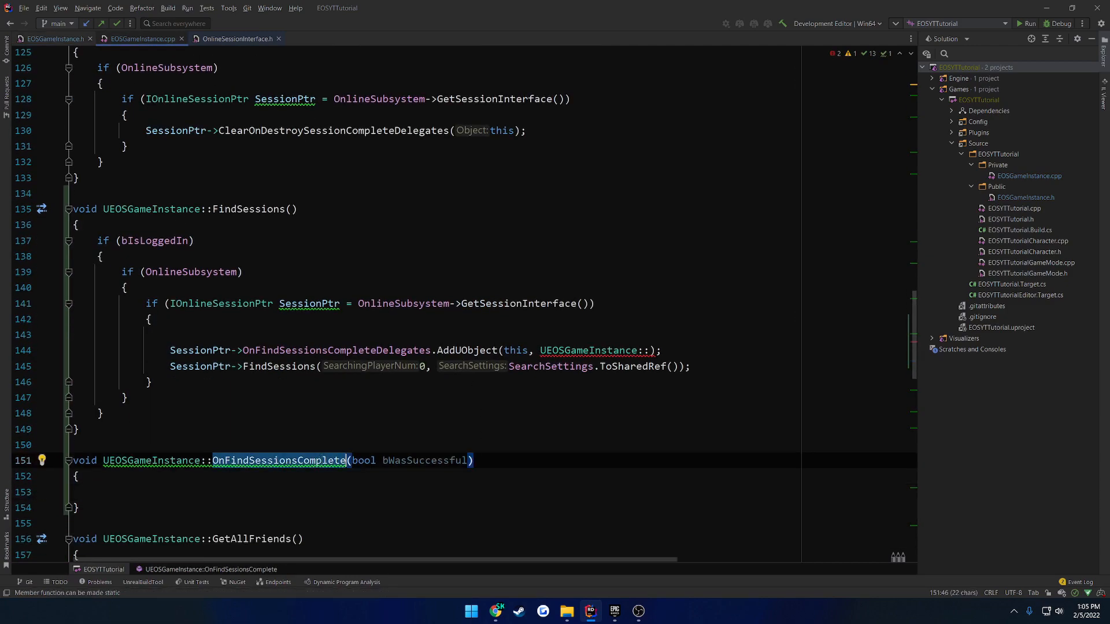
Step: Complete the AddUObject binding with &UEOSGameInstance::OnFindSessionsComplete
text(OnFindSessionsComplete)
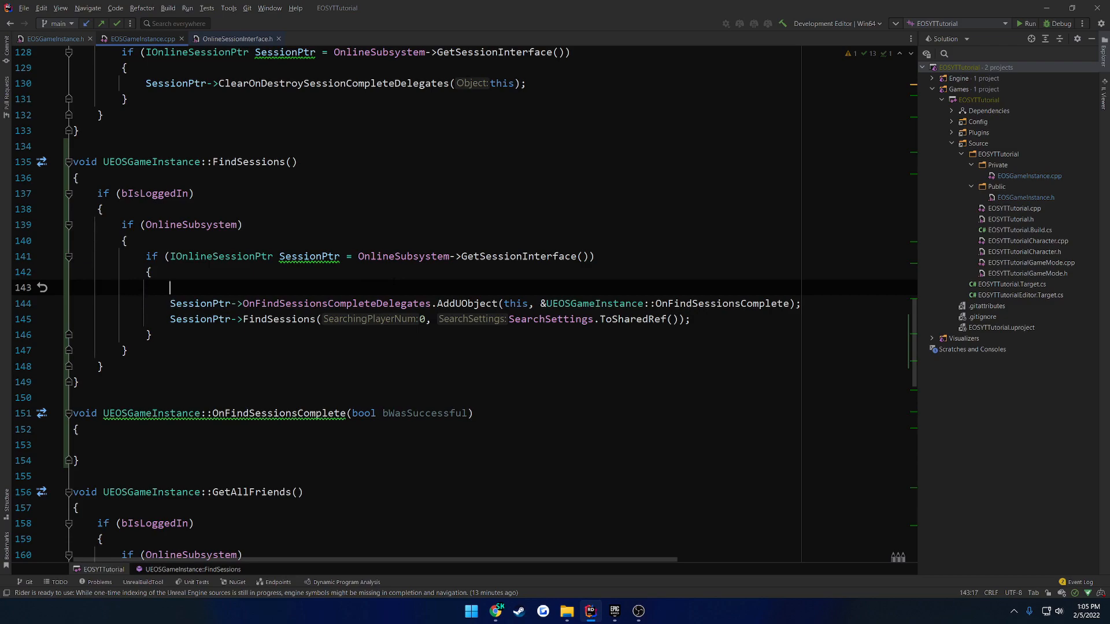
Step: Assign SearchSettings = MakeShareable(new FOnlineSessionSearch()) above the delegate binding
text(SessionS)
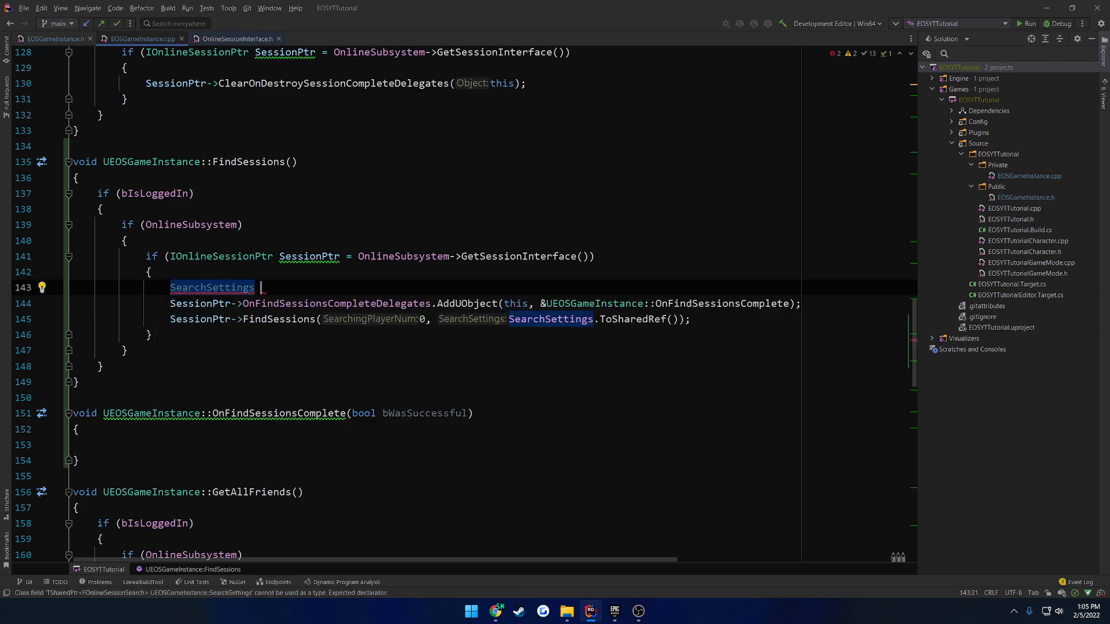
text(= MakeShareable()
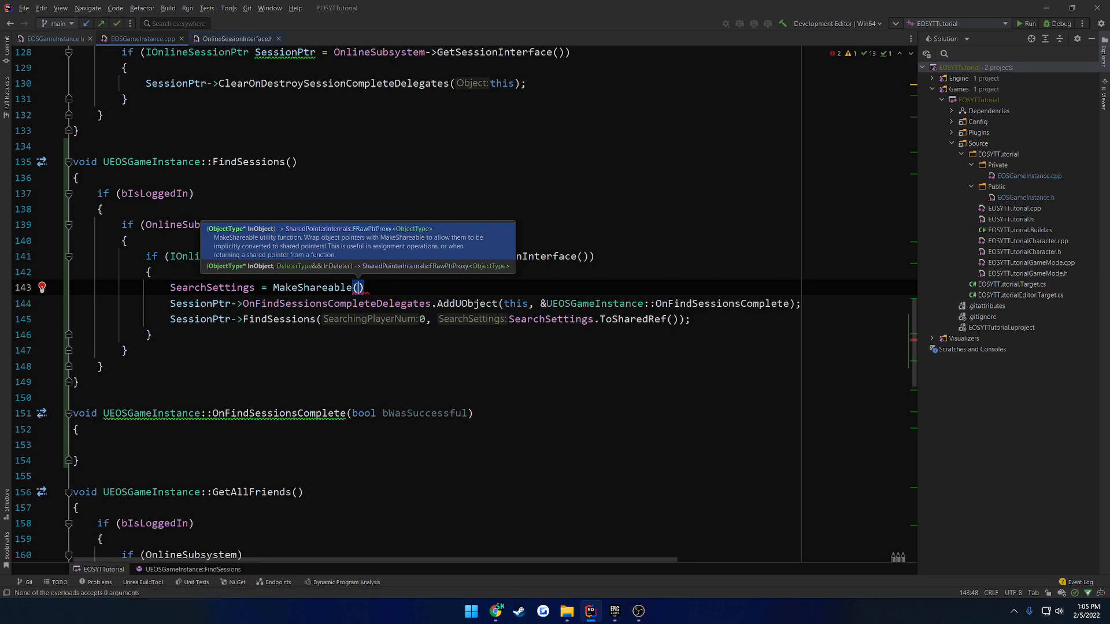
text(FO)
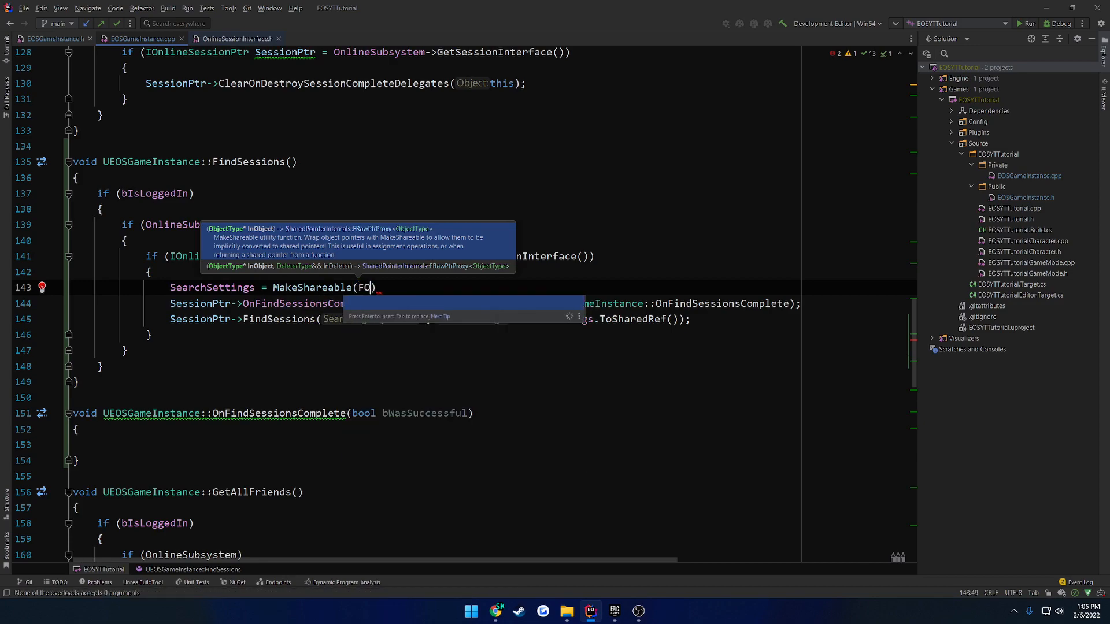
text(nlineSession)
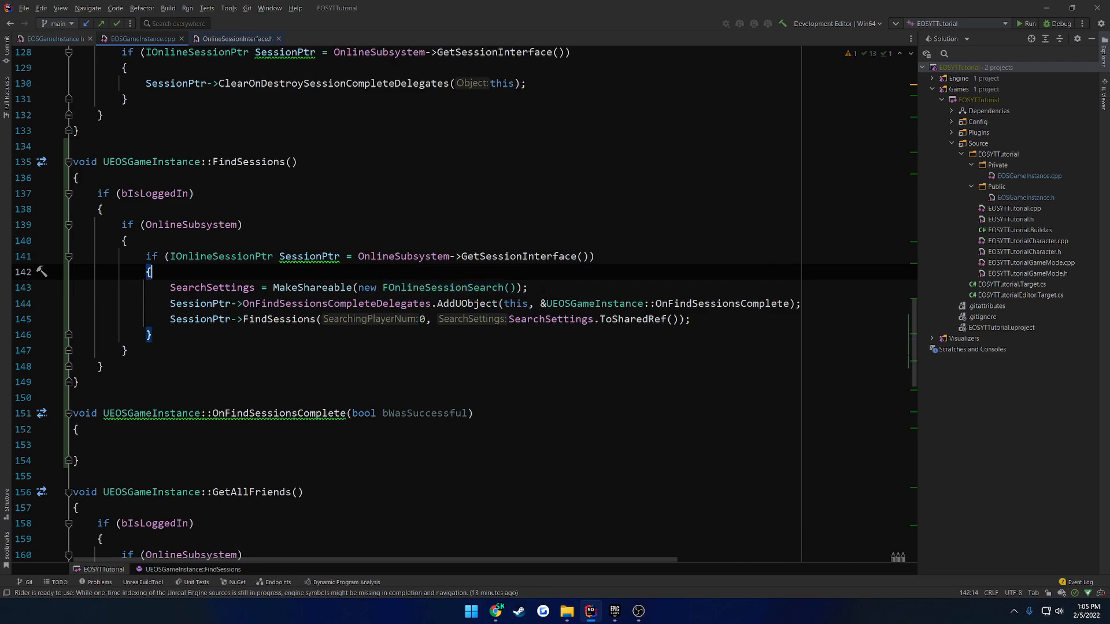
text(SearchSettings->)
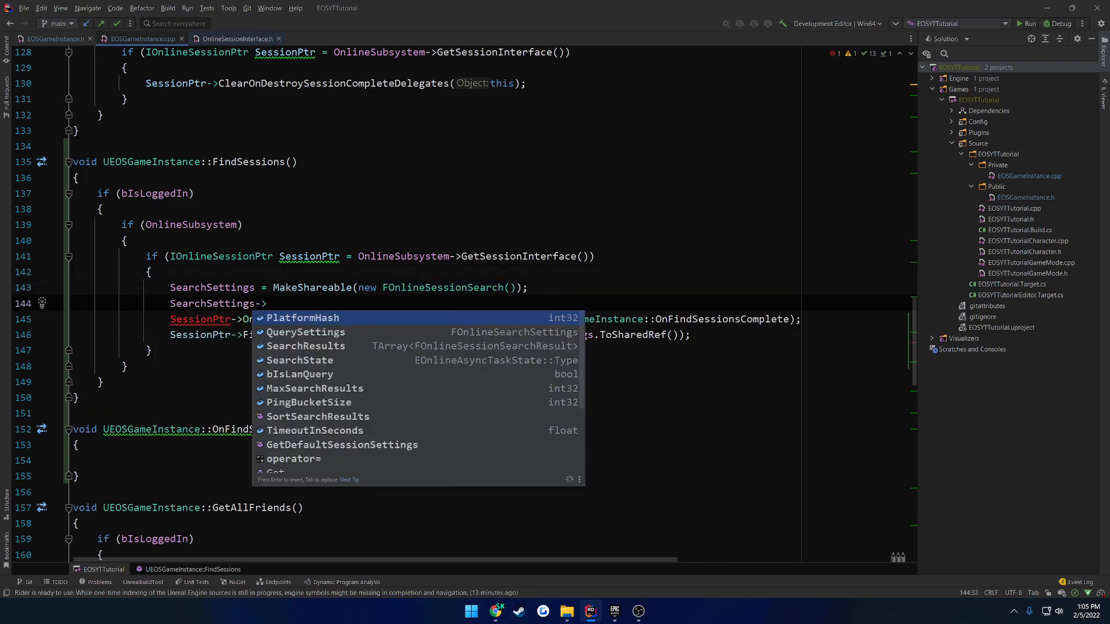
mouse_move(303, 318)
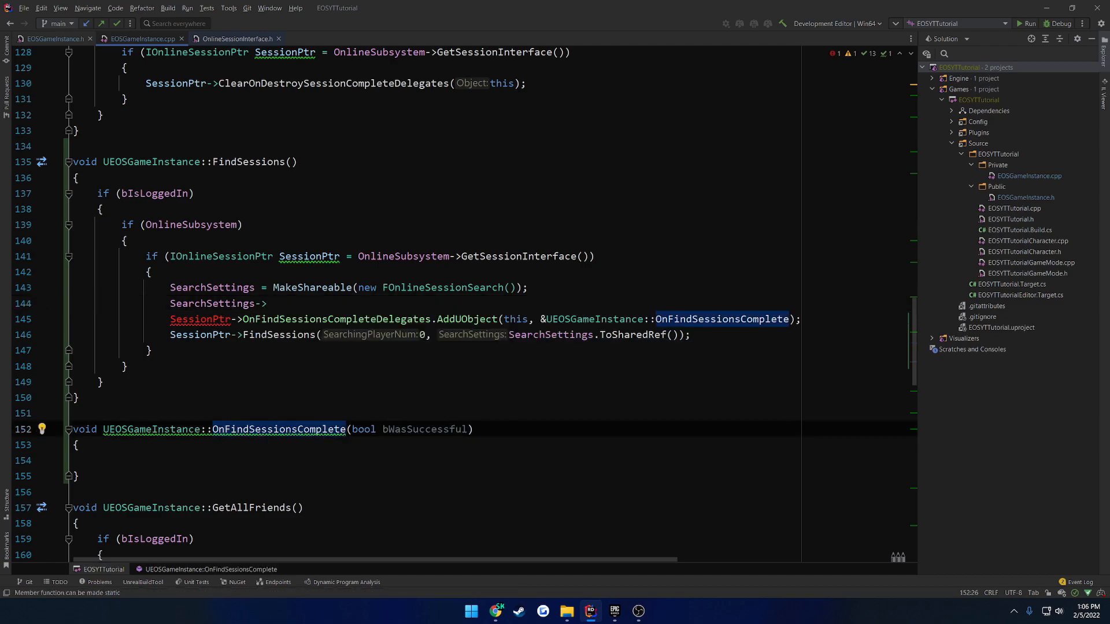
Step: Add a SearchSettings->QuerySettings.Set() call and start a new line
click(98, 460)
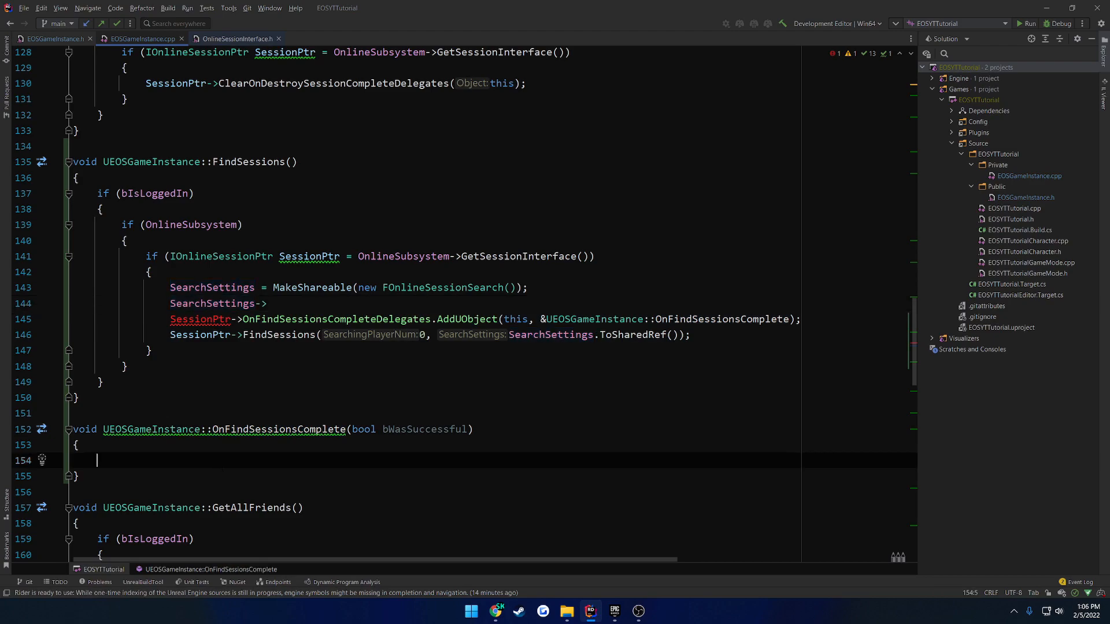
text(SearchSettings->)
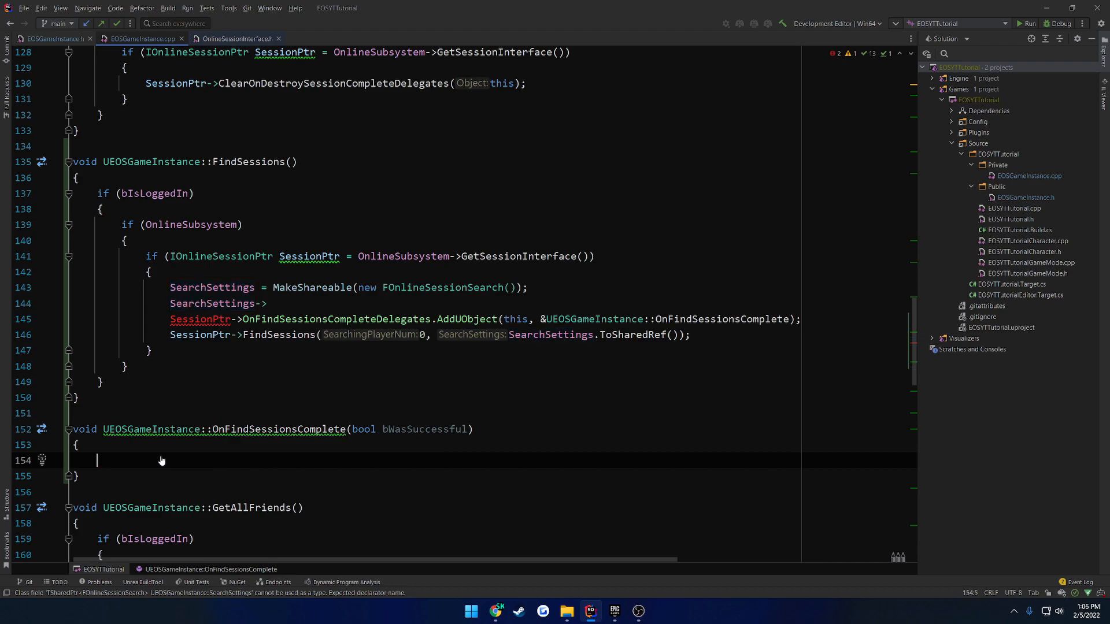
text(Se)
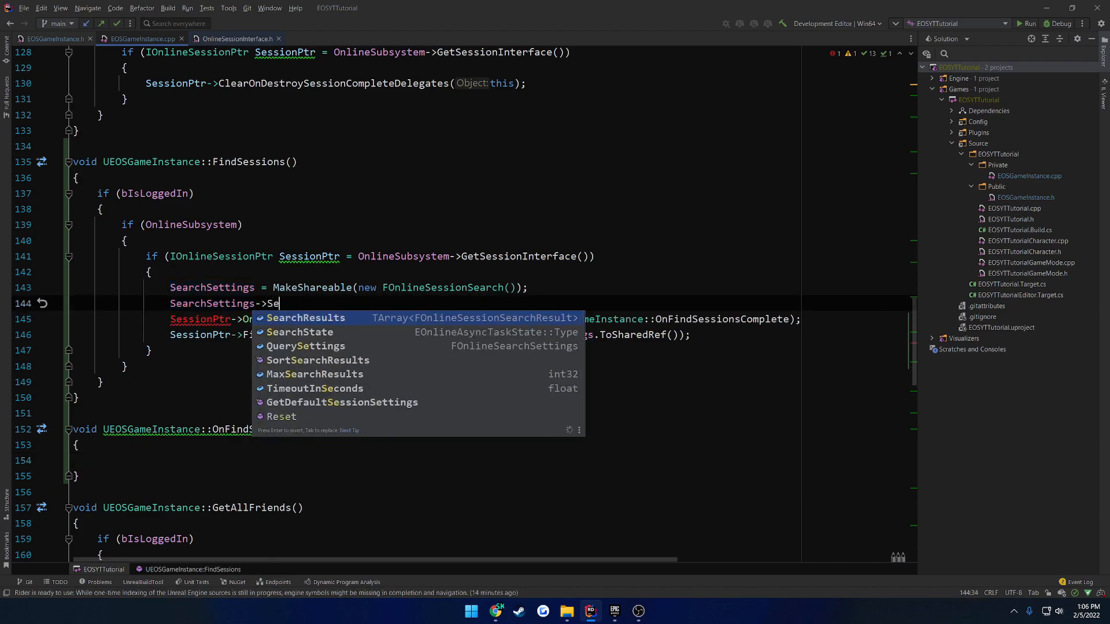
text(QuerySettings)
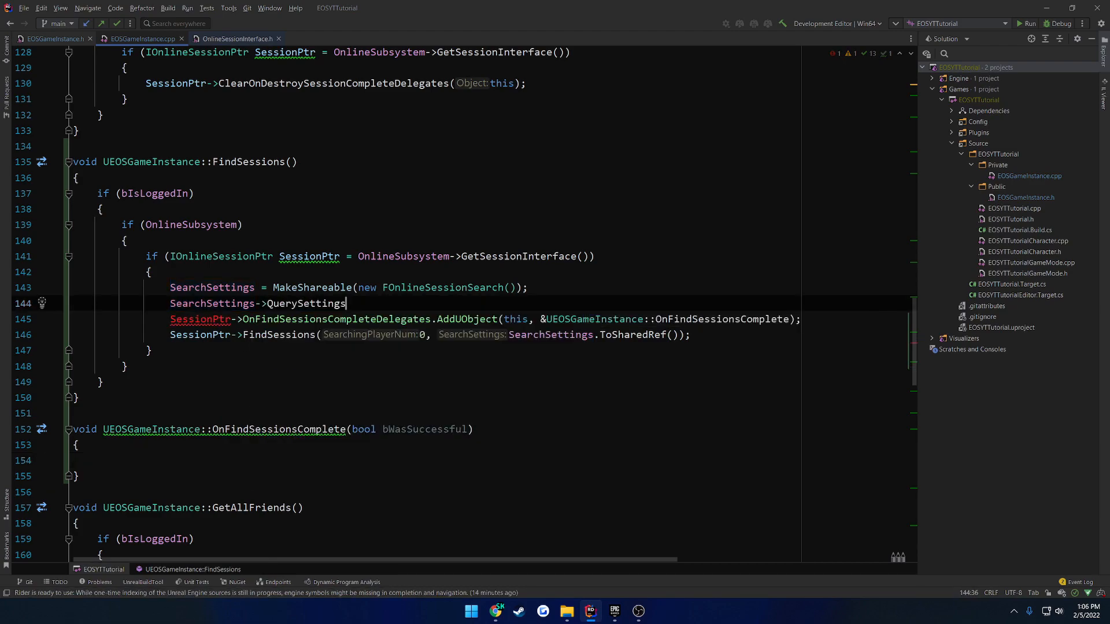
text(.Set()
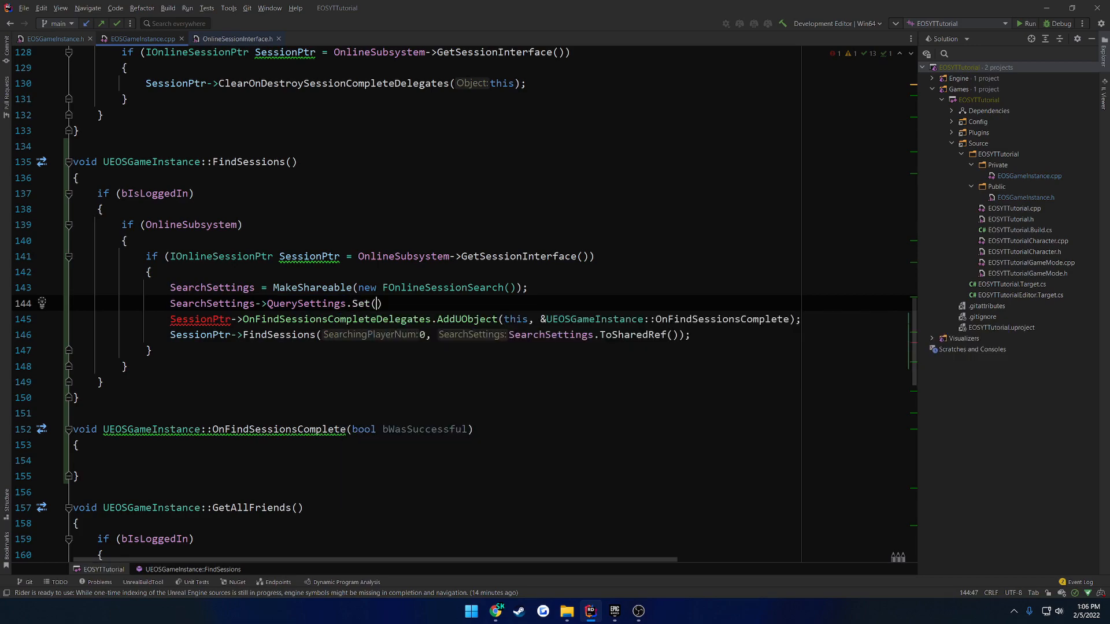
key(enter)
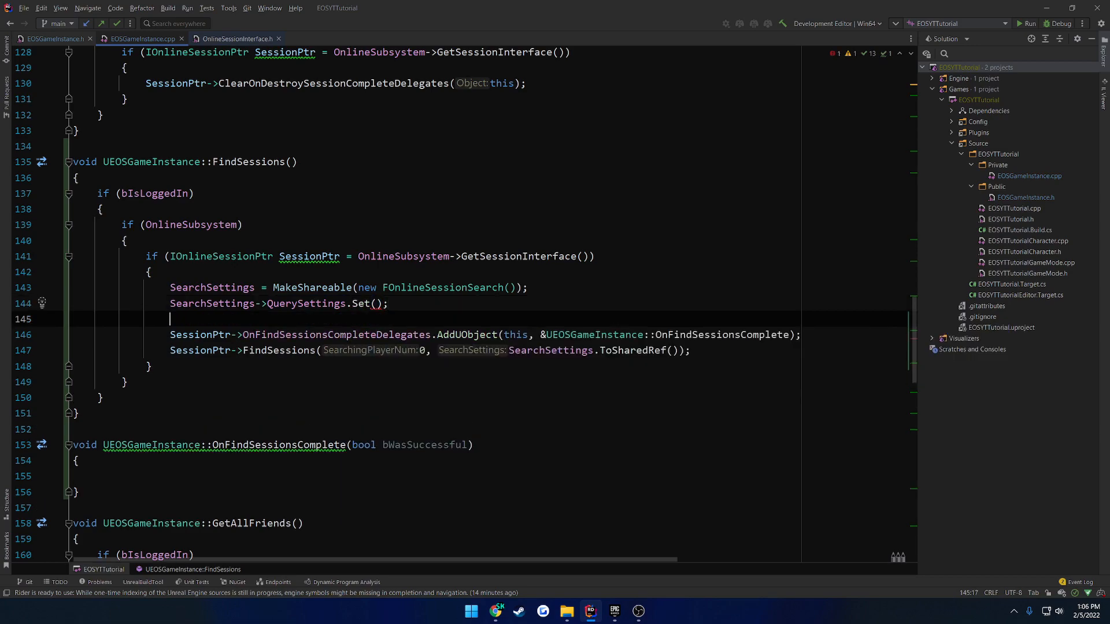
scroll(up, 3)
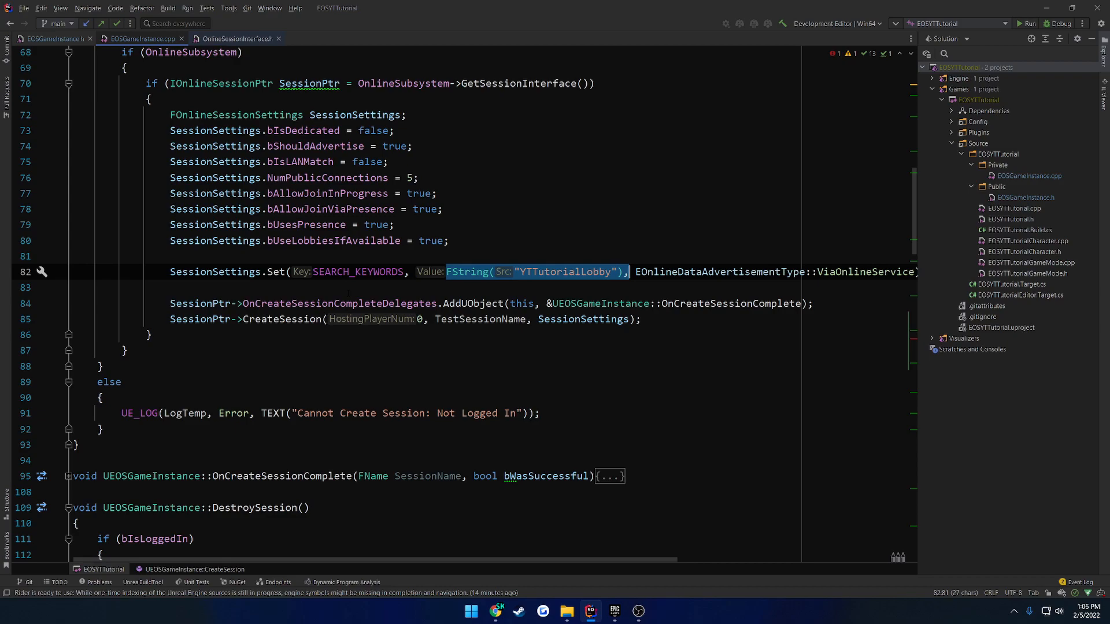
mouse_move(430, 303)
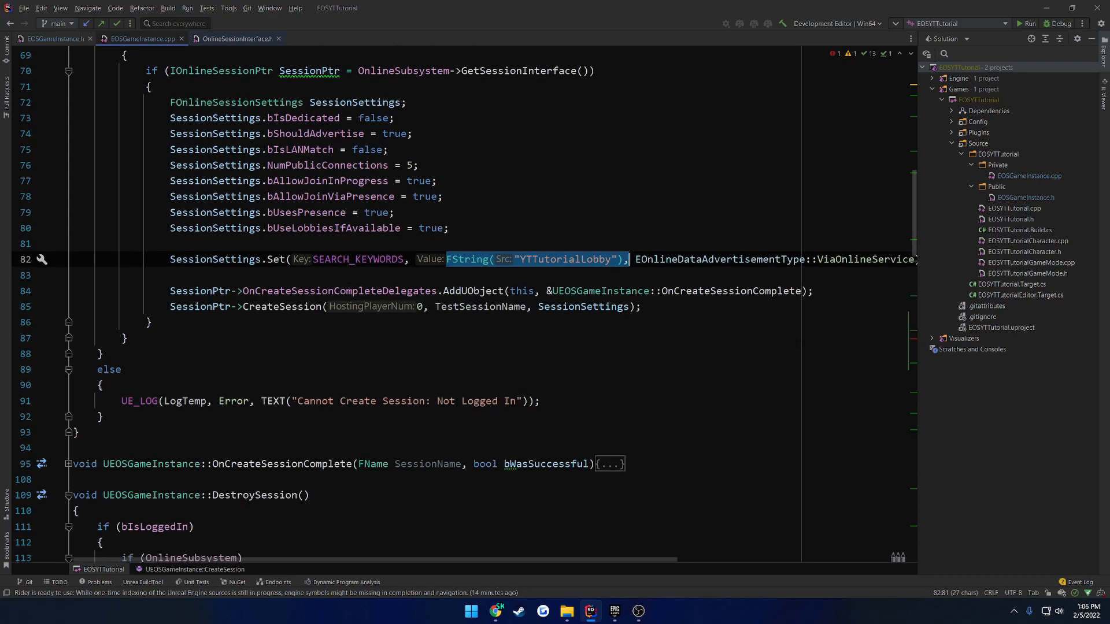
scroll(down, 3)
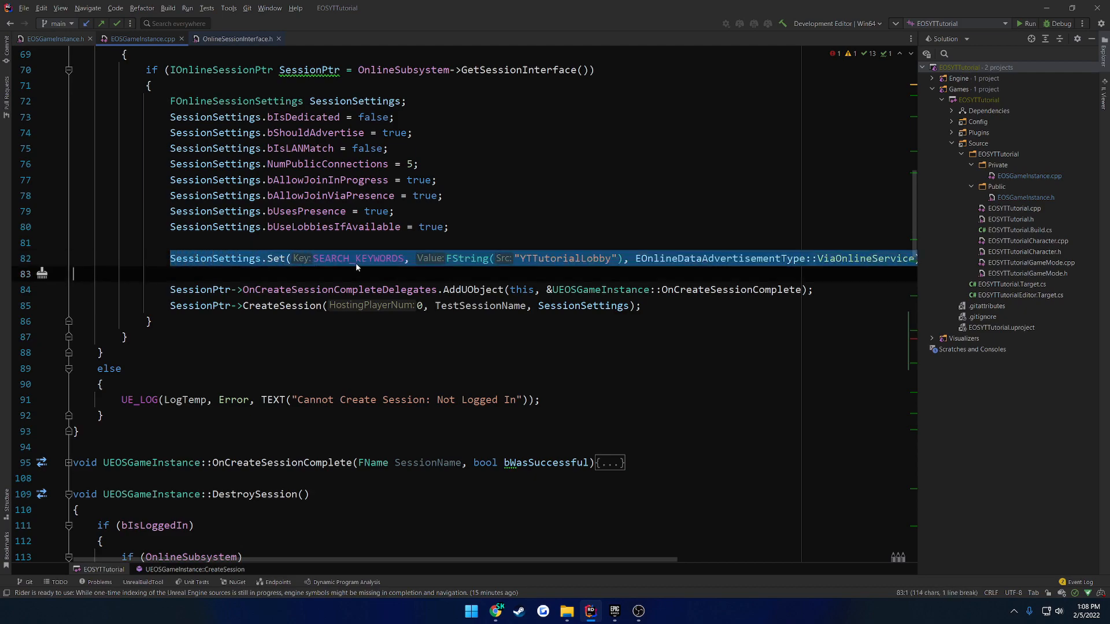
double_click(357, 258)
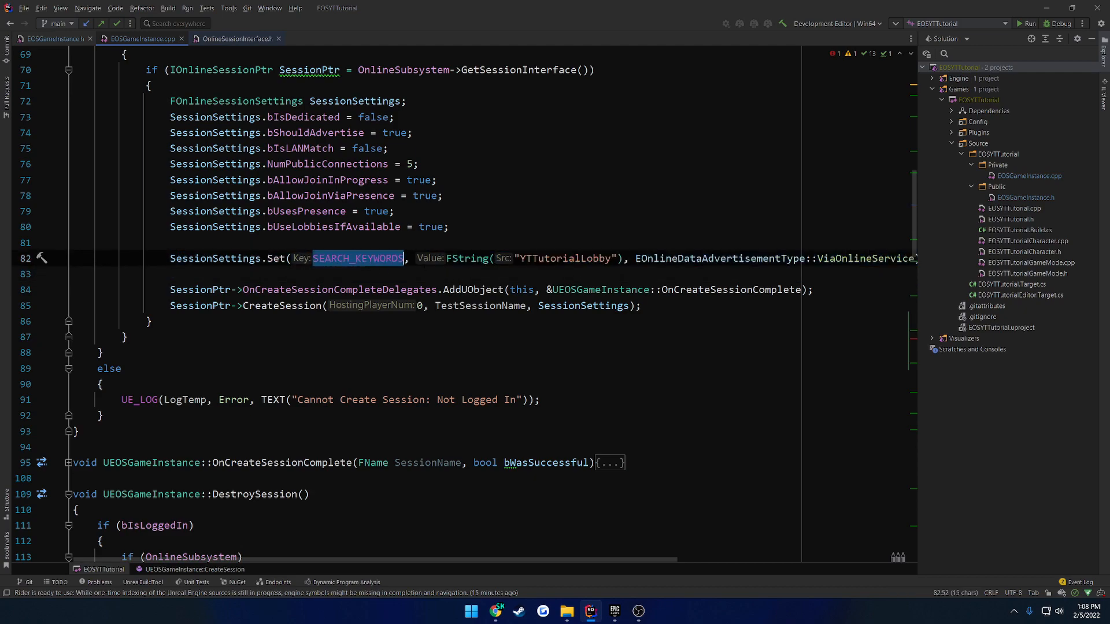
double_click(564, 258)
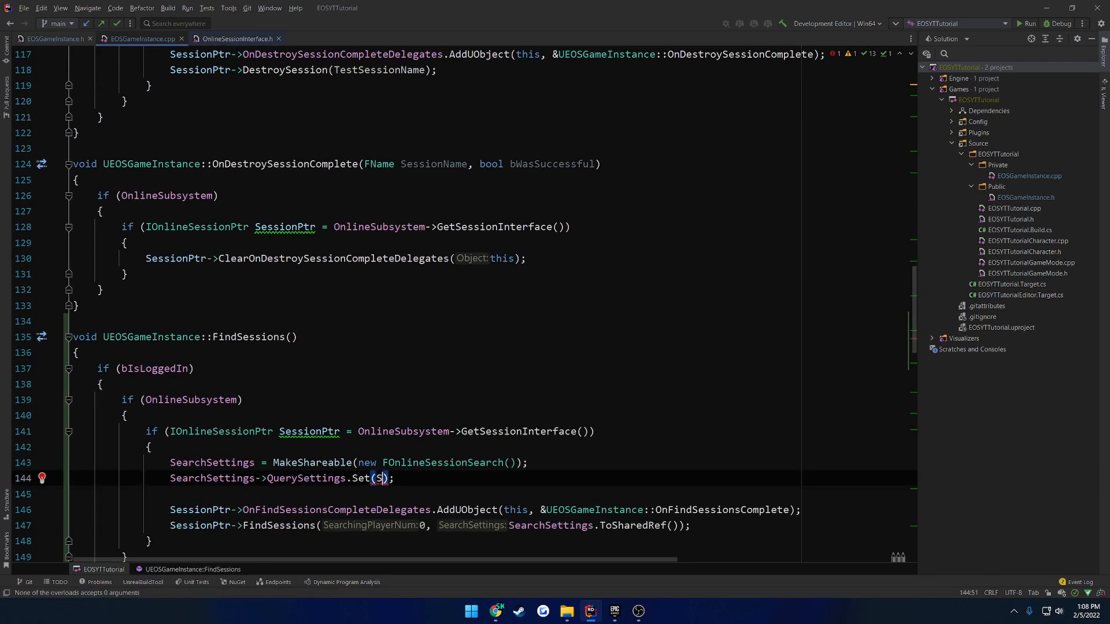
Step: Fill Set with SEARCH_KEYWORDS, FString("YTTutorialLobby"), EOnlineComparisonOp::Equals, then duplicate the line
text(EARCH_KEYWORDS)
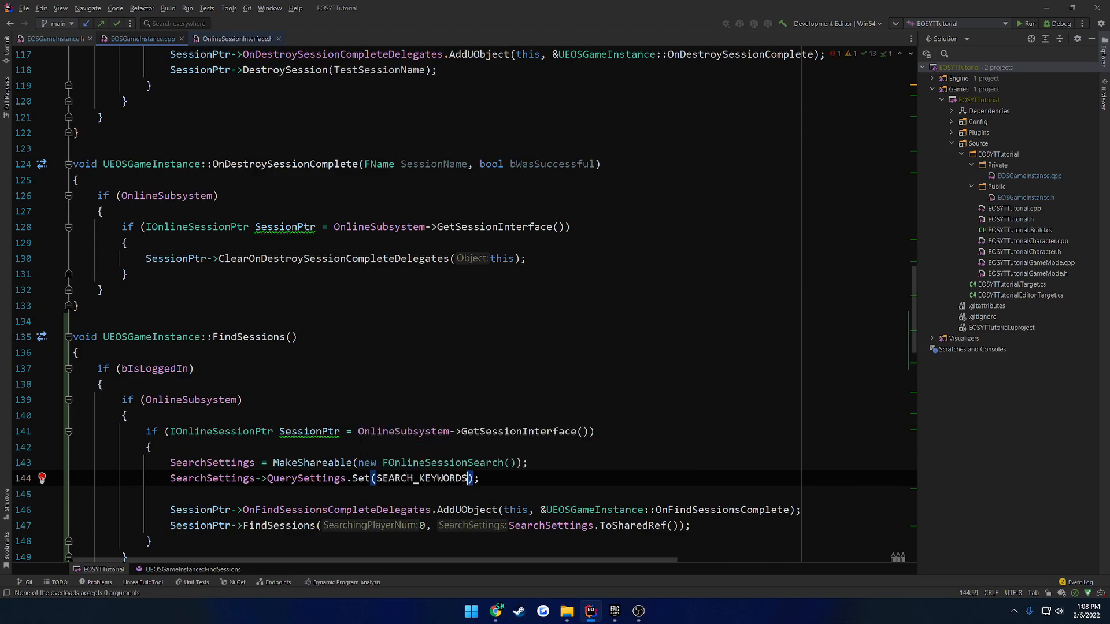
text(, FS)
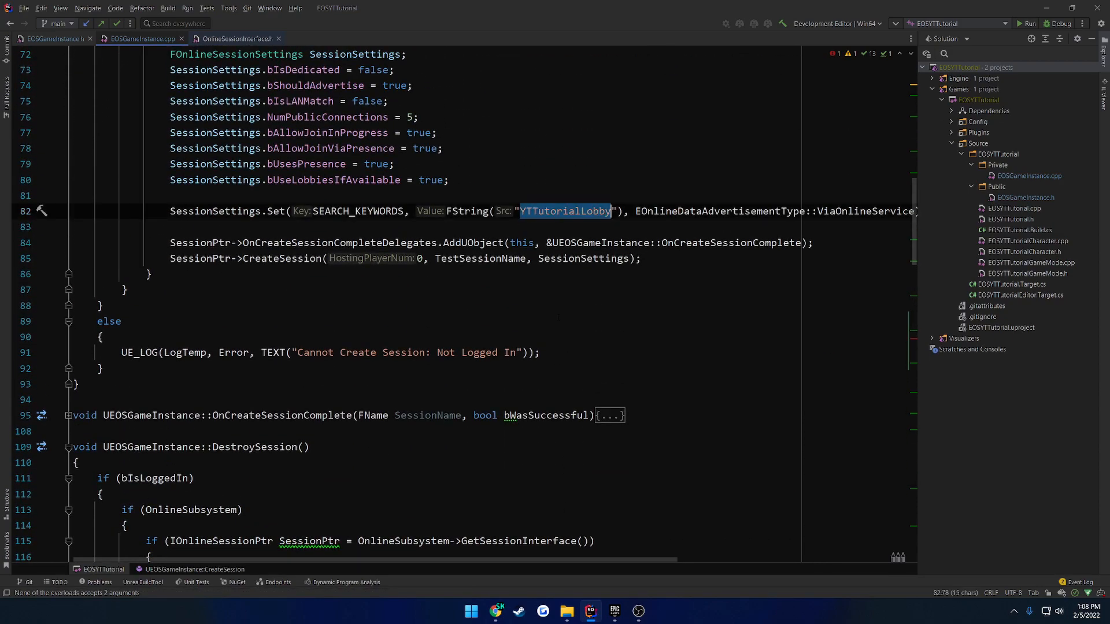
scroll(down, 3)
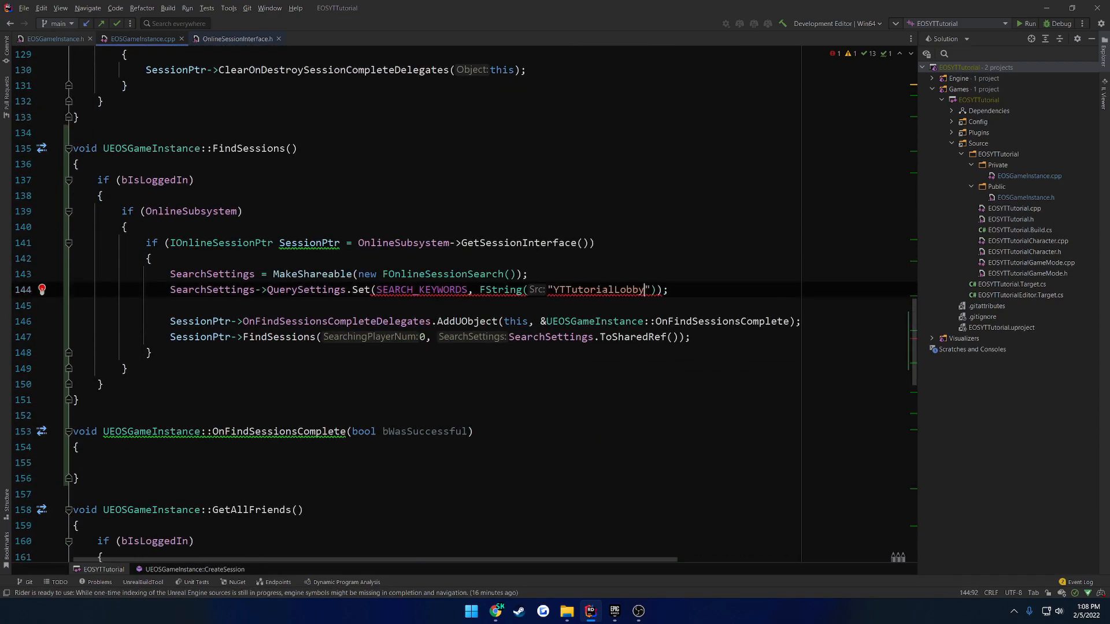
text(,)
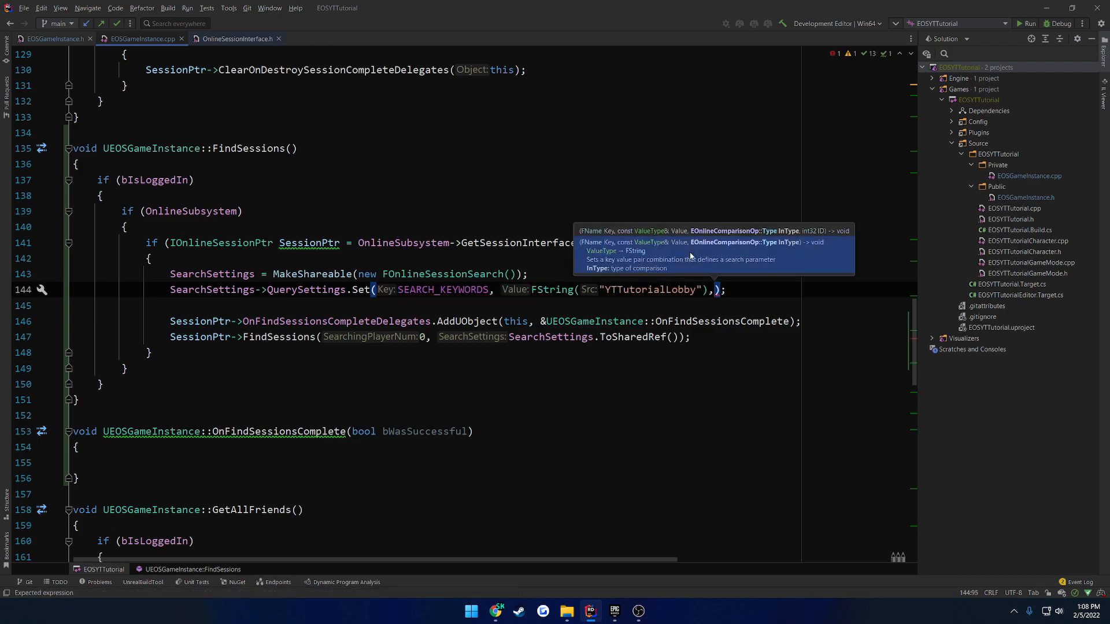
text(EO)
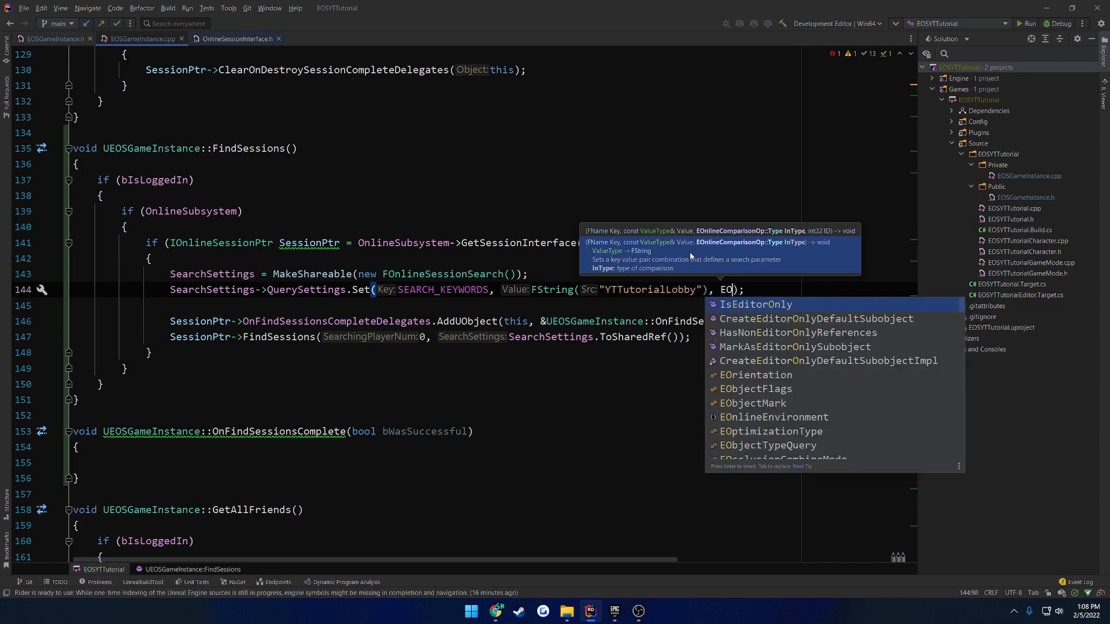
text(lineComparisonOp::Equals)
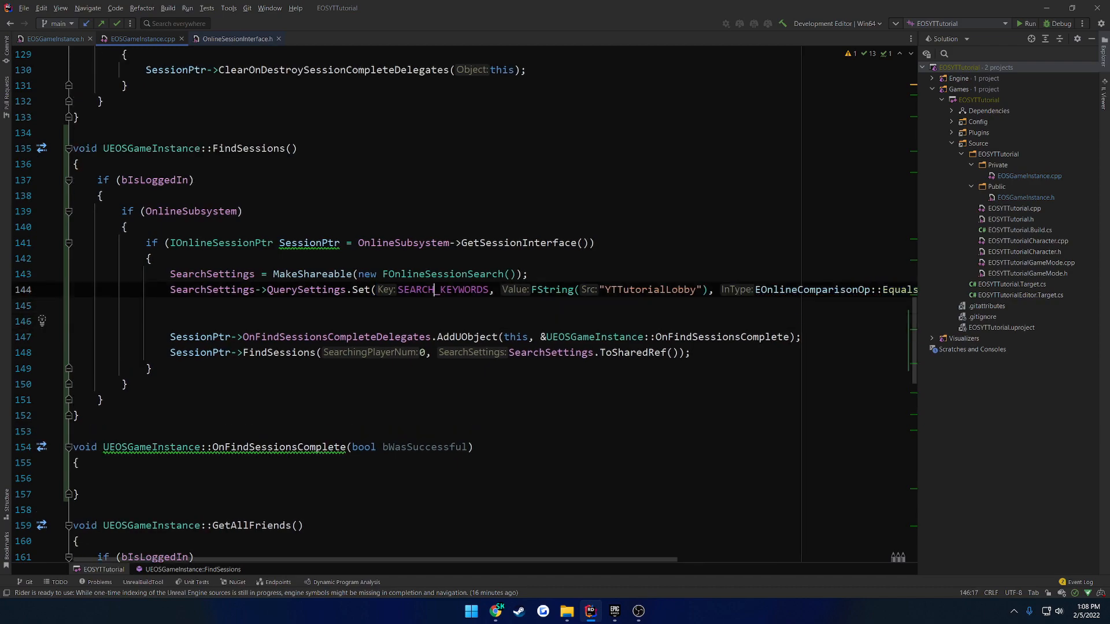
key(ctrl+d)
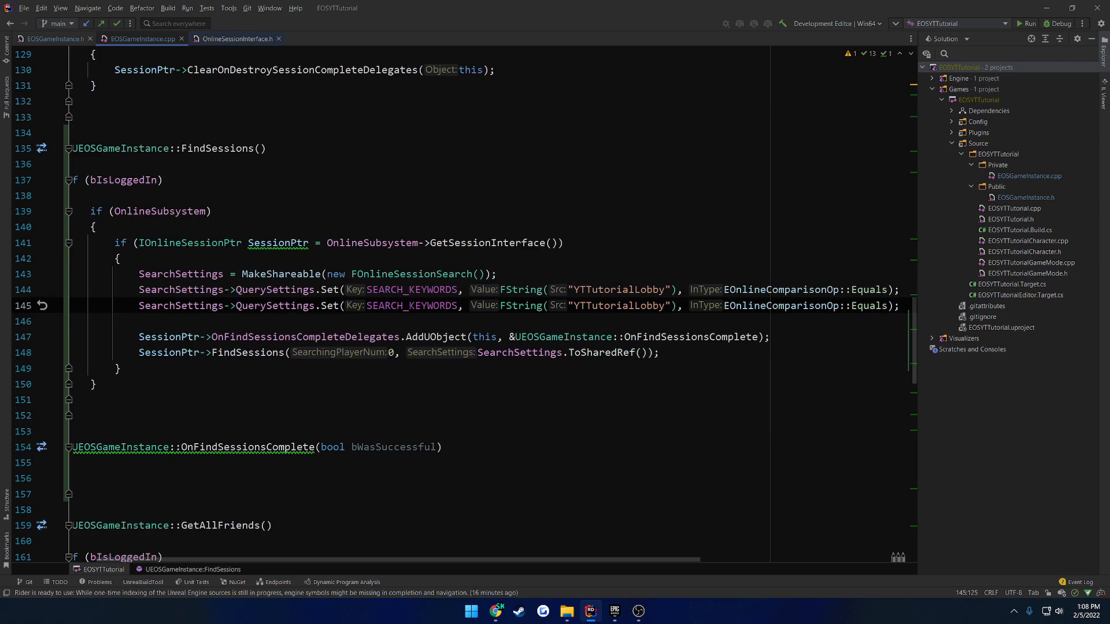
Step: Copy SEARCH_LOBBIES from OnlineSessionSettings.h and return to EOSGameInstance.cpp
double_click(410, 306)
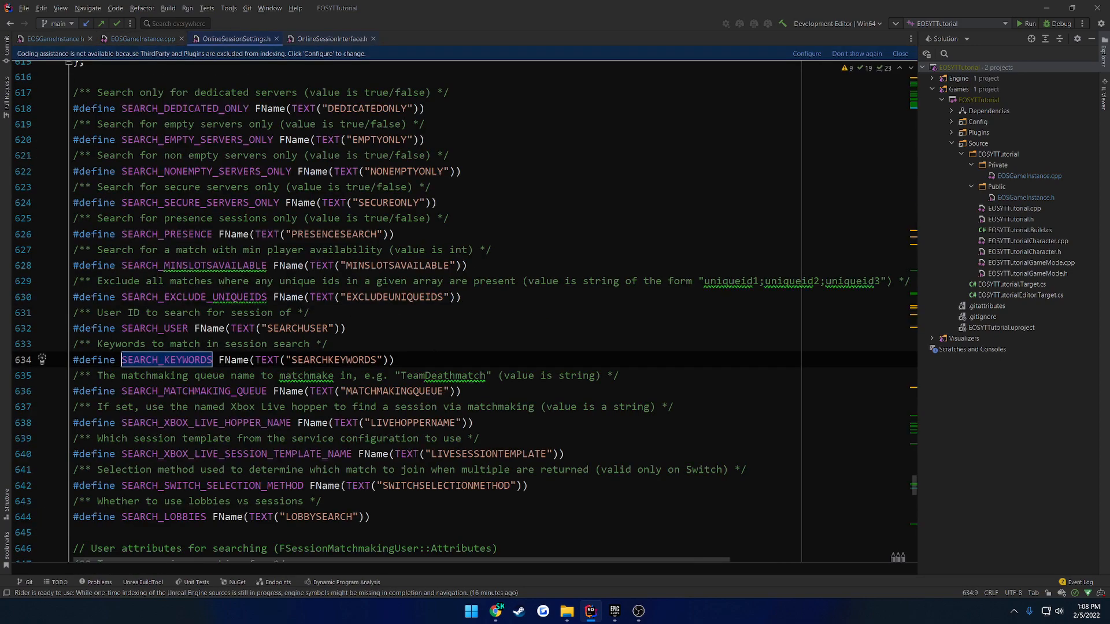
double_click(163, 517)
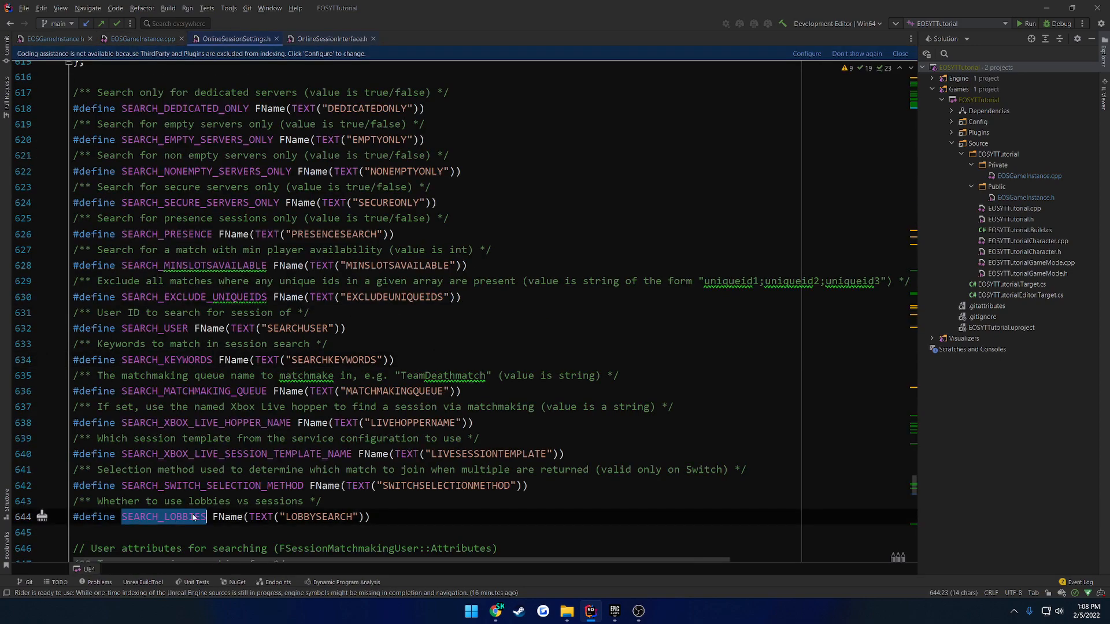
mouse_move(143, 39)
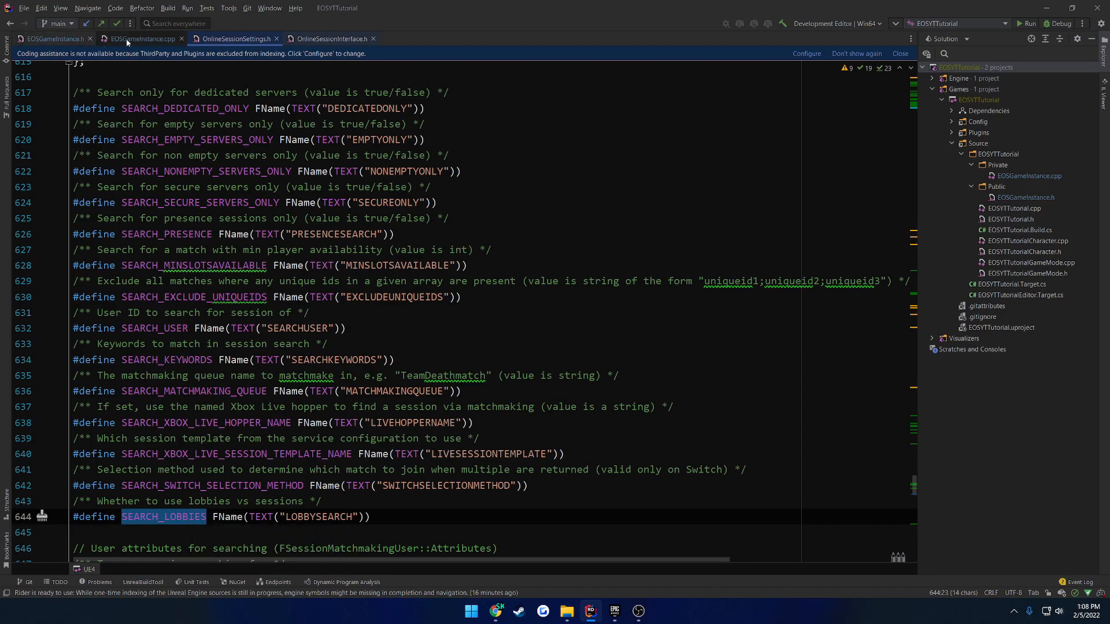
click(141, 38)
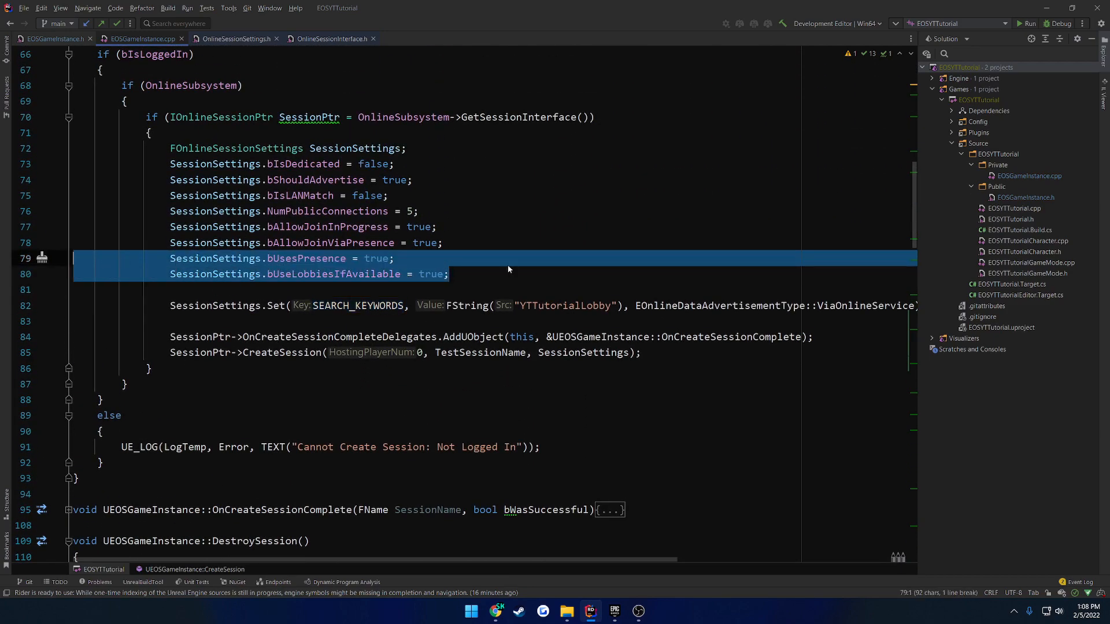
scroll(down, 3)
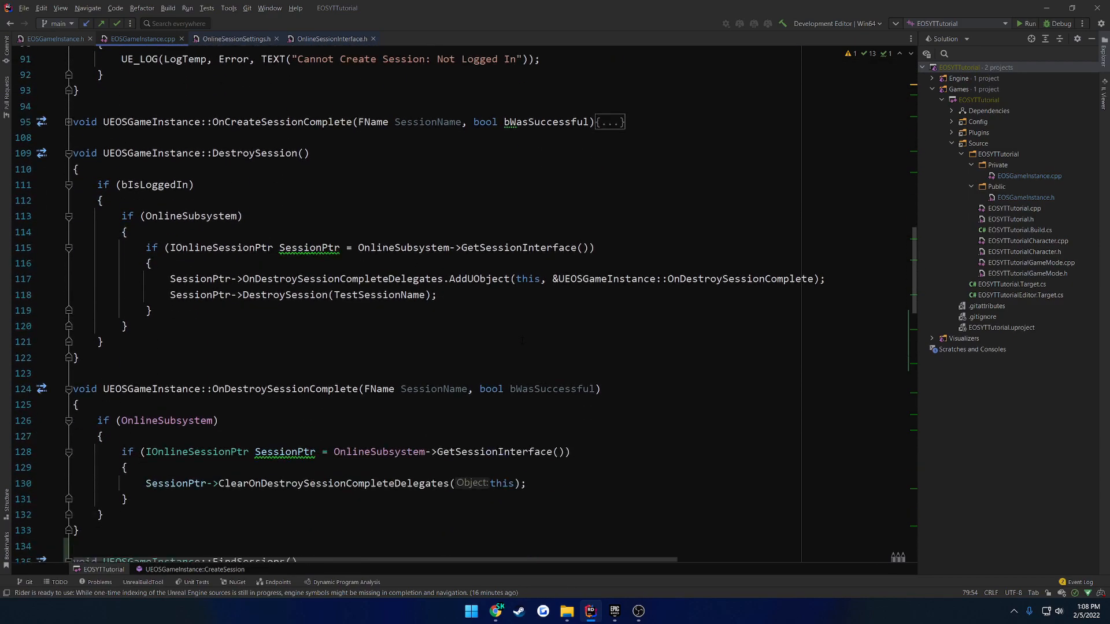
scroll(down, 3)
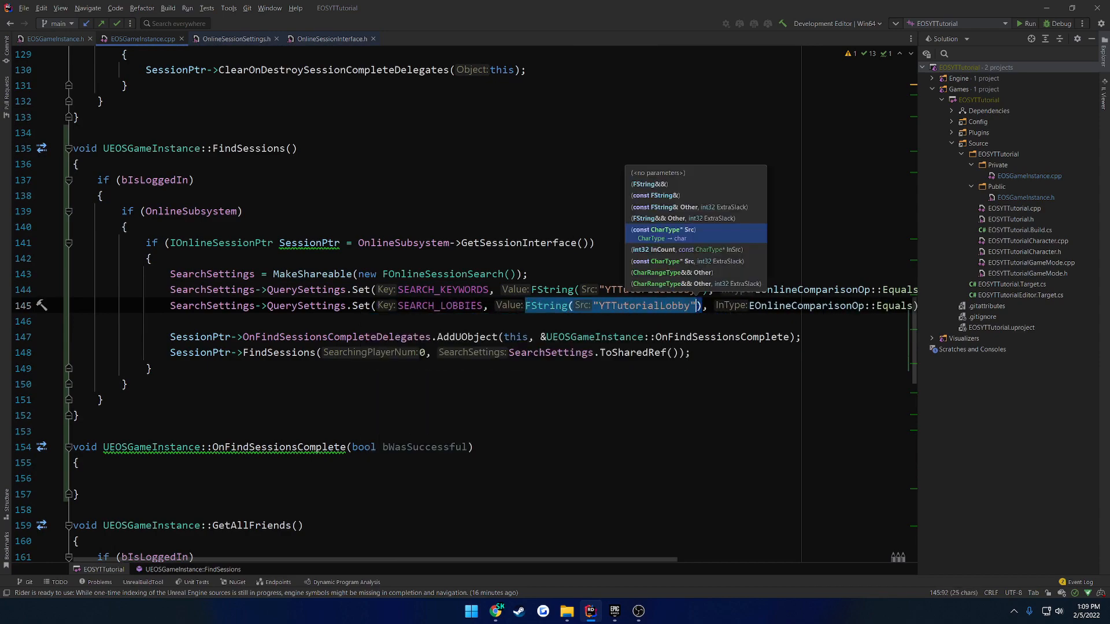
Step: Set the duplicated query setting to SEARCH_LOBBIES with the value true
text(true)
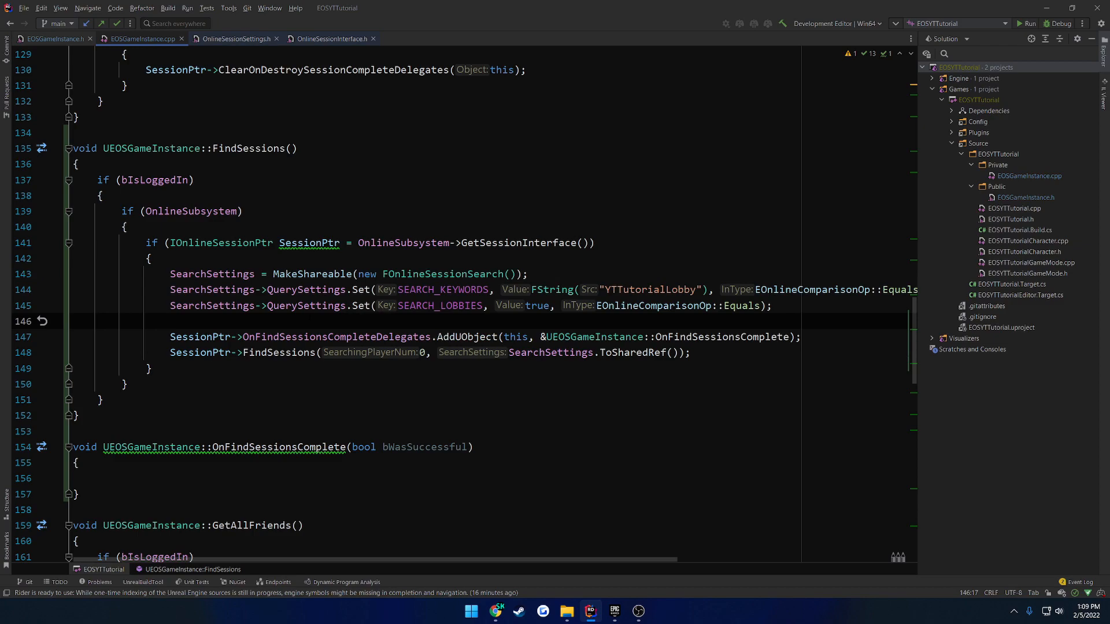
double_click(439, 305)
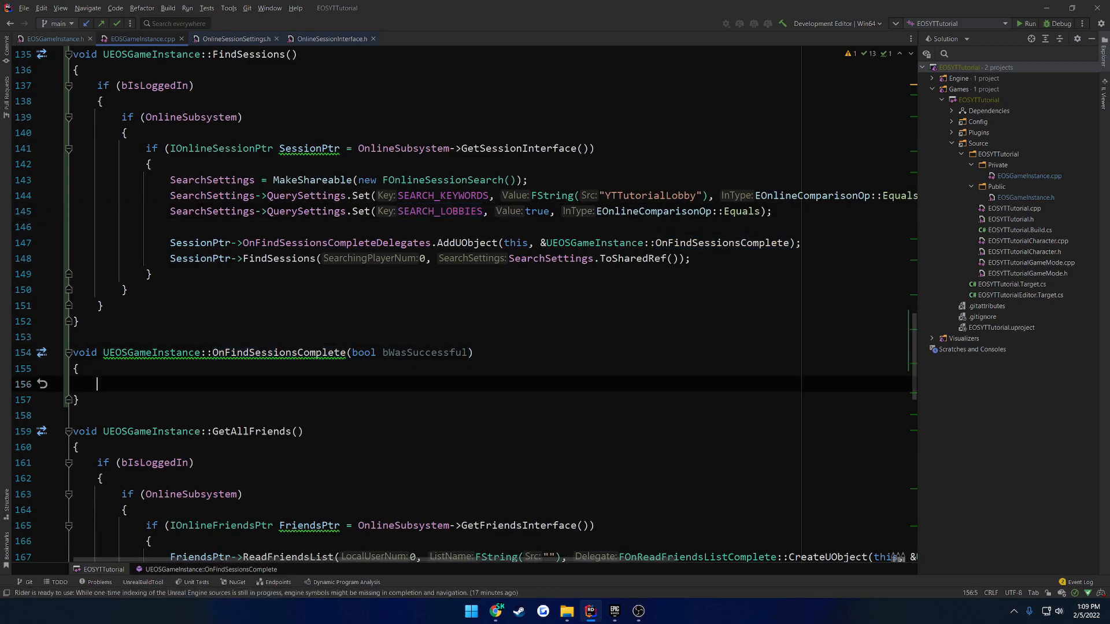
Step: Add an if (bWasSuccessful) check and a UE_LOG printing "Success: %d" with bWasSuccessful
text(if)
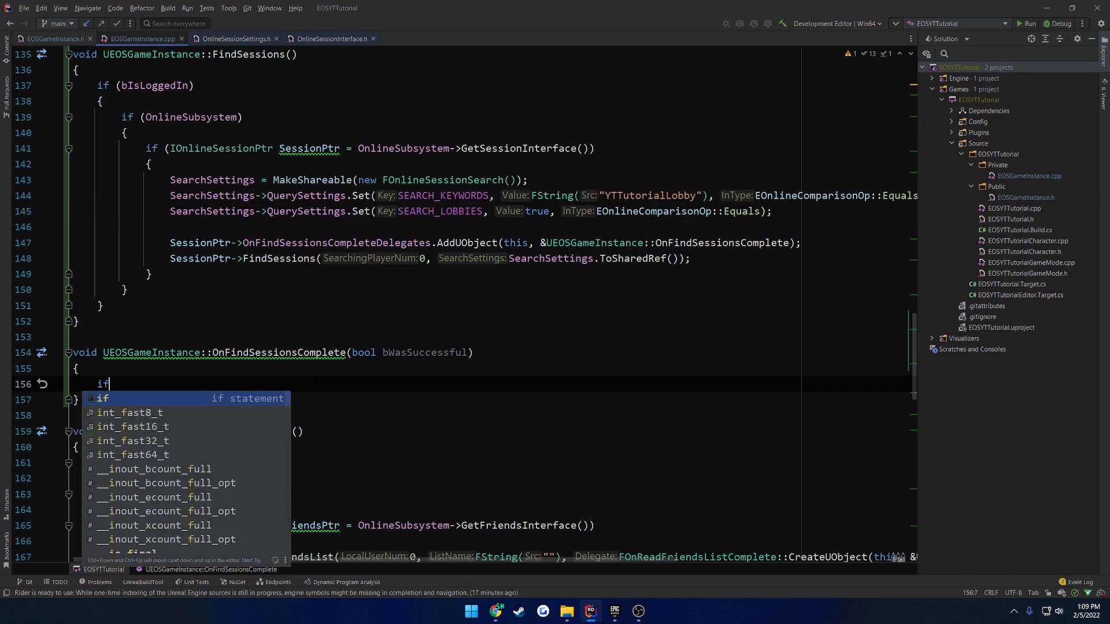
text((bWasSuccessful))
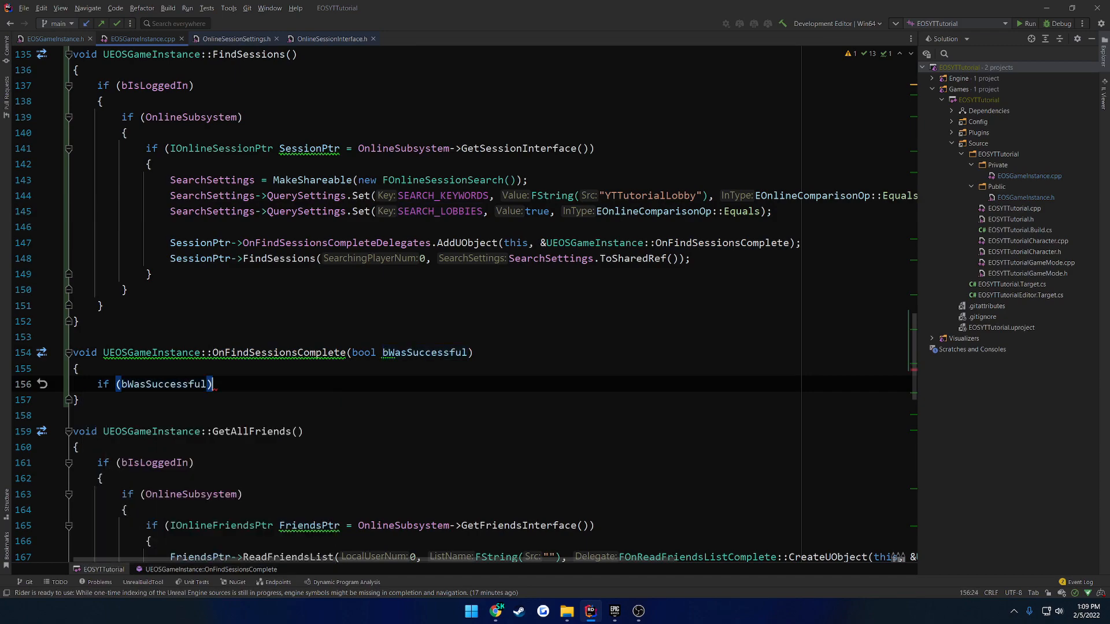
text(UE_LOG(log(,)
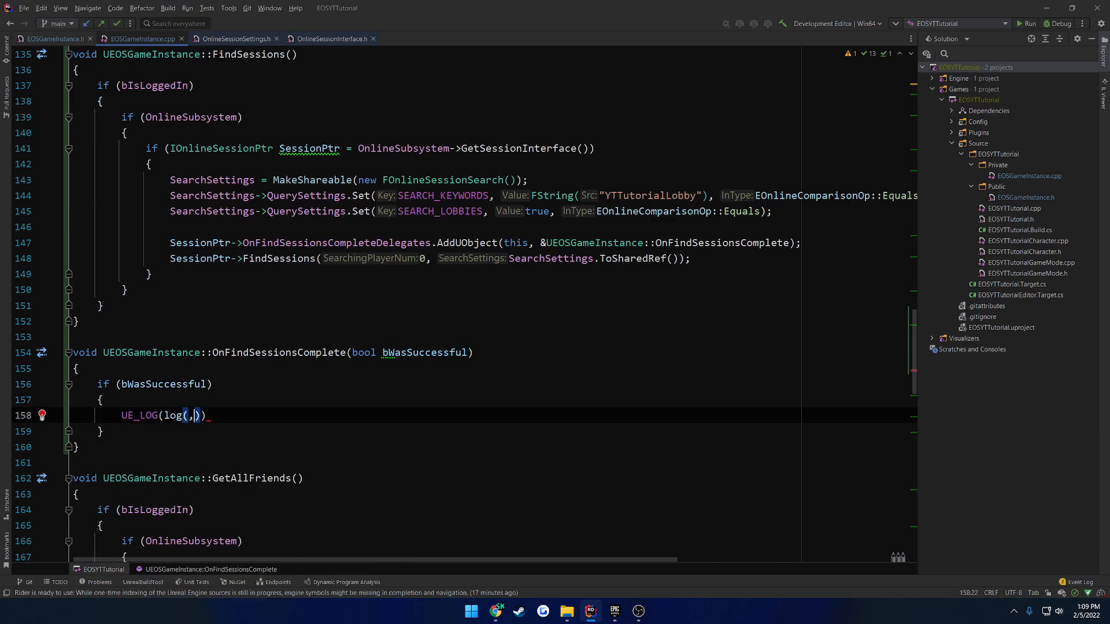
text(LogTemp, Warning, TEXT)
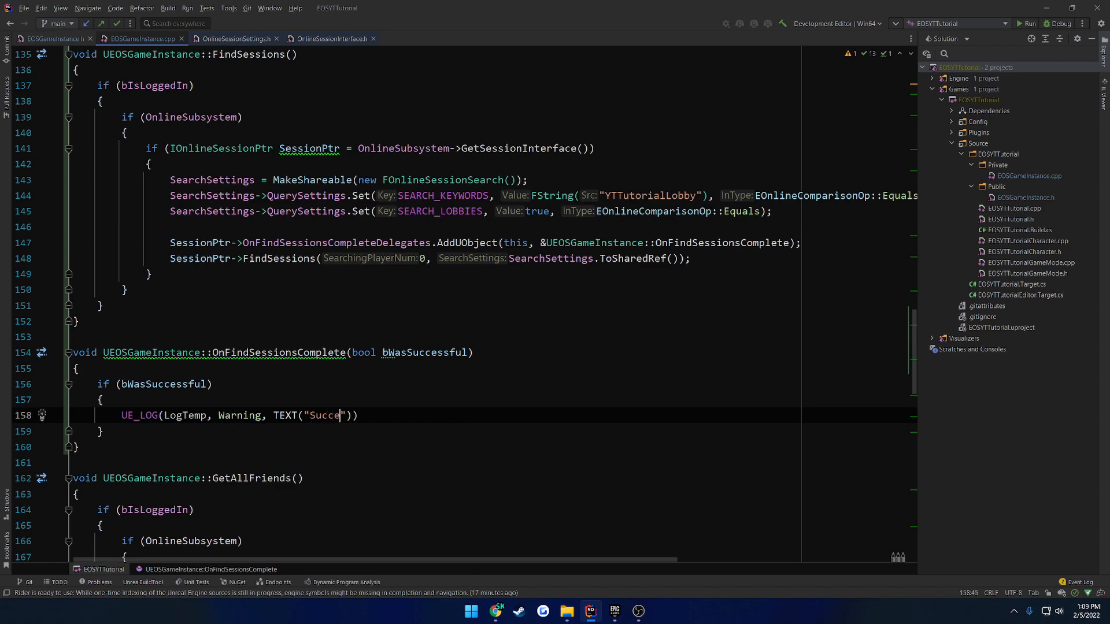
text(ss: %d)
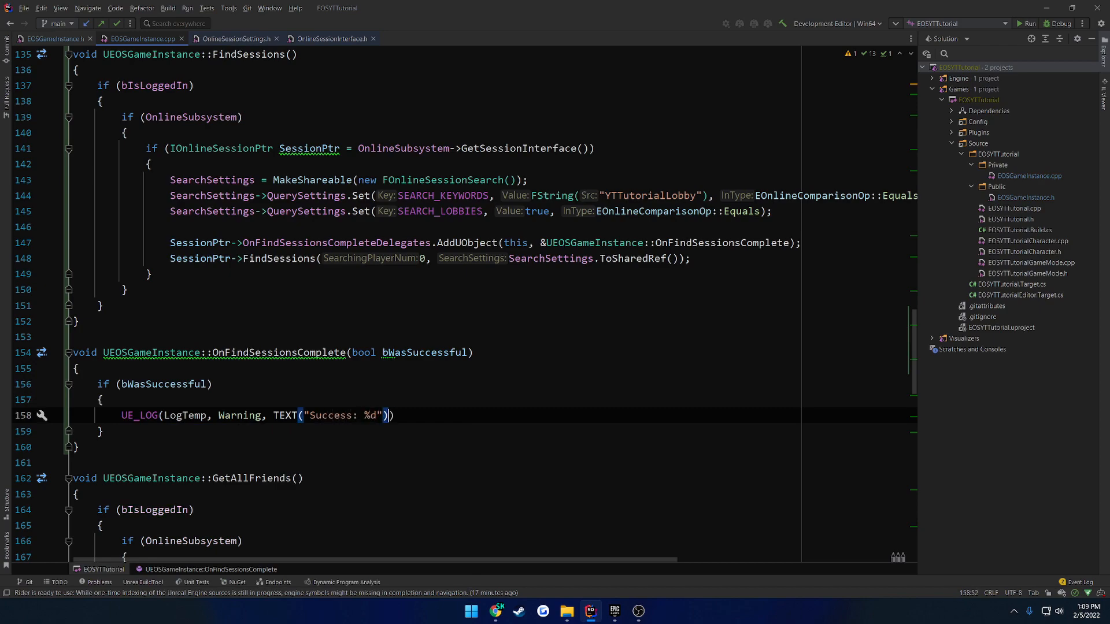
text(, bWasSuccessful)
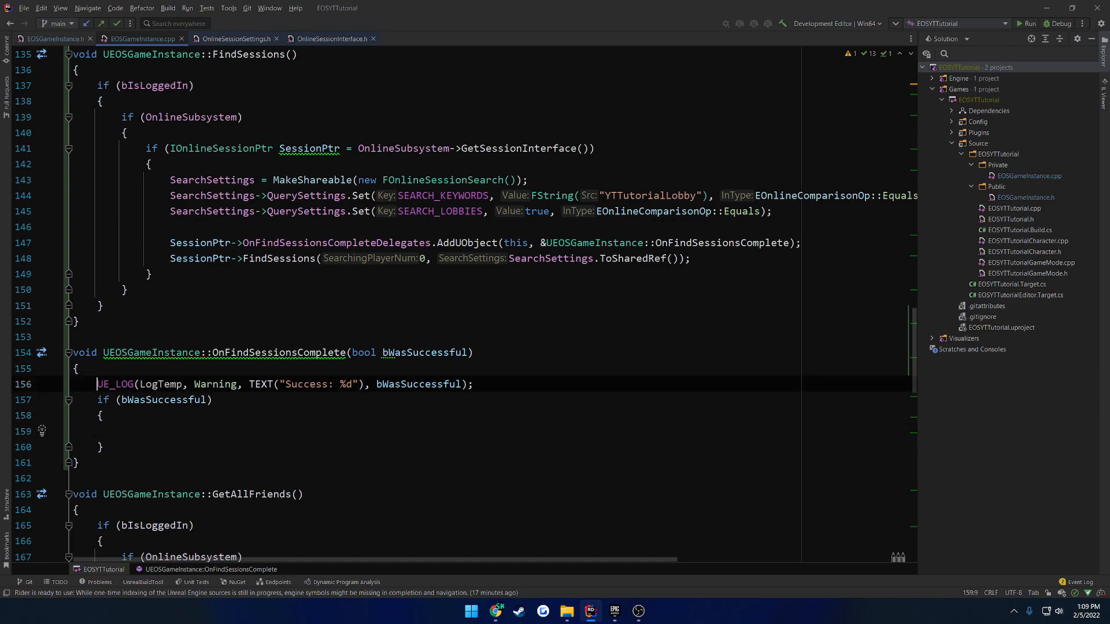
text(UE_LOG(LogTemp, Warning, TEXT("Success: %d"), bWasSuccessful);)
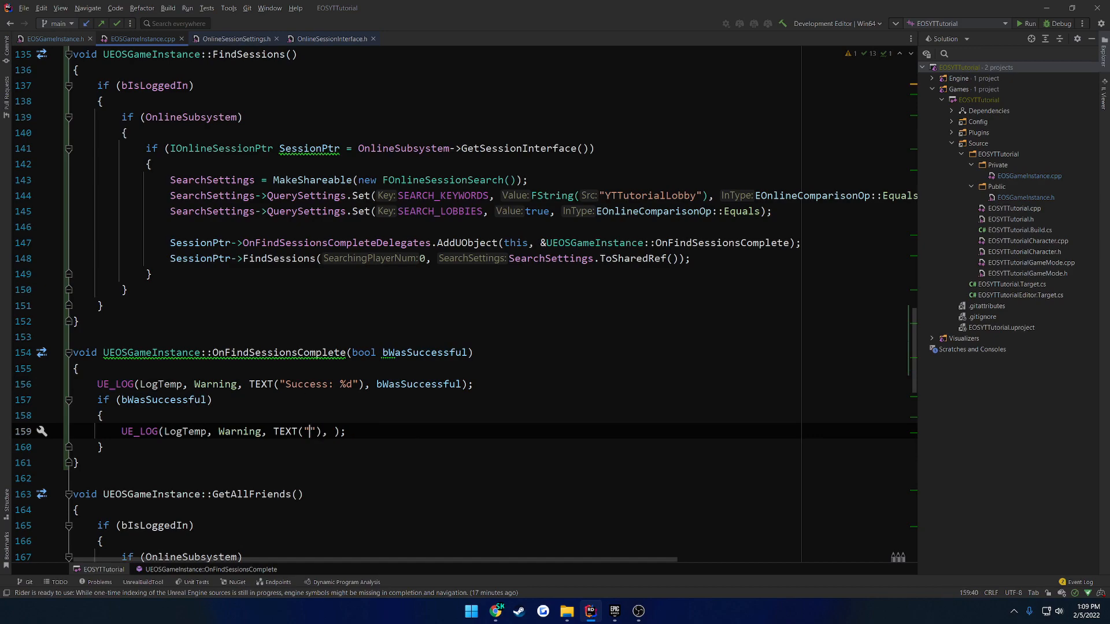
Step: Log "Found %d" lobbies using SearchSettings->SearchResults.Num() inside the success branch
text(Found %d  Lobbi)
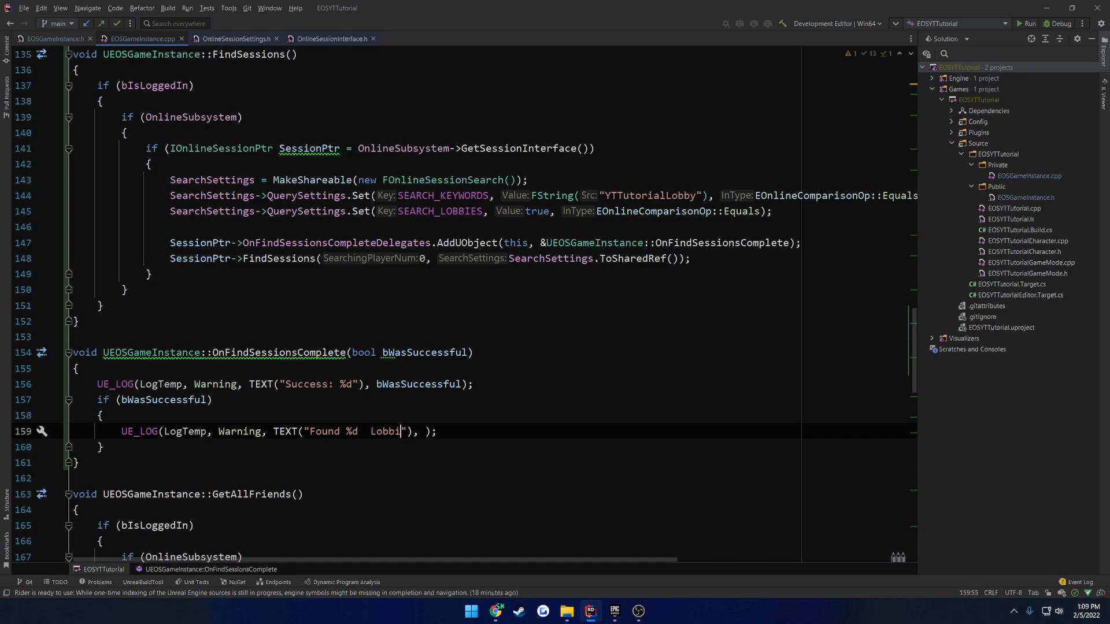
text(es)
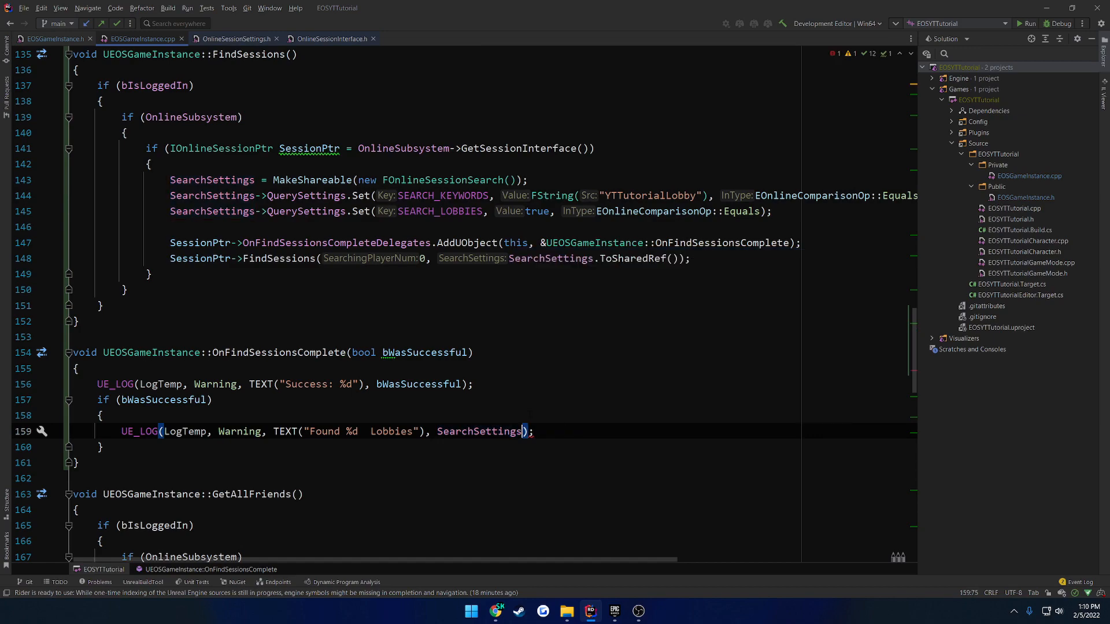
text(->)
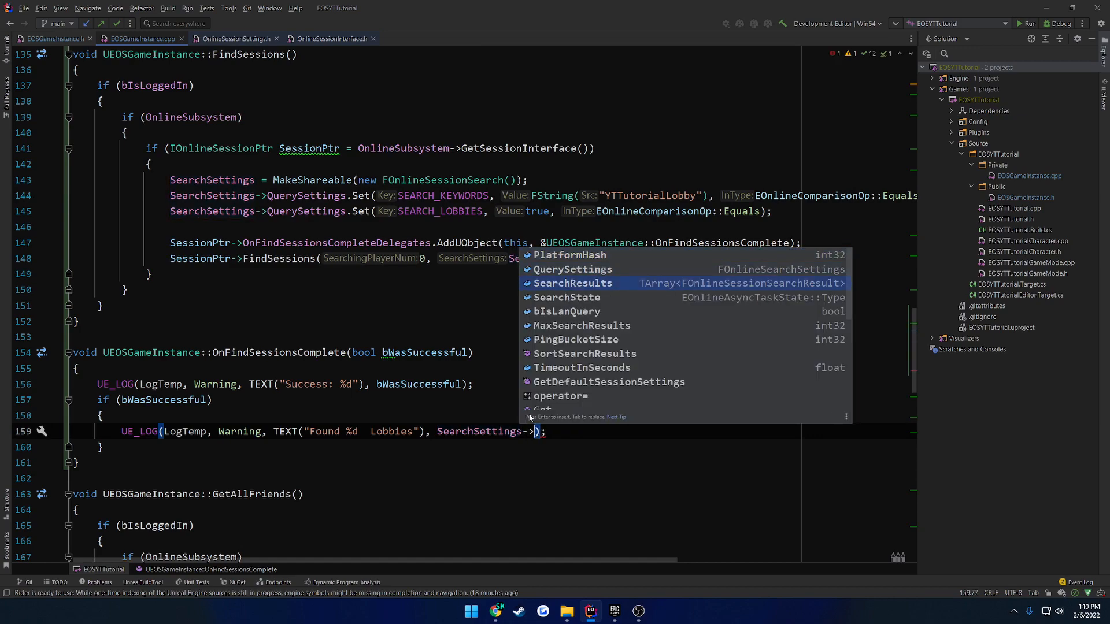
text(SearchResults.Num()
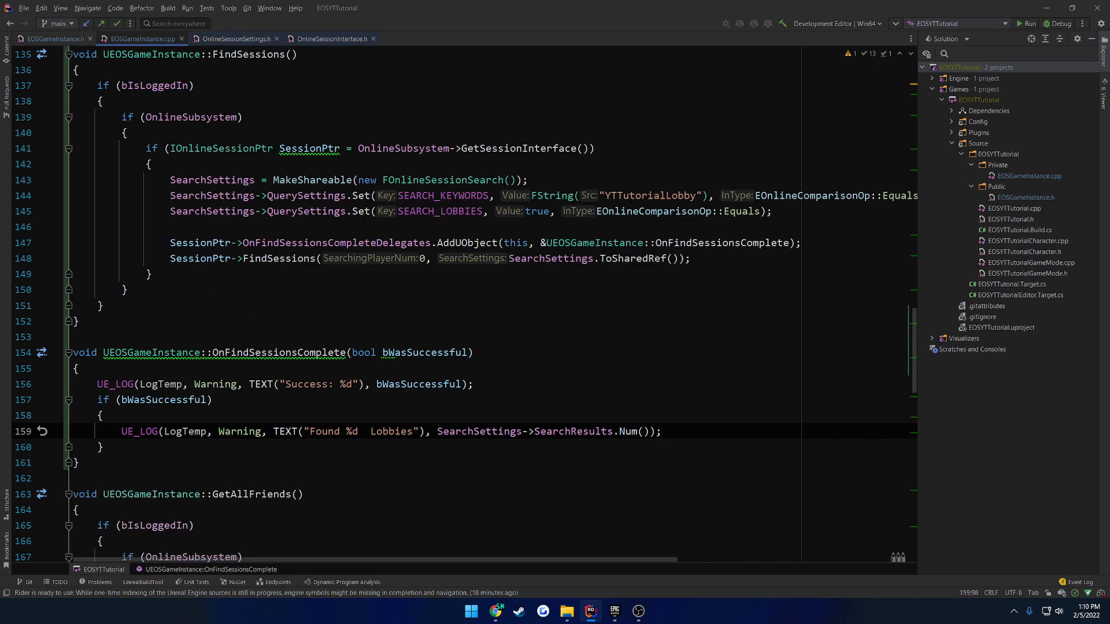
double_click(337, 243)
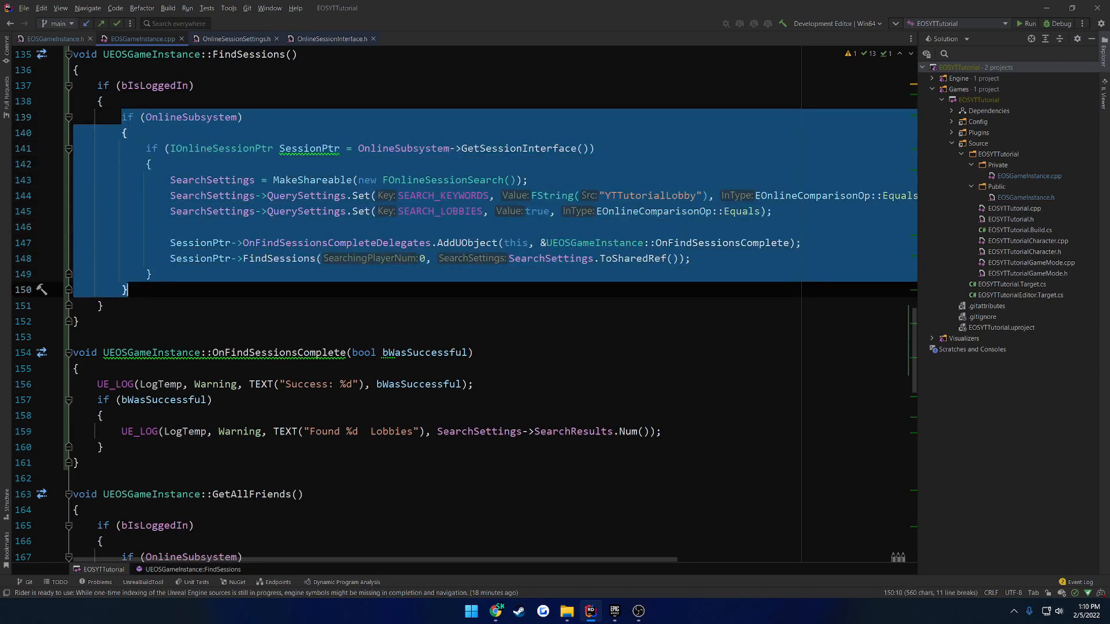
Step: Replace the delegate-binding call with ClearOnFindSessionsCompleteDelegates in the pasted block
scroll(down, 3)
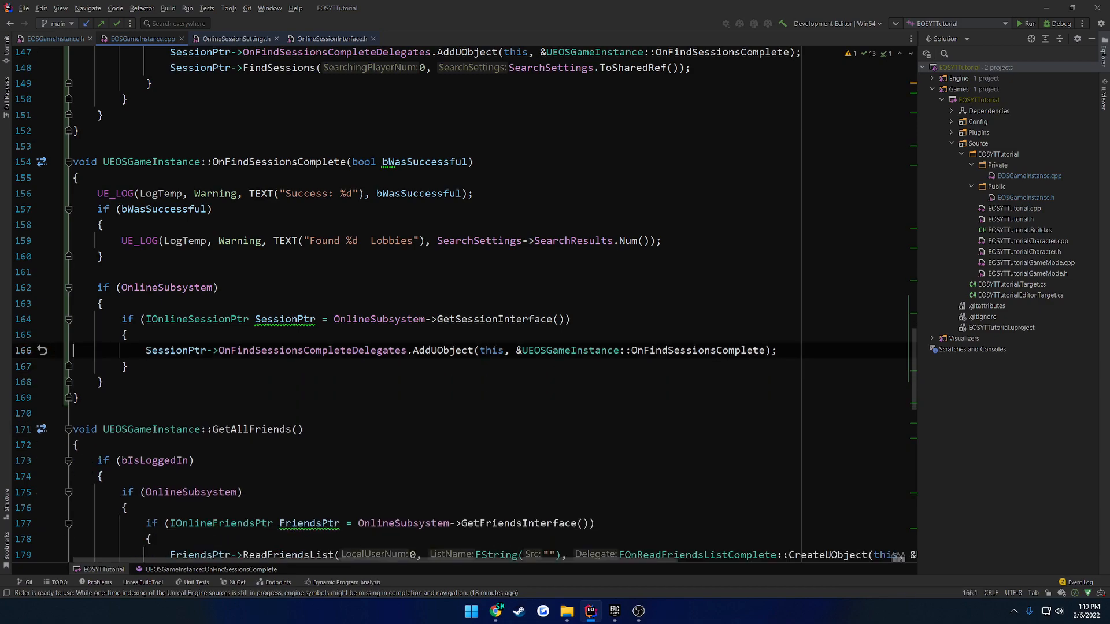
drag(214, 350, 776, 350)
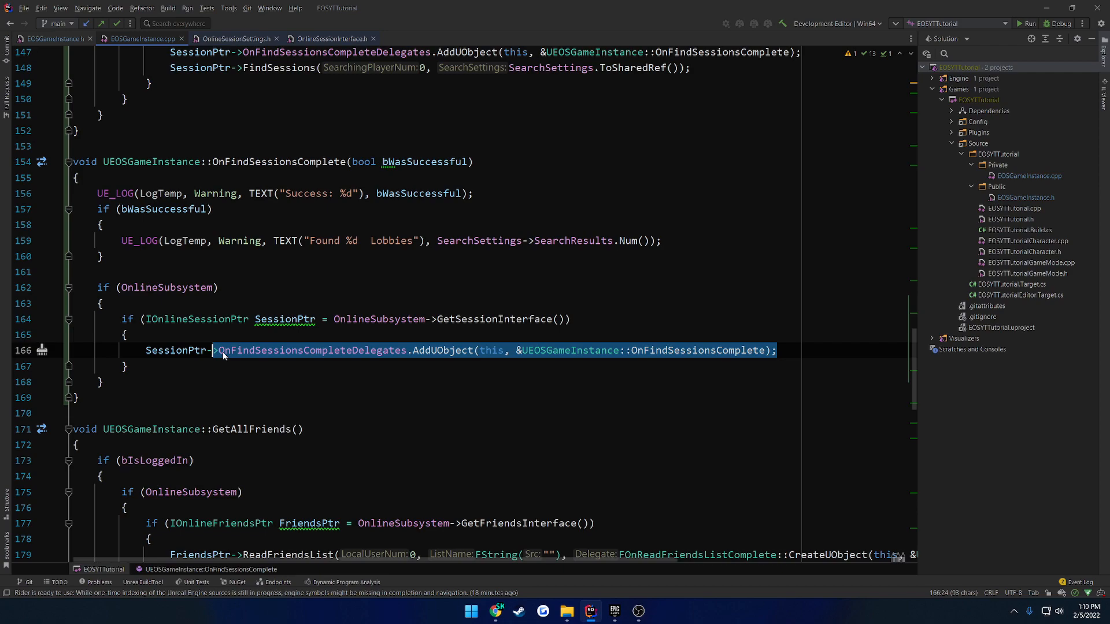
text(Fi)
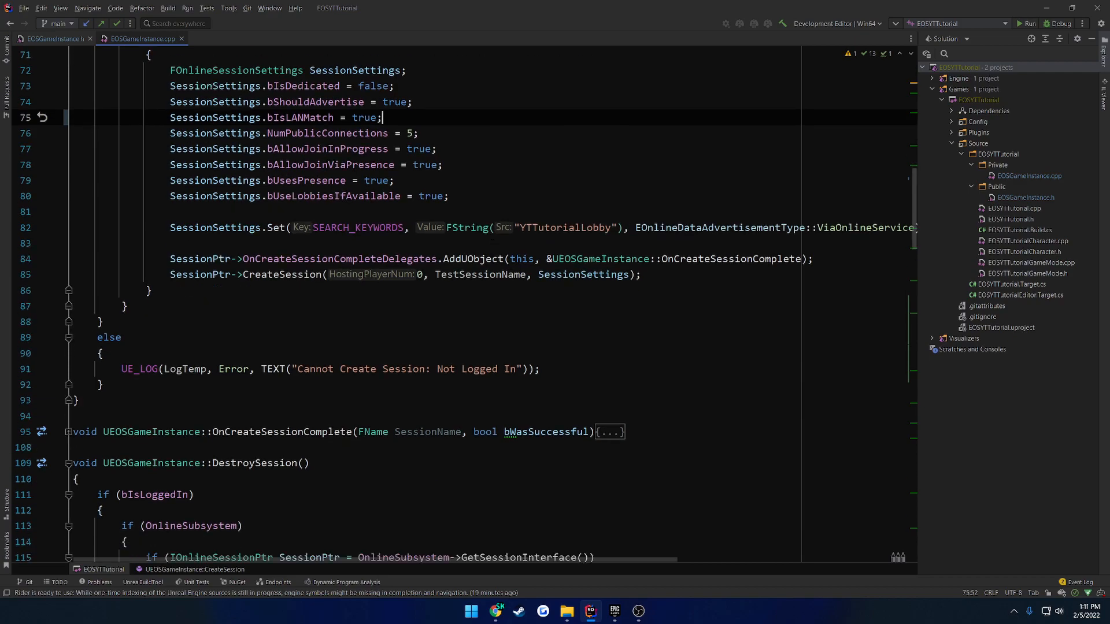
Step: Open DefaultEngine.ini from the EOSYTTutorial Config folder and scroll through it
scroll(down, 3)
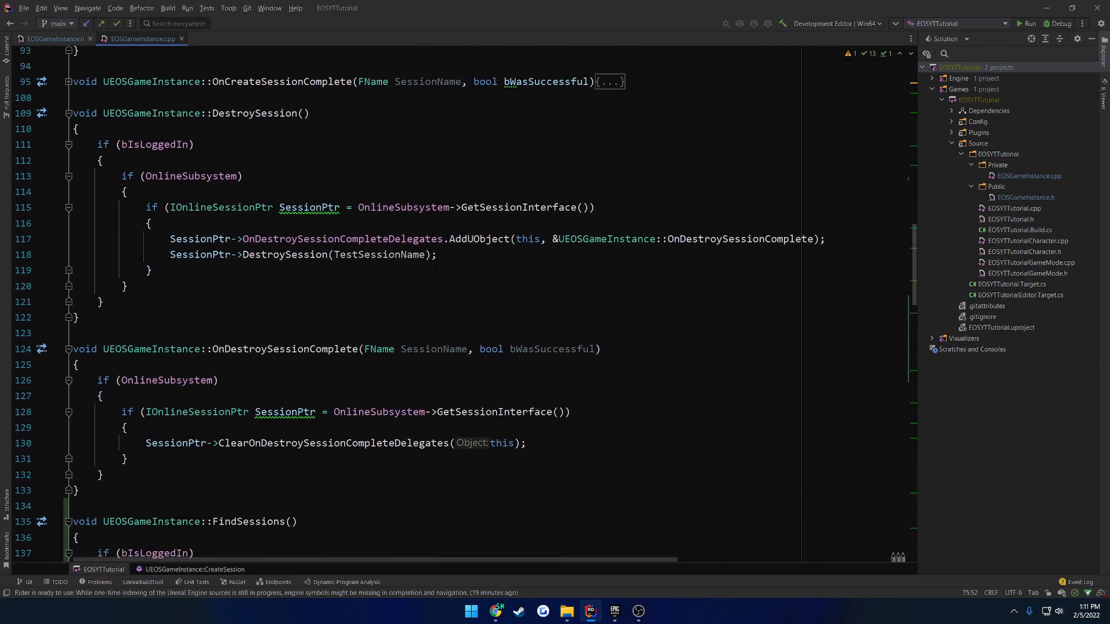
scroll(down, 3)
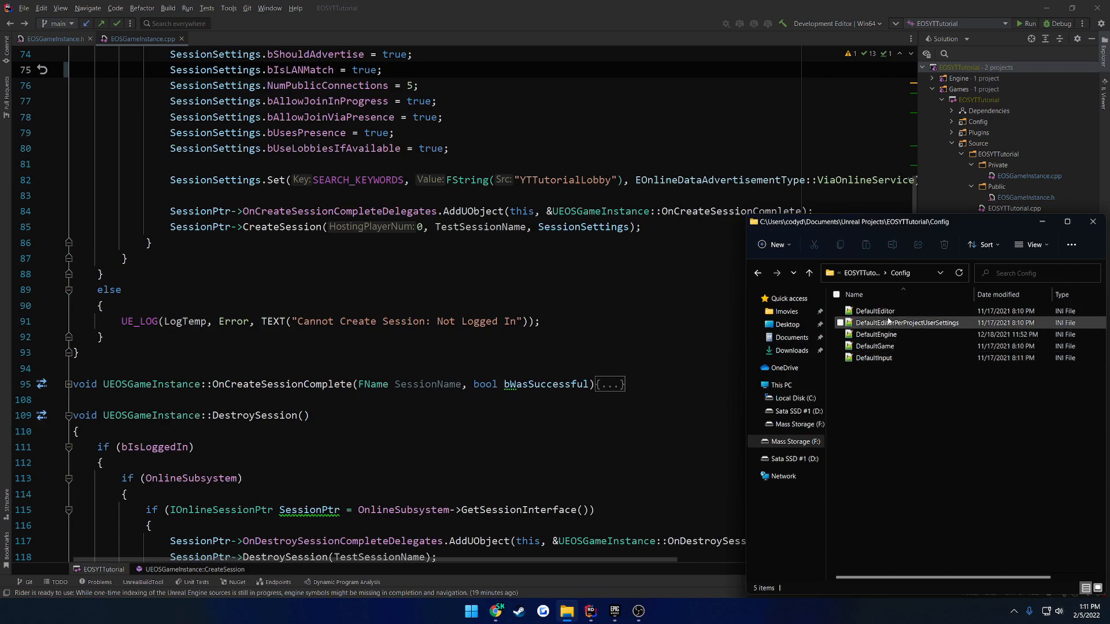
click(876, 334)
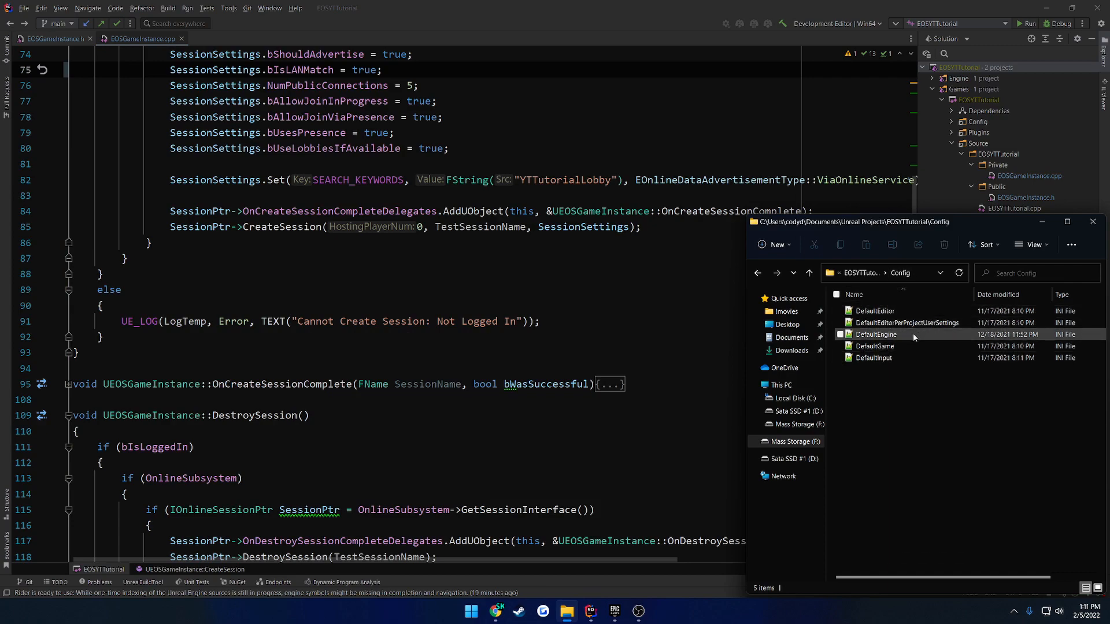
double_click(877, 334)
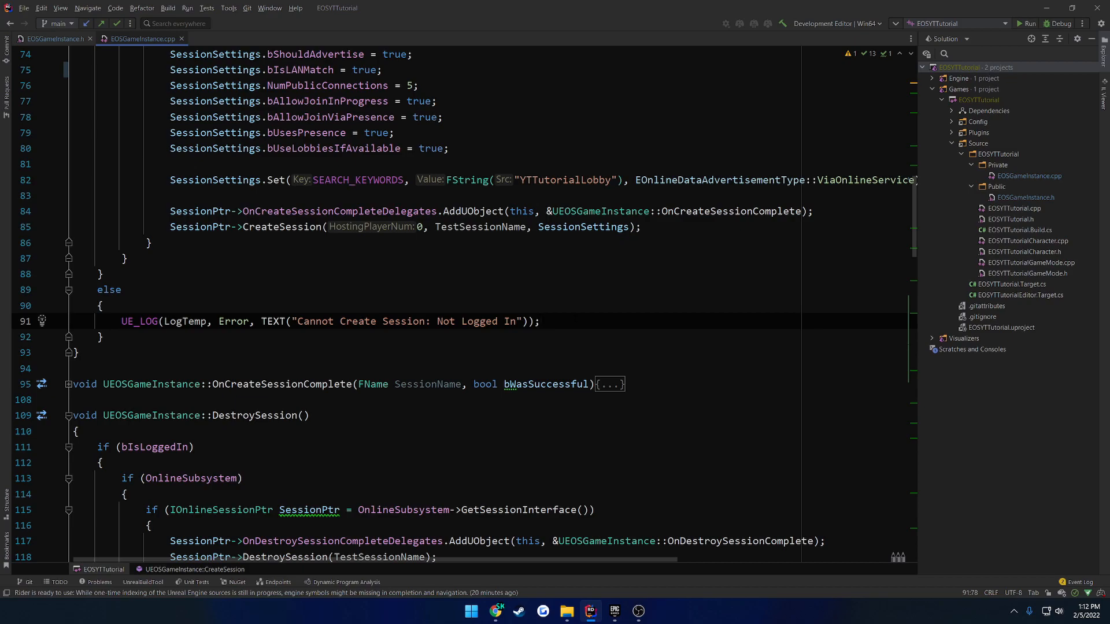
scroll(down, 3)
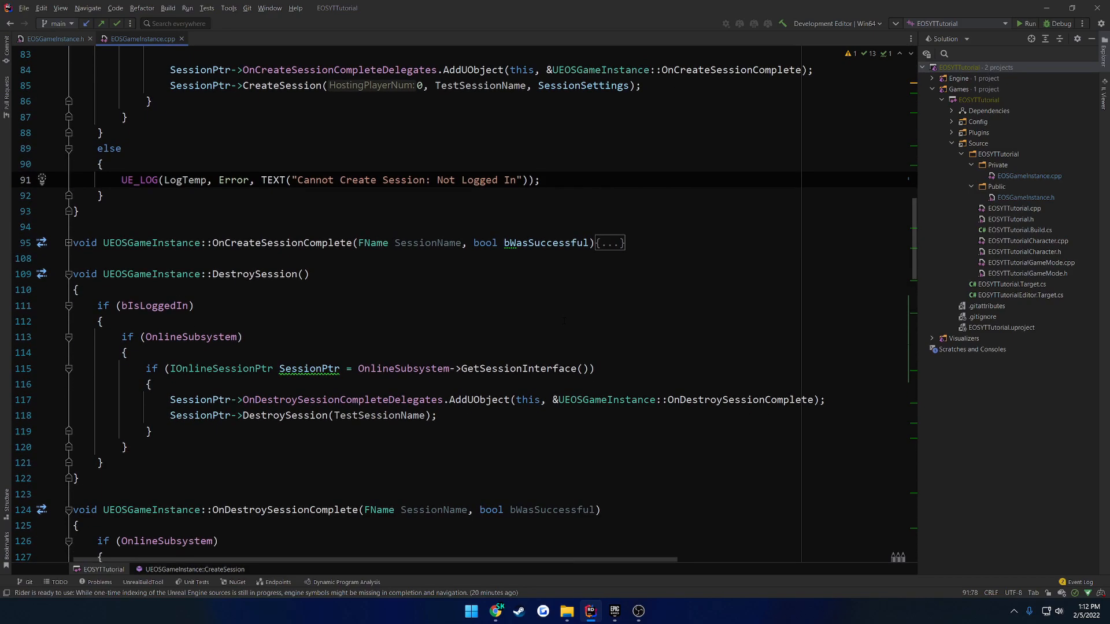
scroll(down, 3)
text(SearchSettings)
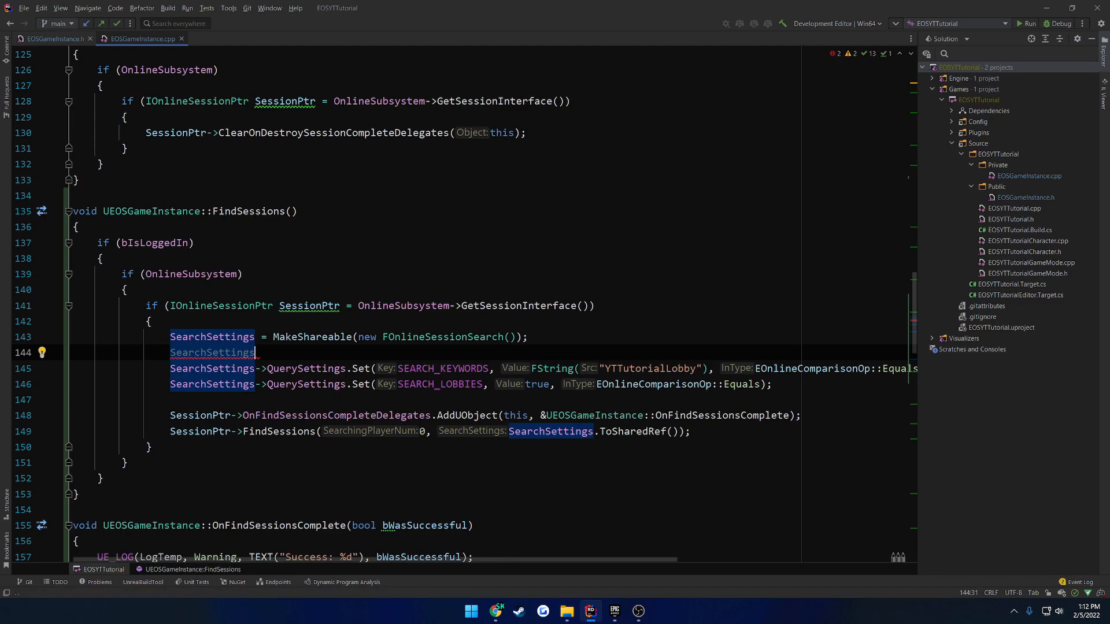
Step: Add SearchSettings->MaxSearchResults = 5000; after creating the session search object
text(-)
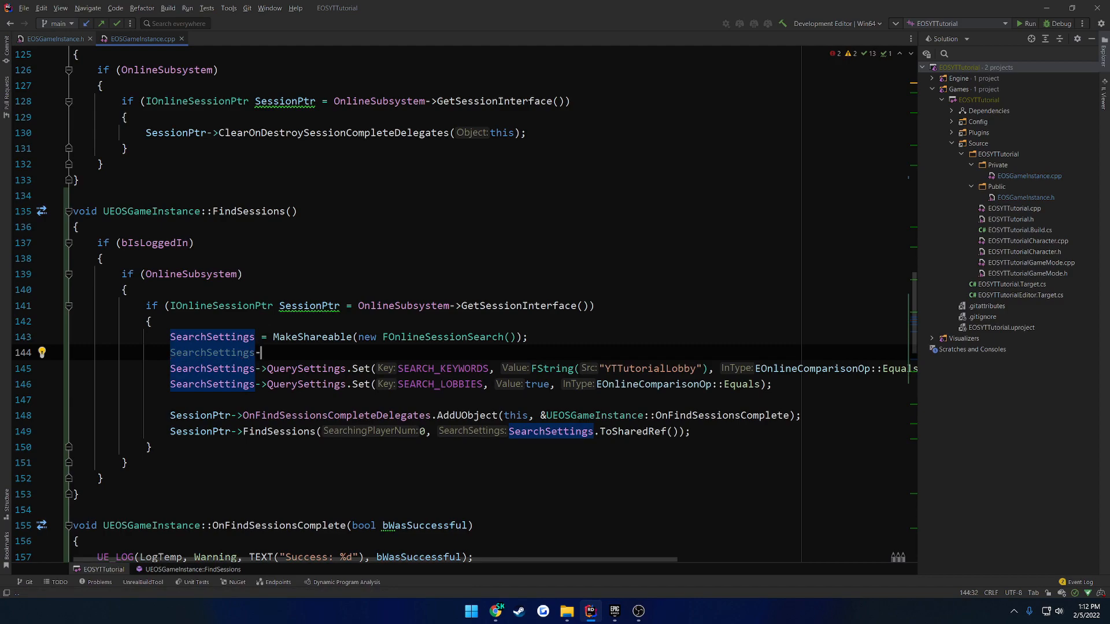
text(MaxSearchResults =)
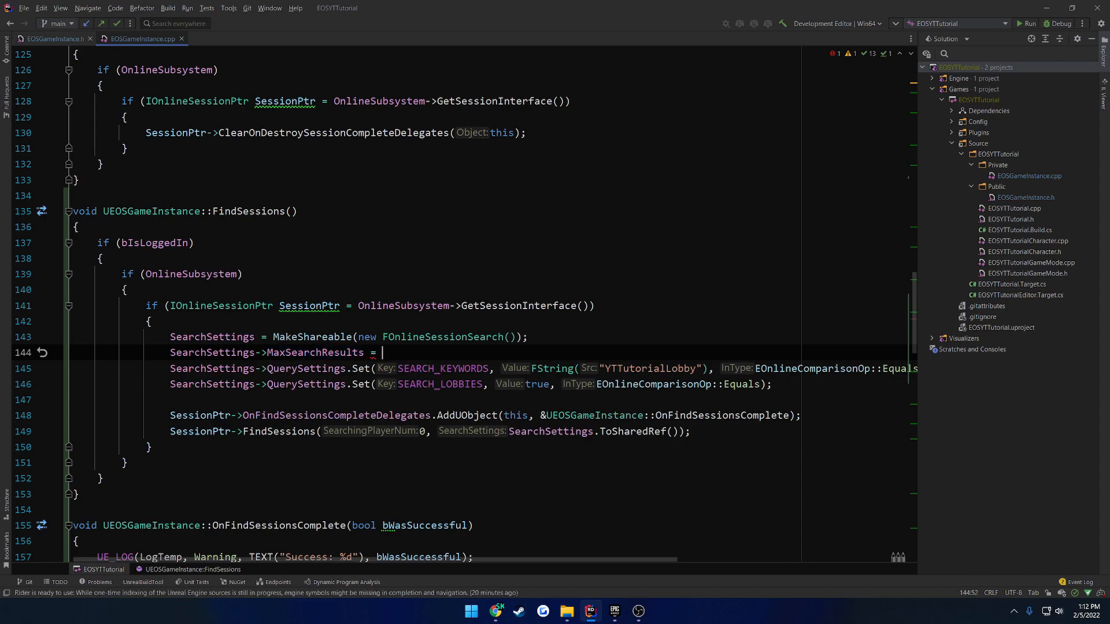
text(8000)
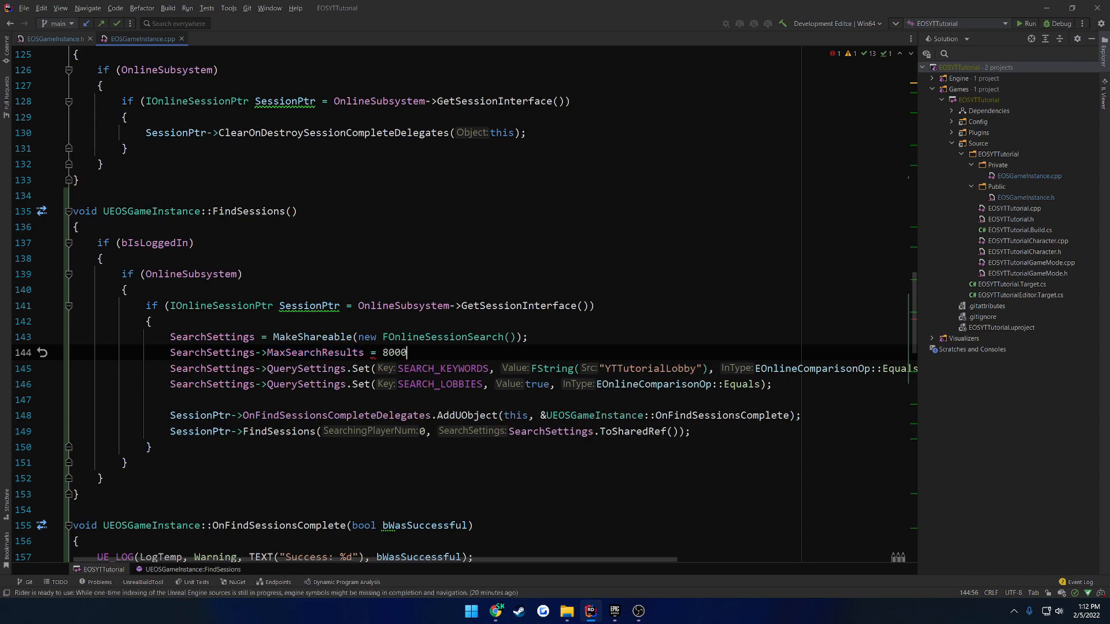
text(;)
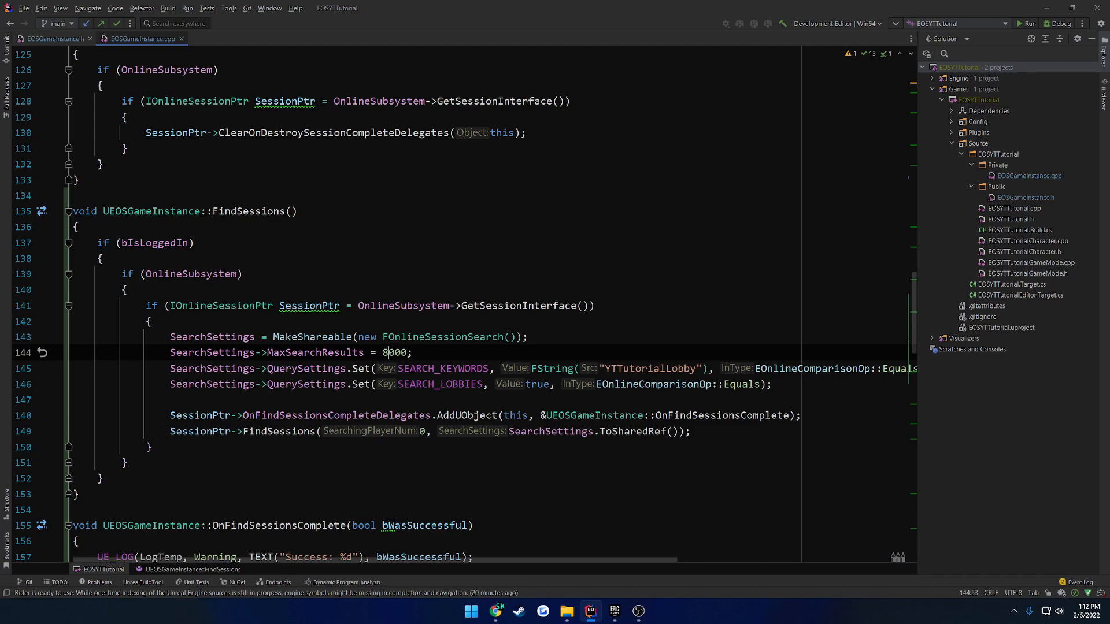
text(5000)
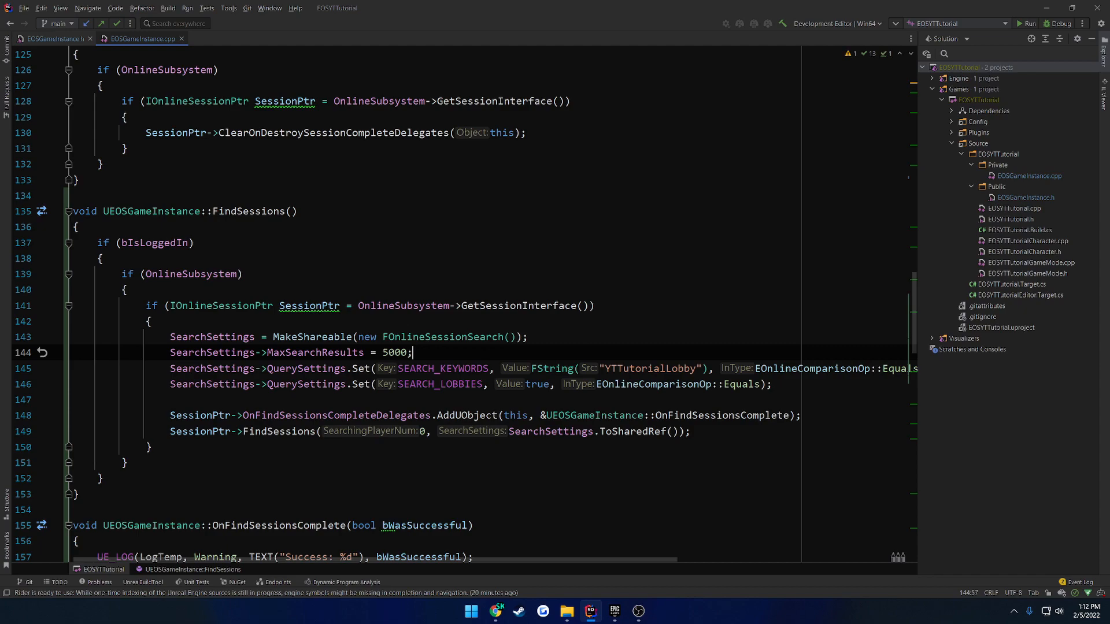
Step: Build the EOSYTTutorial project with Build Selected Projects from the Solution explorer
right_click(978, 99)
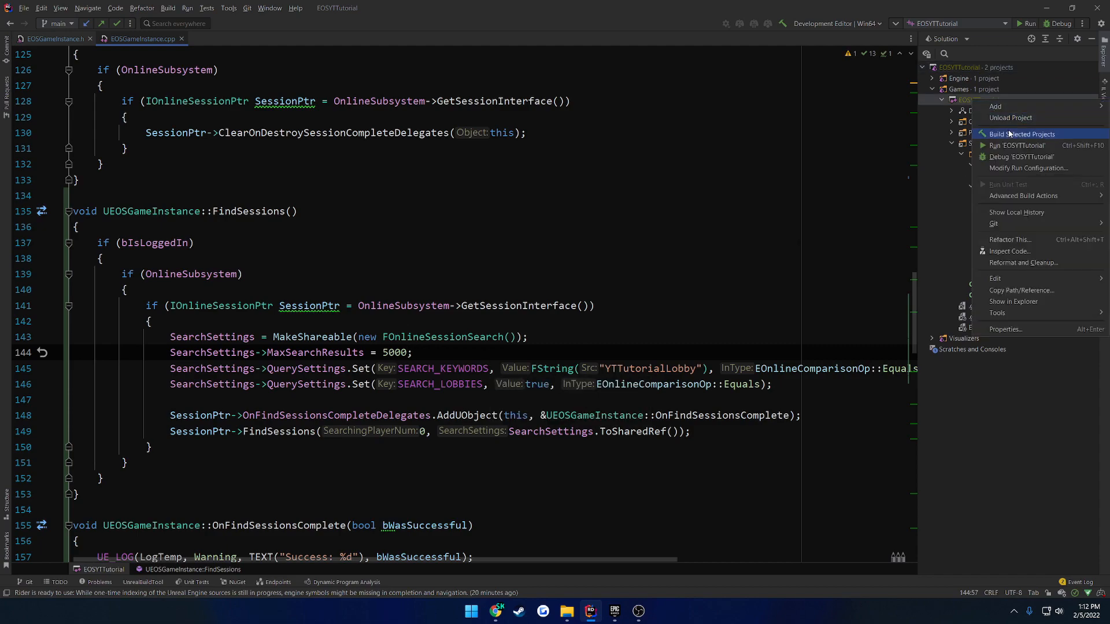
click(1021, 135)
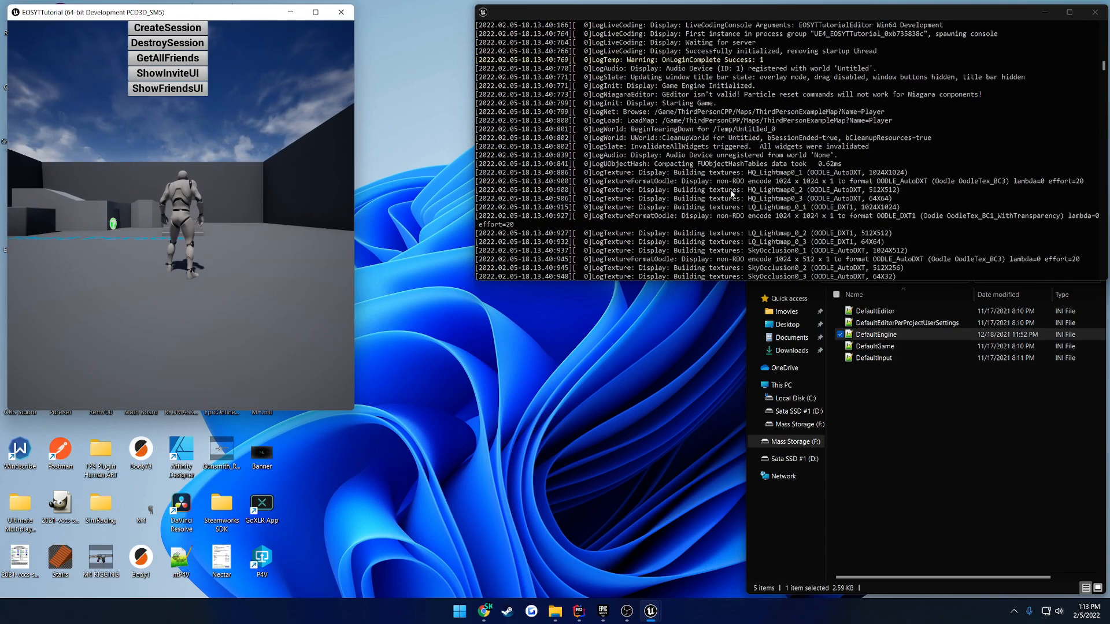
Step: Create a session with the CreateSession button, then close the game window
click(167, 27)
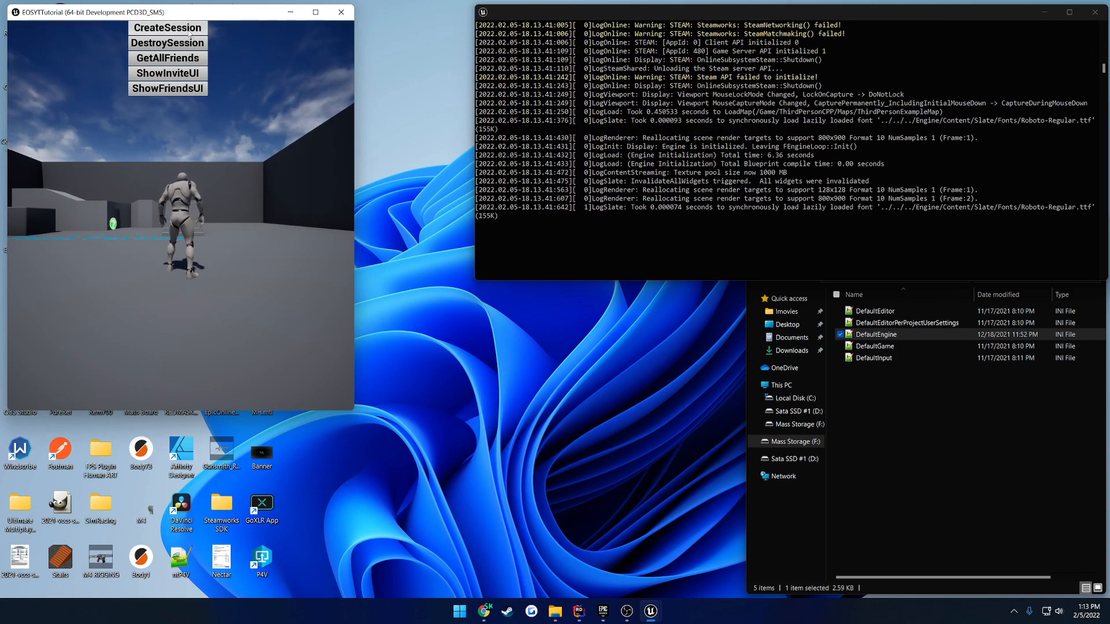
click(167, 28)
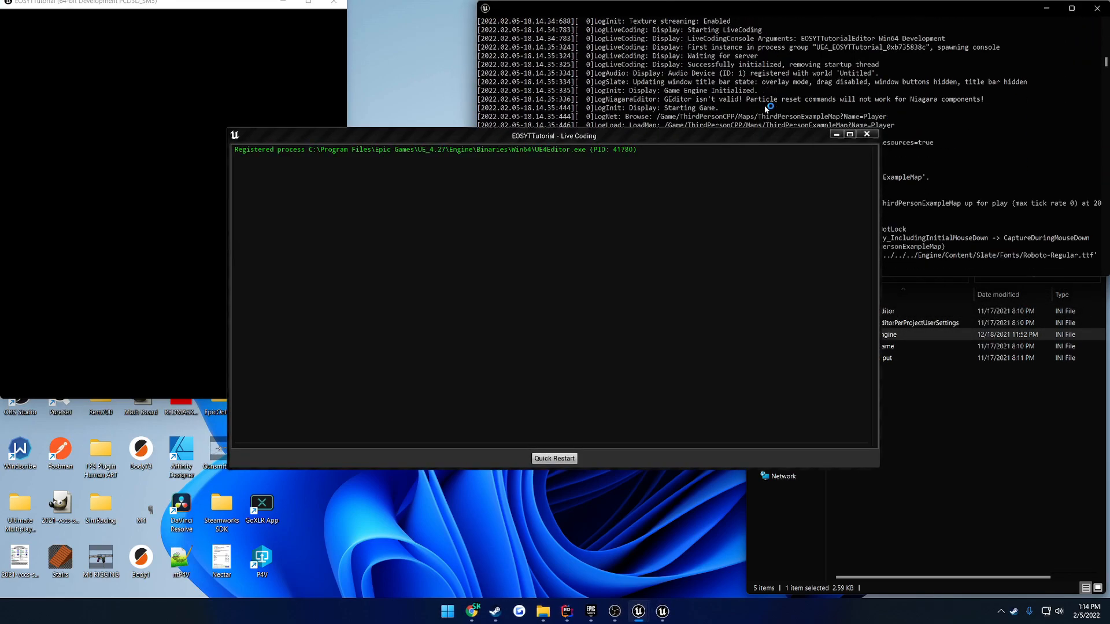
click(554, 458)
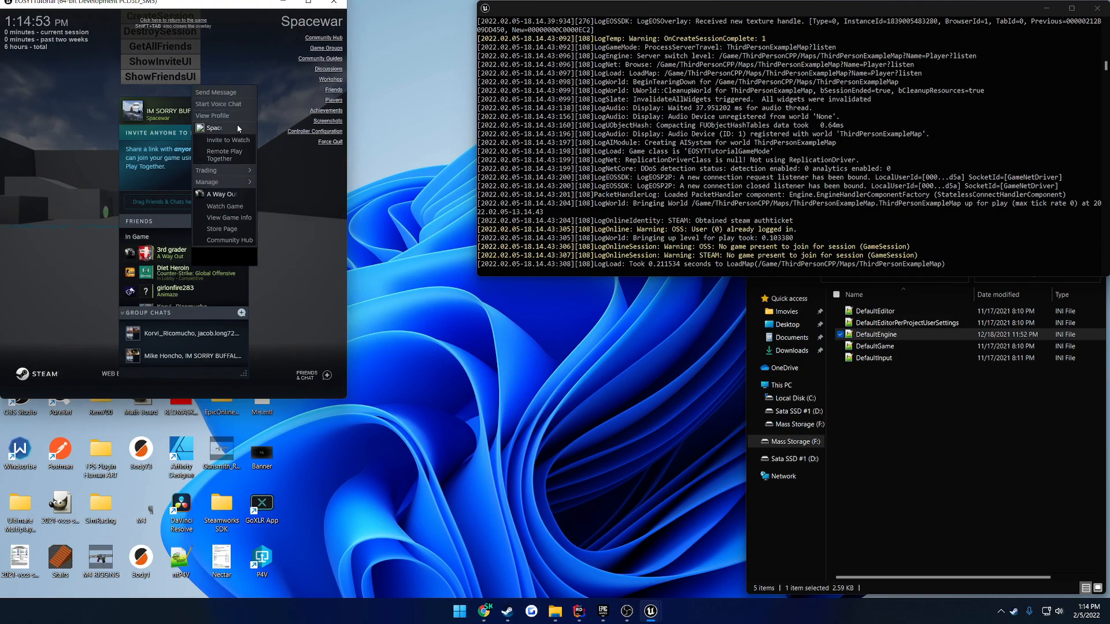
mouse_move(283, 221)
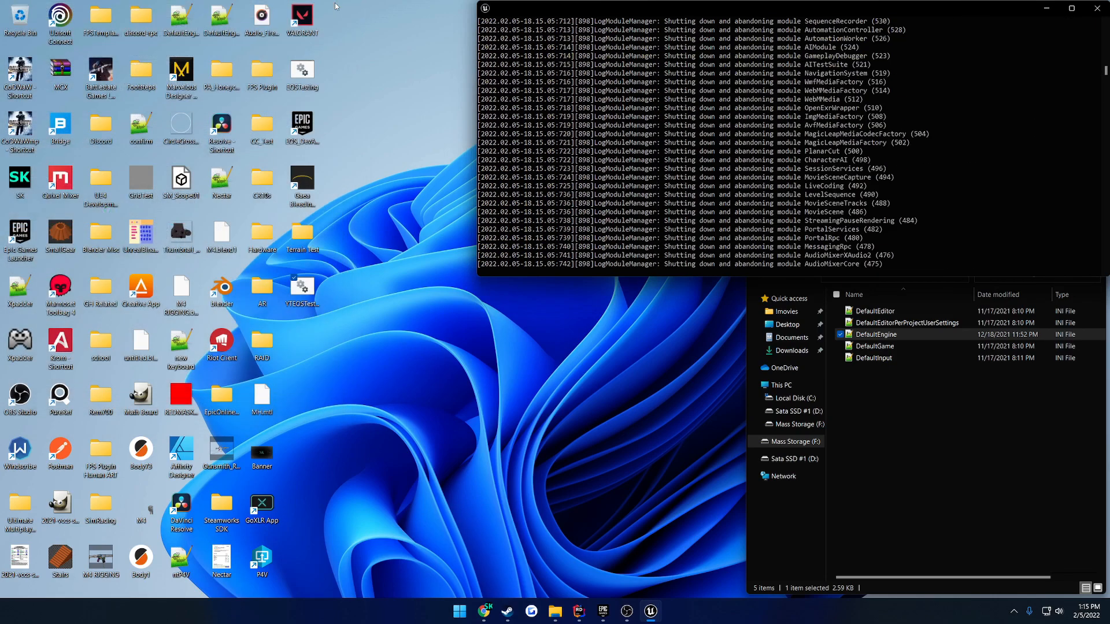
Step: Bring the Unreal Editor forward and open W_EOS from the Content Browser
click(588, 611)
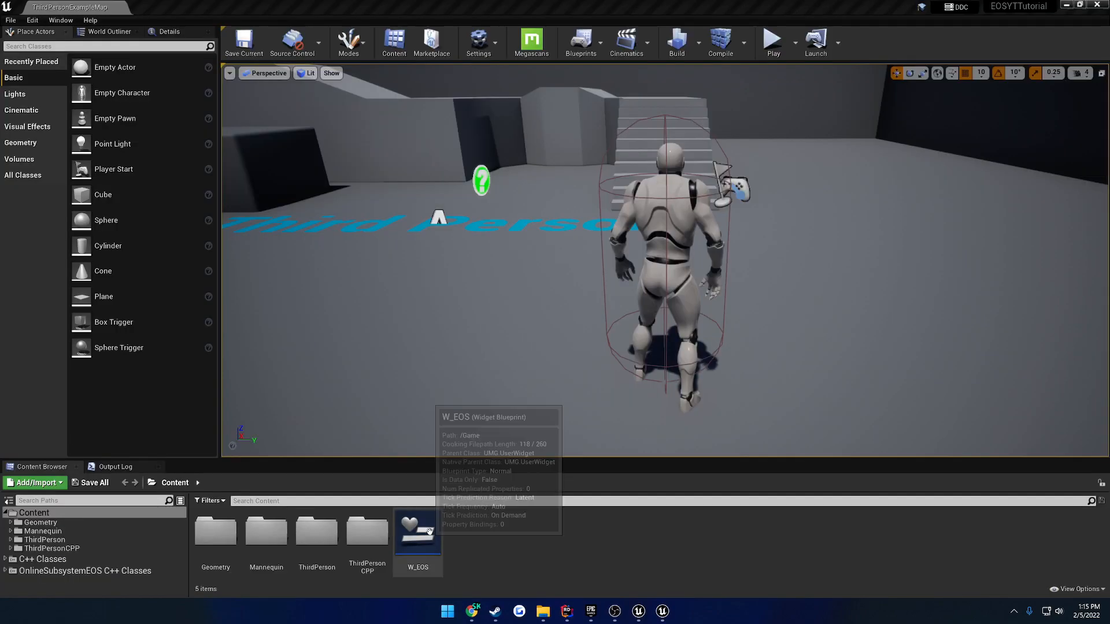
double_click(417, 532)
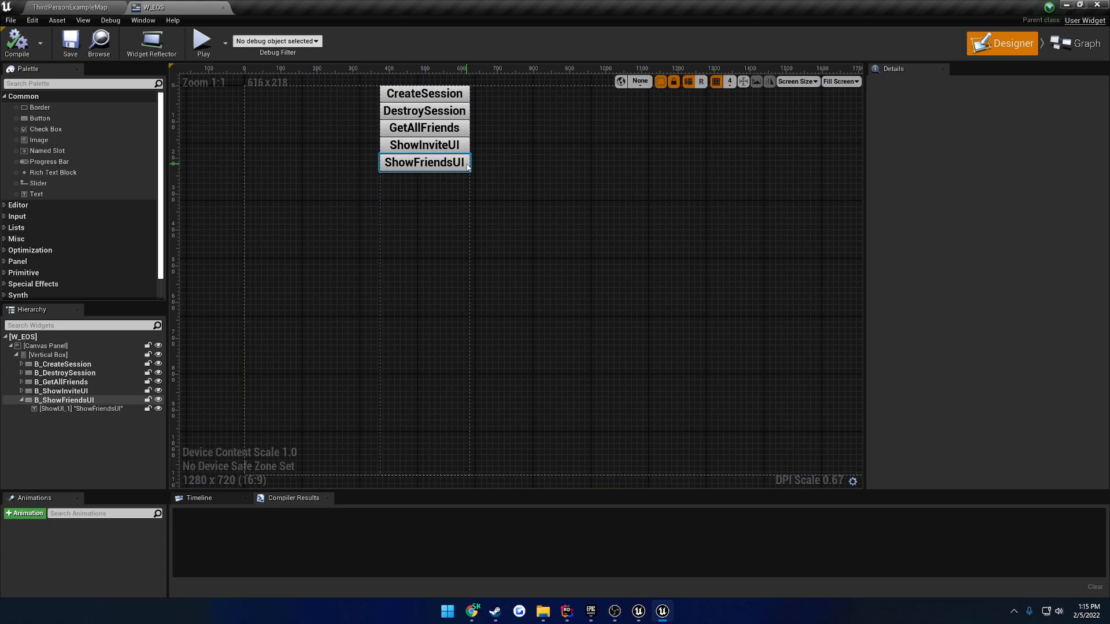
Step: Select the ShowFriendsUI button to copy and type the new name starting 'B_Fun'
click(47, 355)
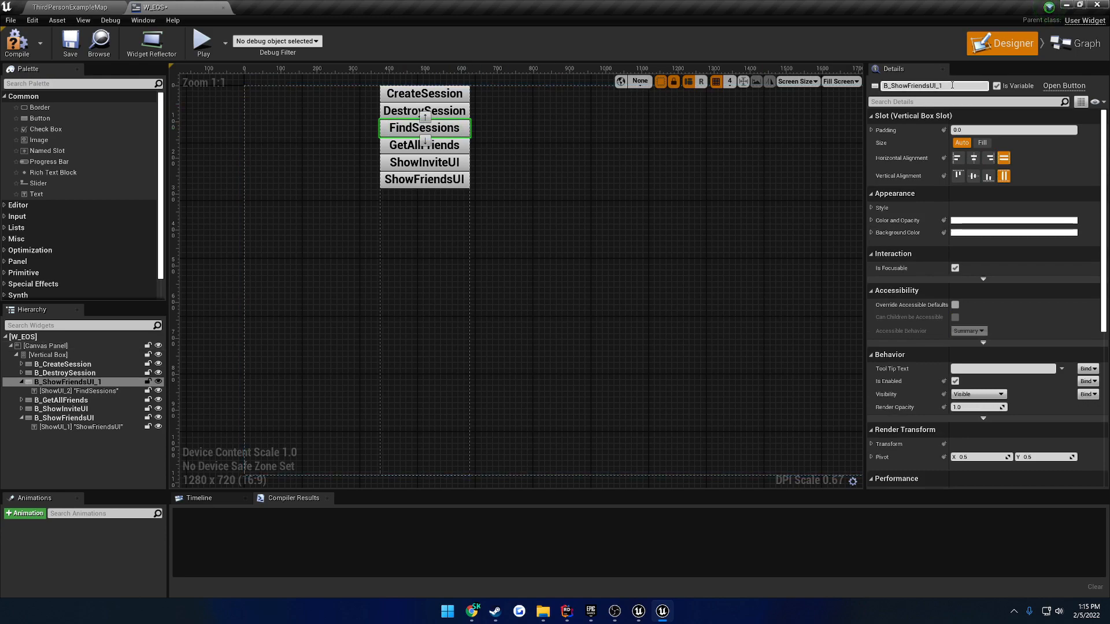
text(B_Fun)
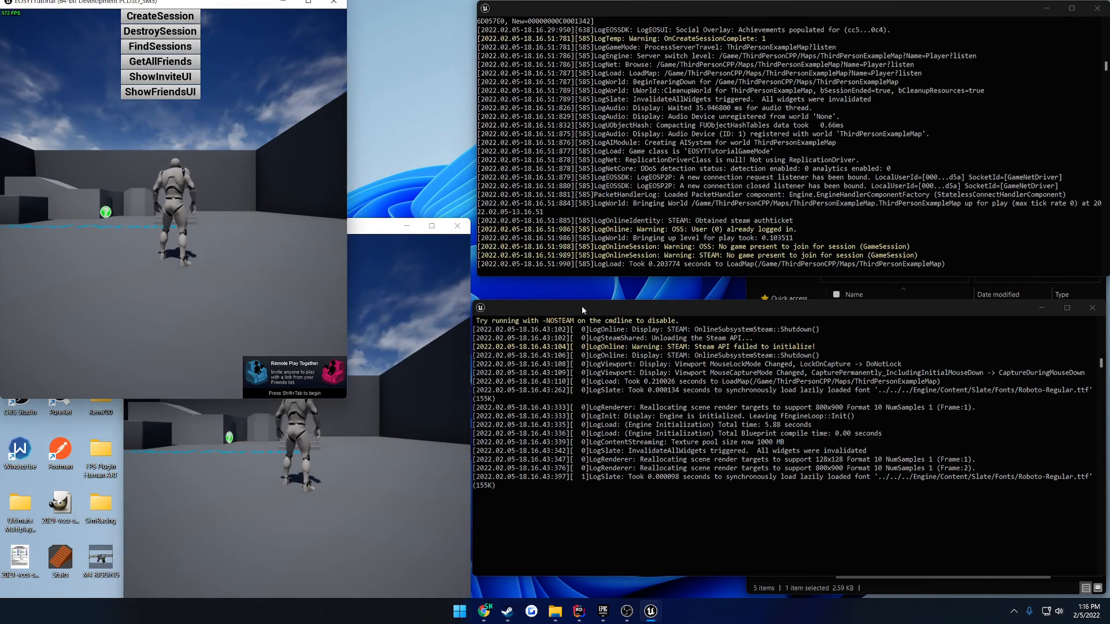
Step: Click the FindSessions button in one of the running game instances
click(160, 46)
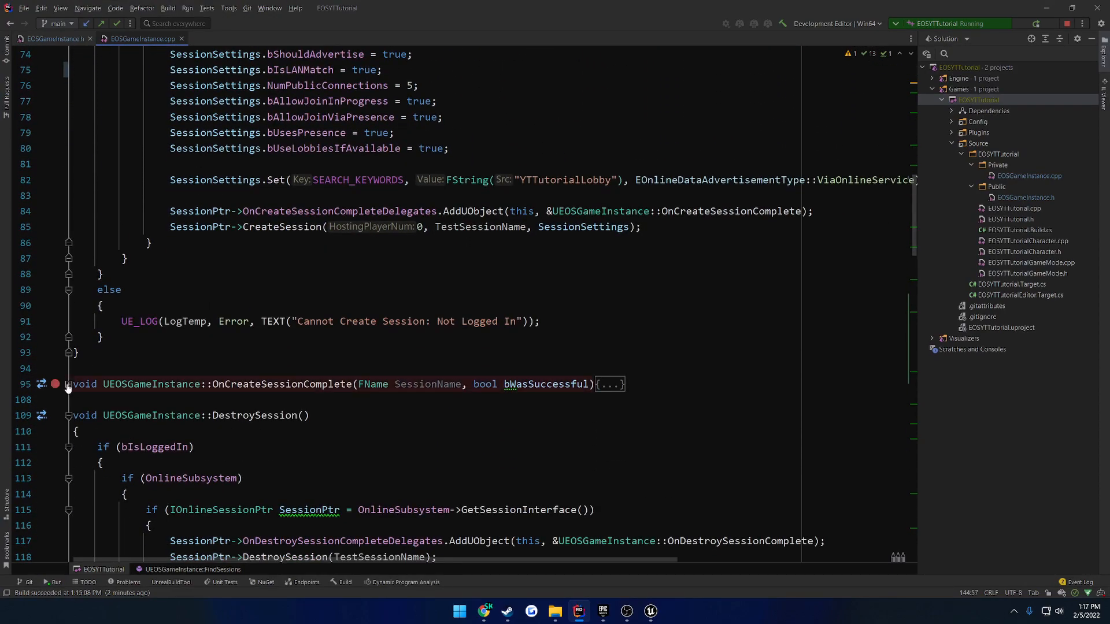
Step: Expand the folded OnCreateSessionComplete function and scroll to CreateSession's bIsLANMatch setting
click(608, 384)
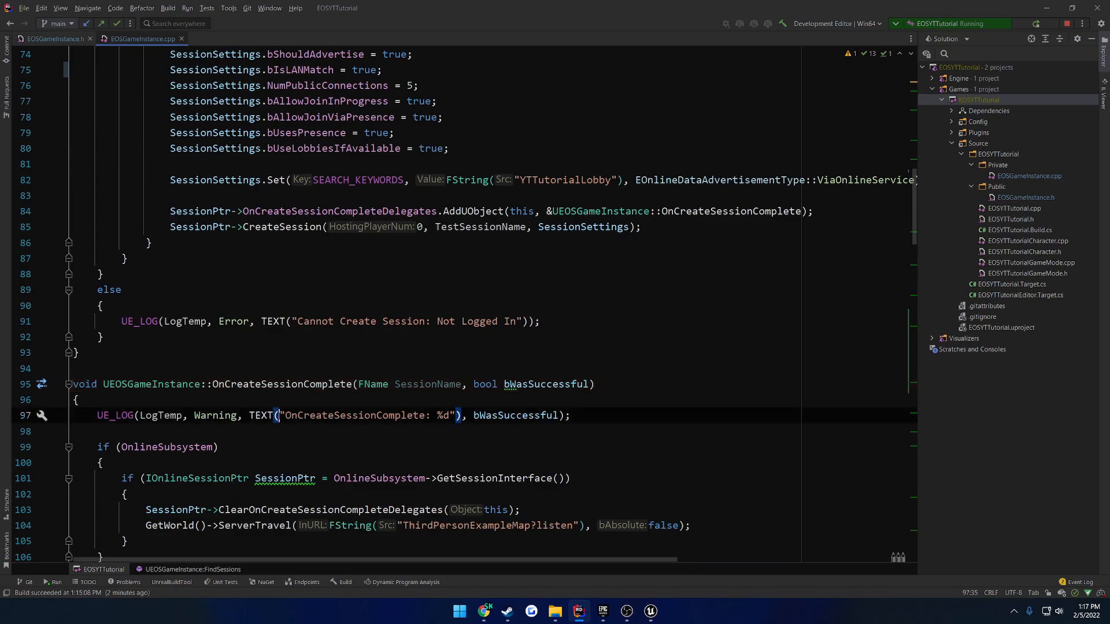
scroll(down, 3)
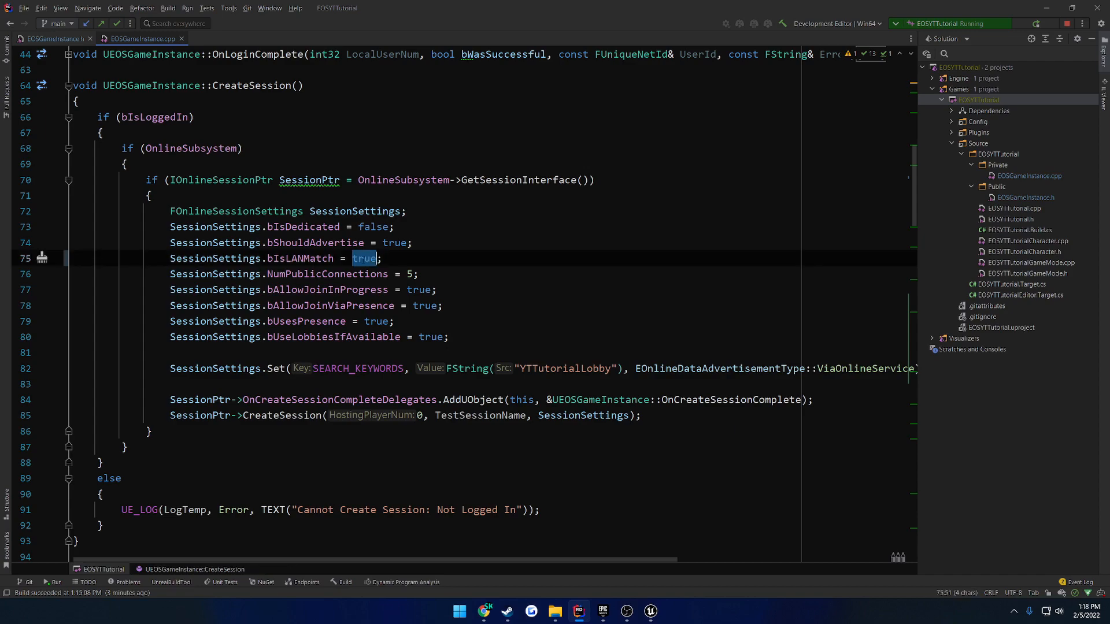
Step: Change SessionSettings.bIsLANMatch from true to false on line 75
text(false)
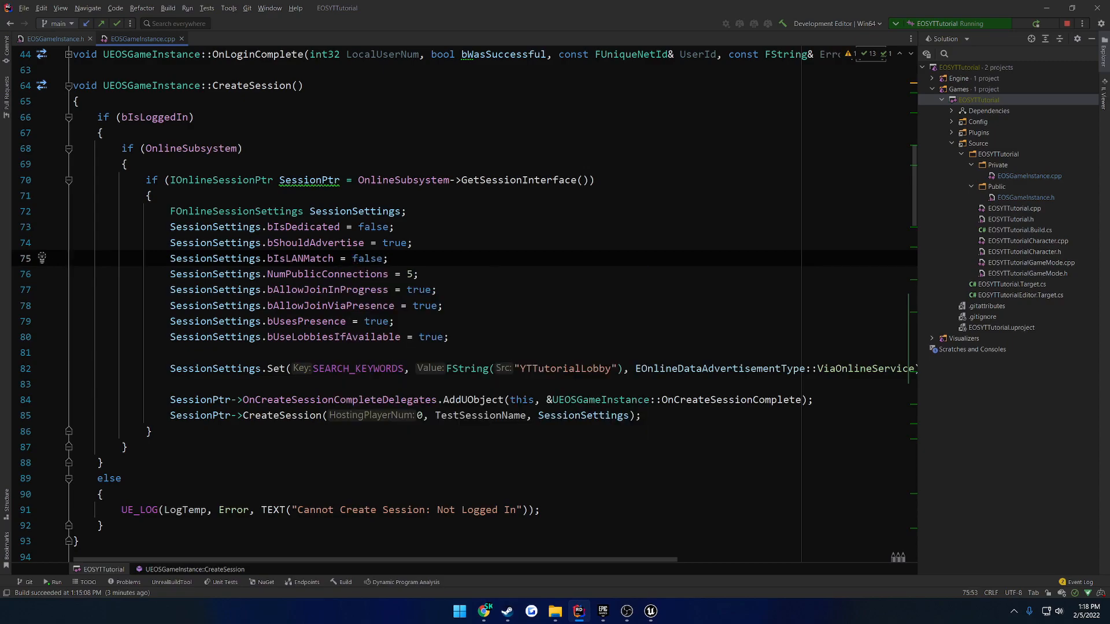
Step: Scroll down to the FindSessions code and select the OnFindSessionsComplete function name
scroll(down, 3)
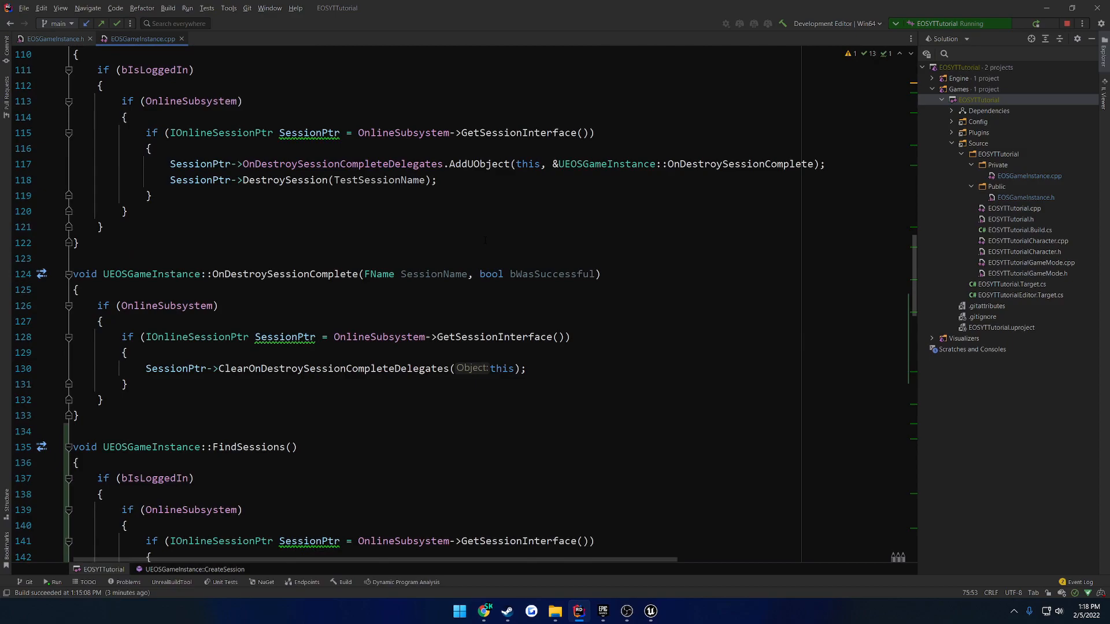
scroll(down, 3)
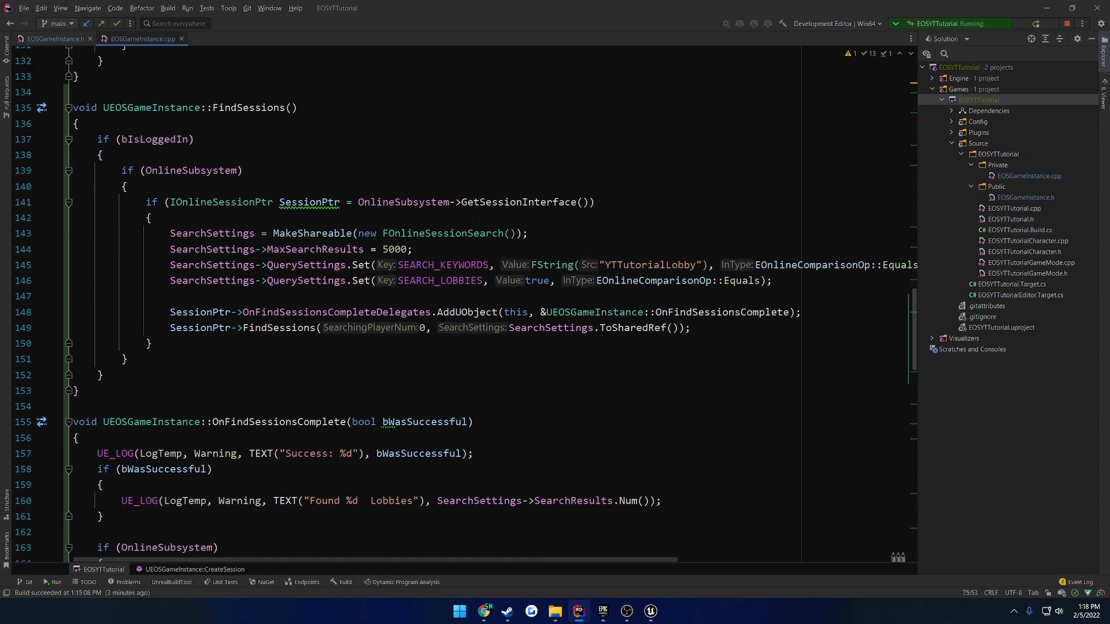
scroll(down, 3)
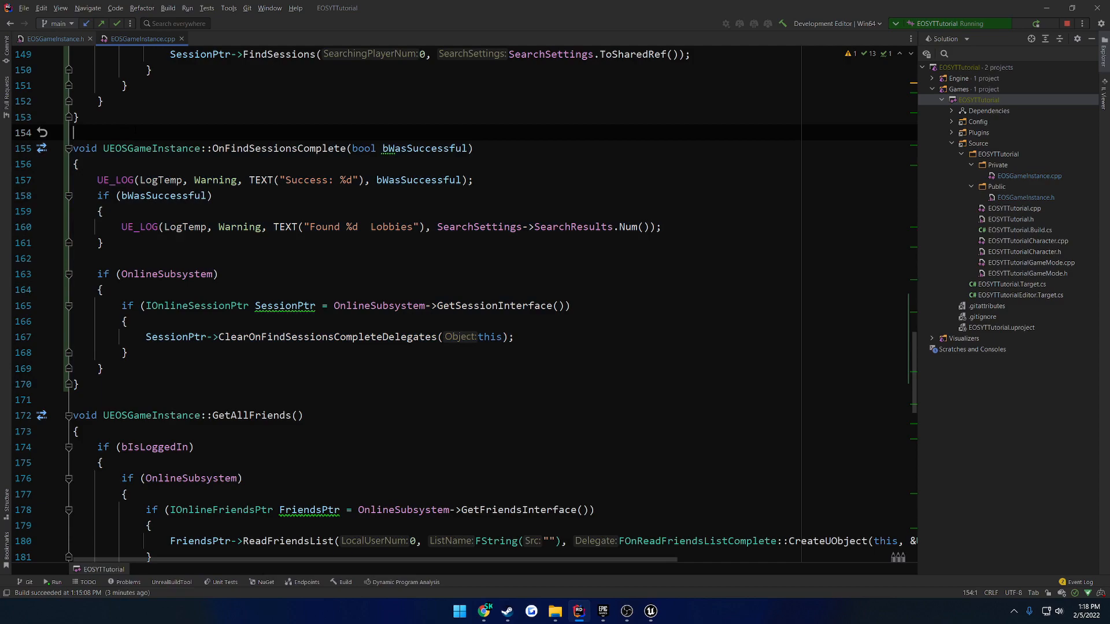
double_click(278, 148)
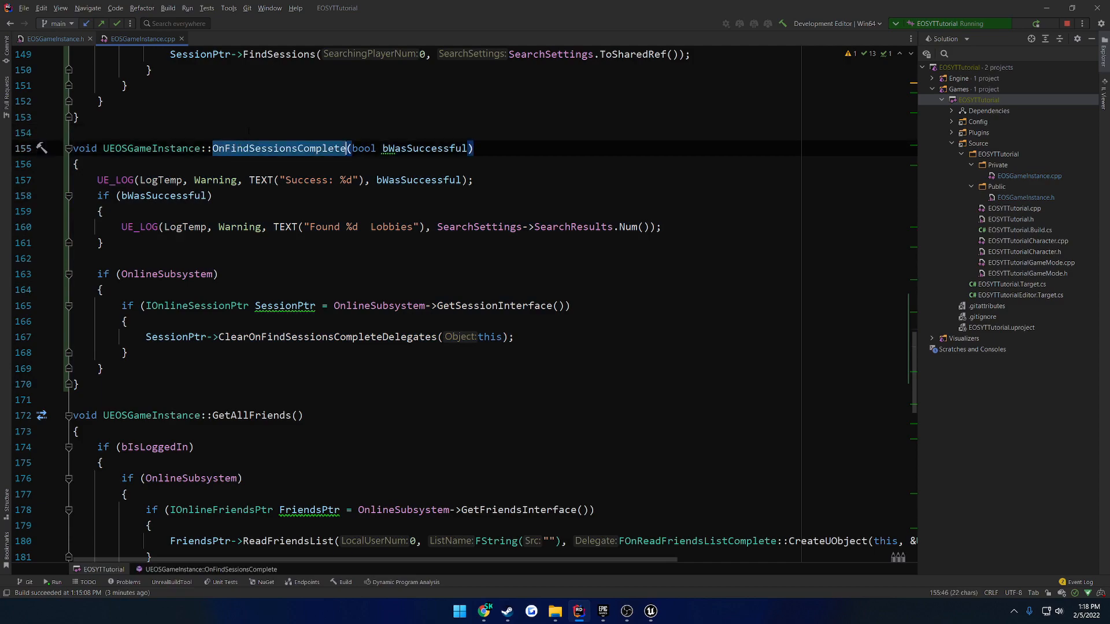